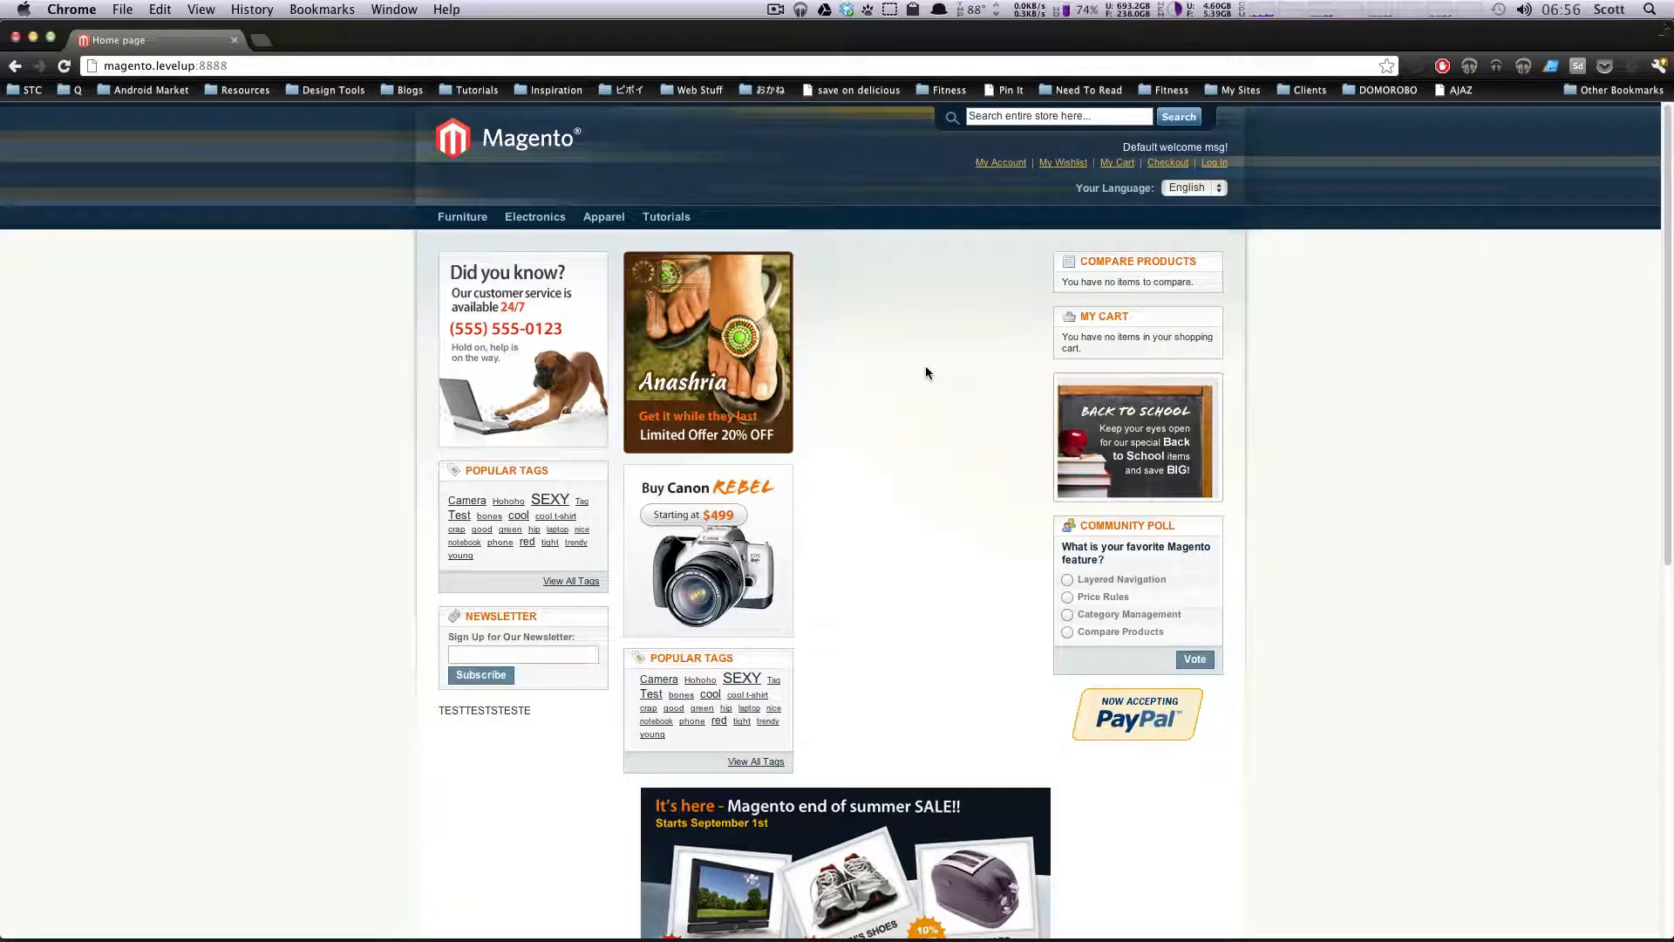
mouse_move(851, 339)
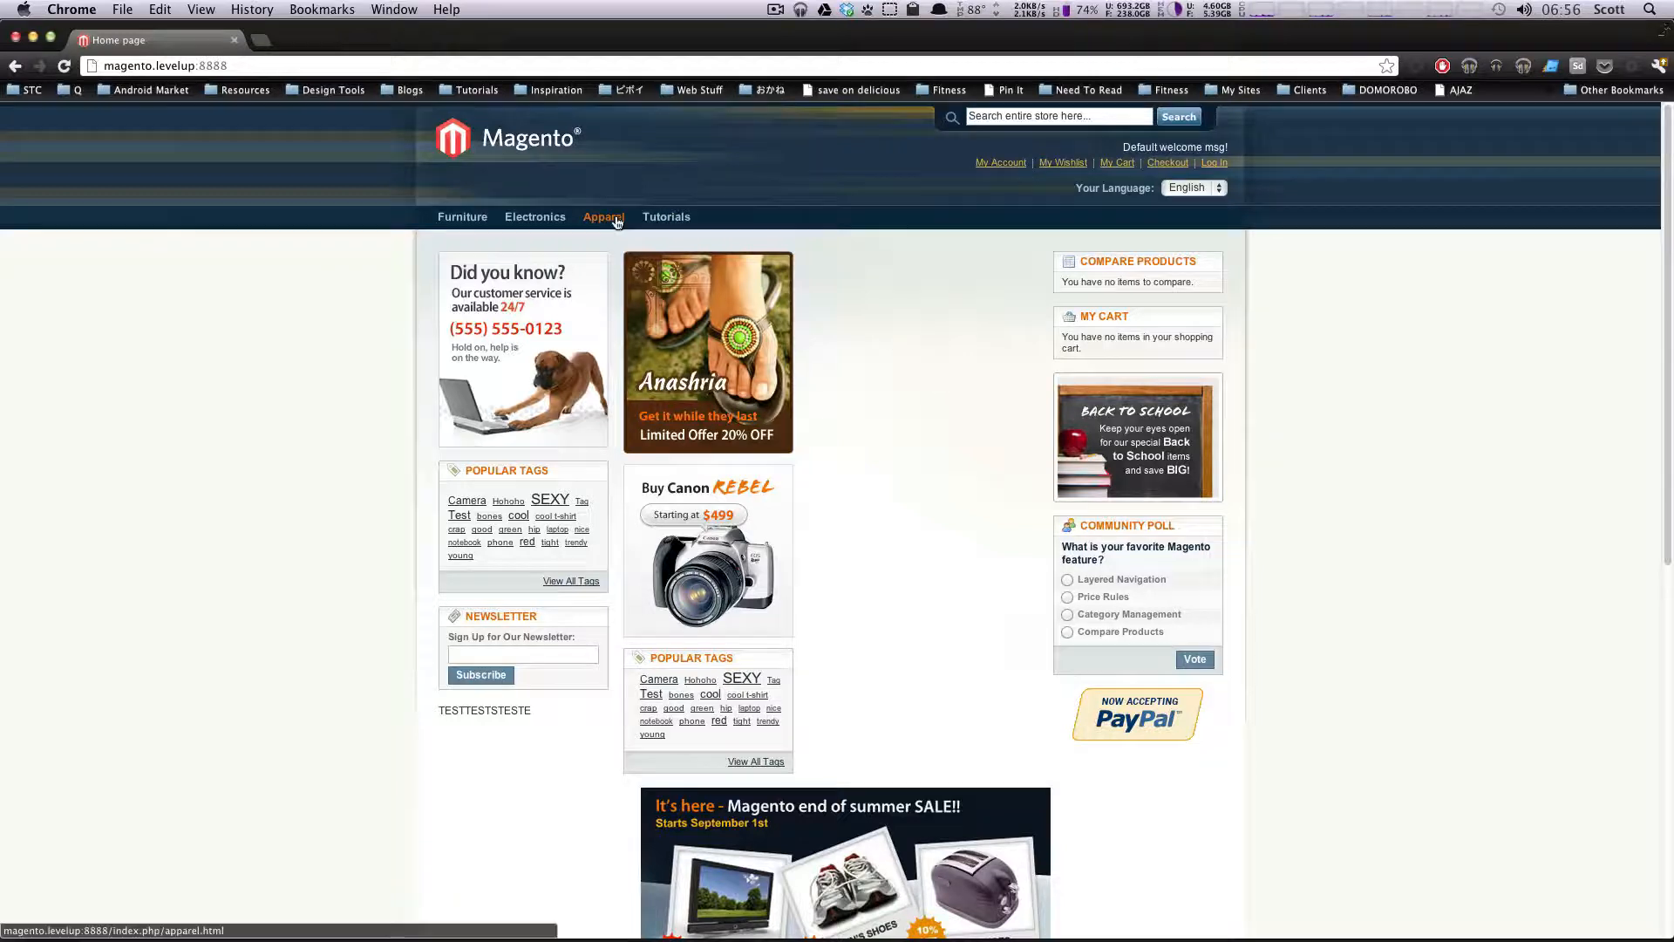
mouse_move(533, 218)
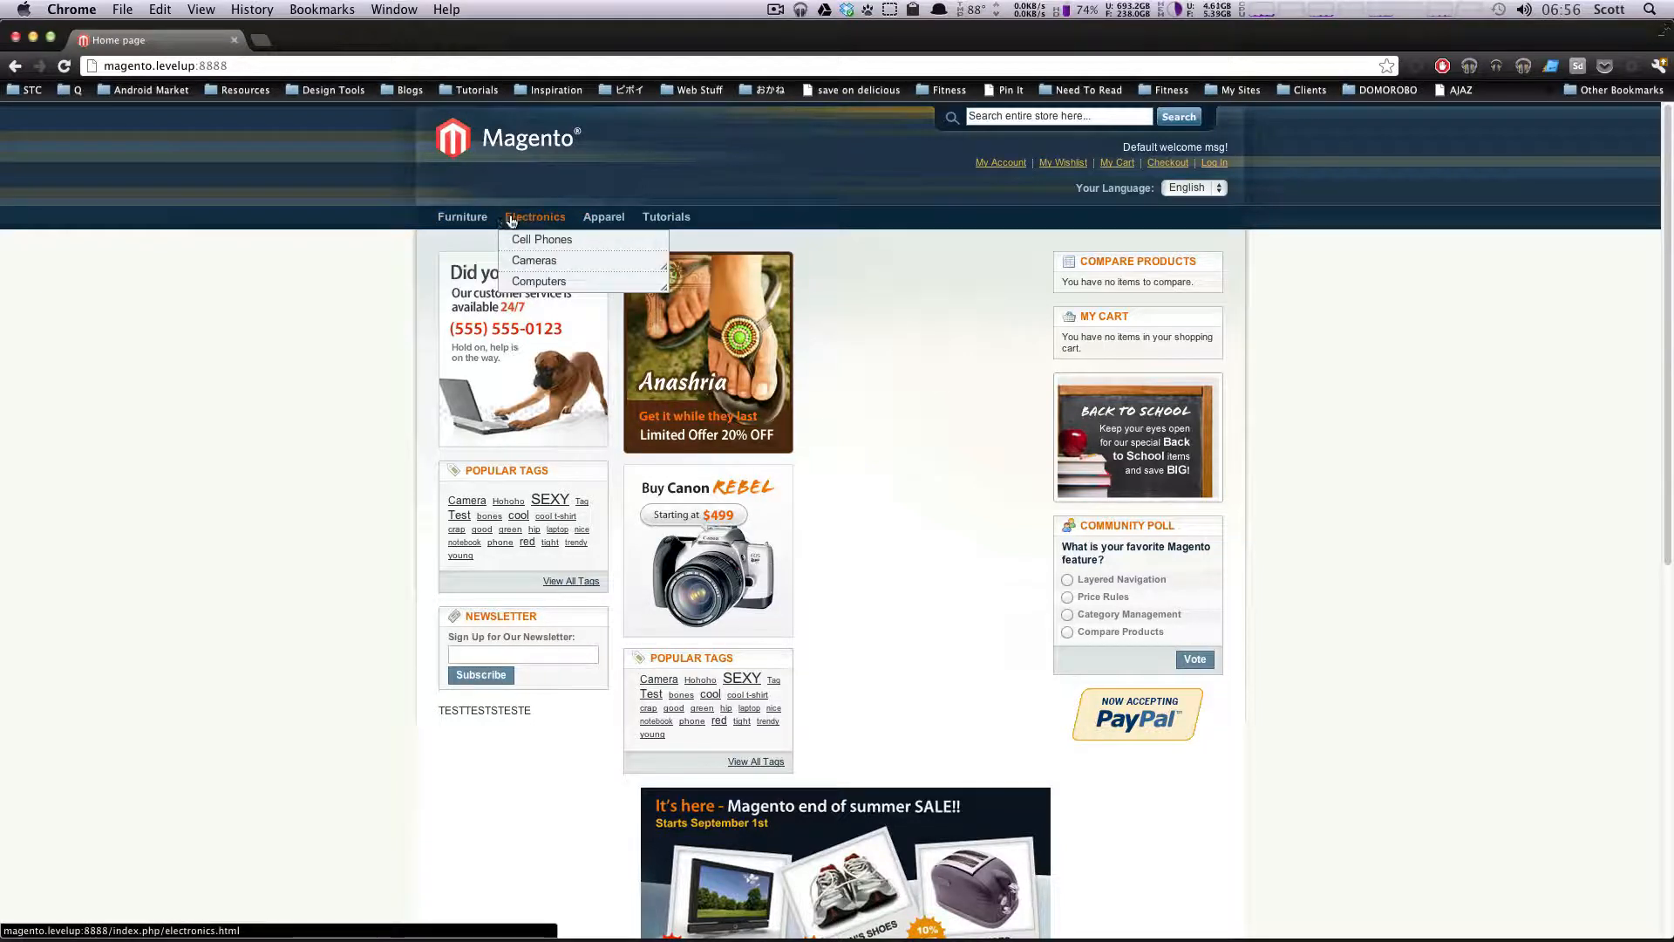
mouse_move(462, 217)
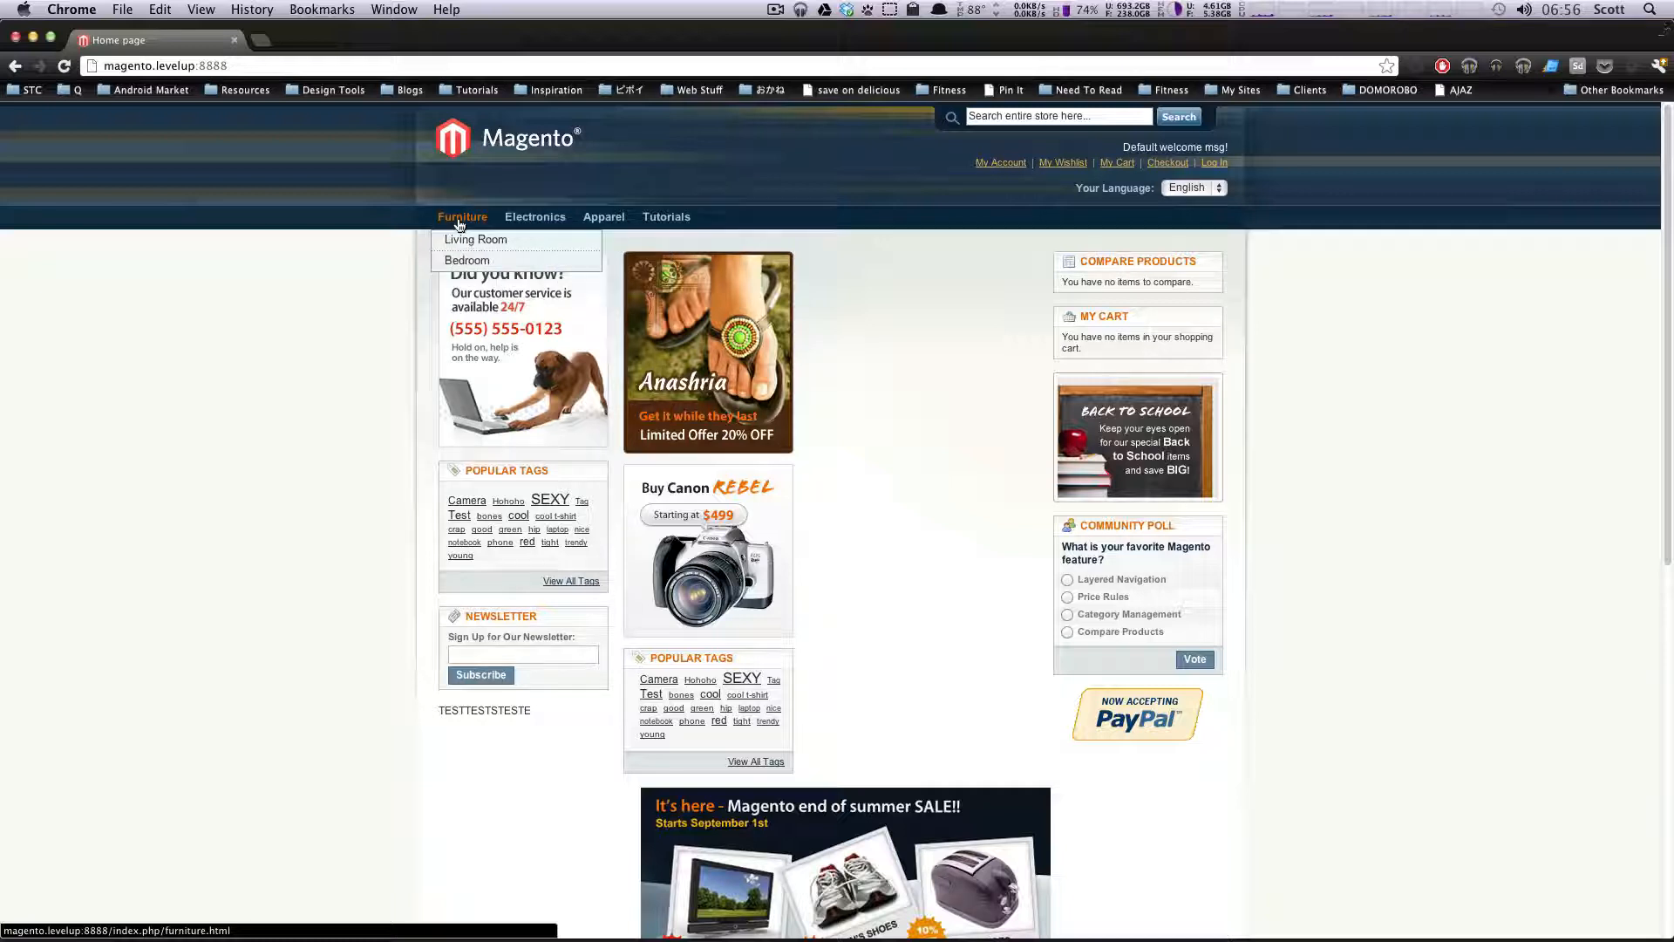
Open the storefront Furniture category page listing six items with shop-by filters
left_click(462, 217)
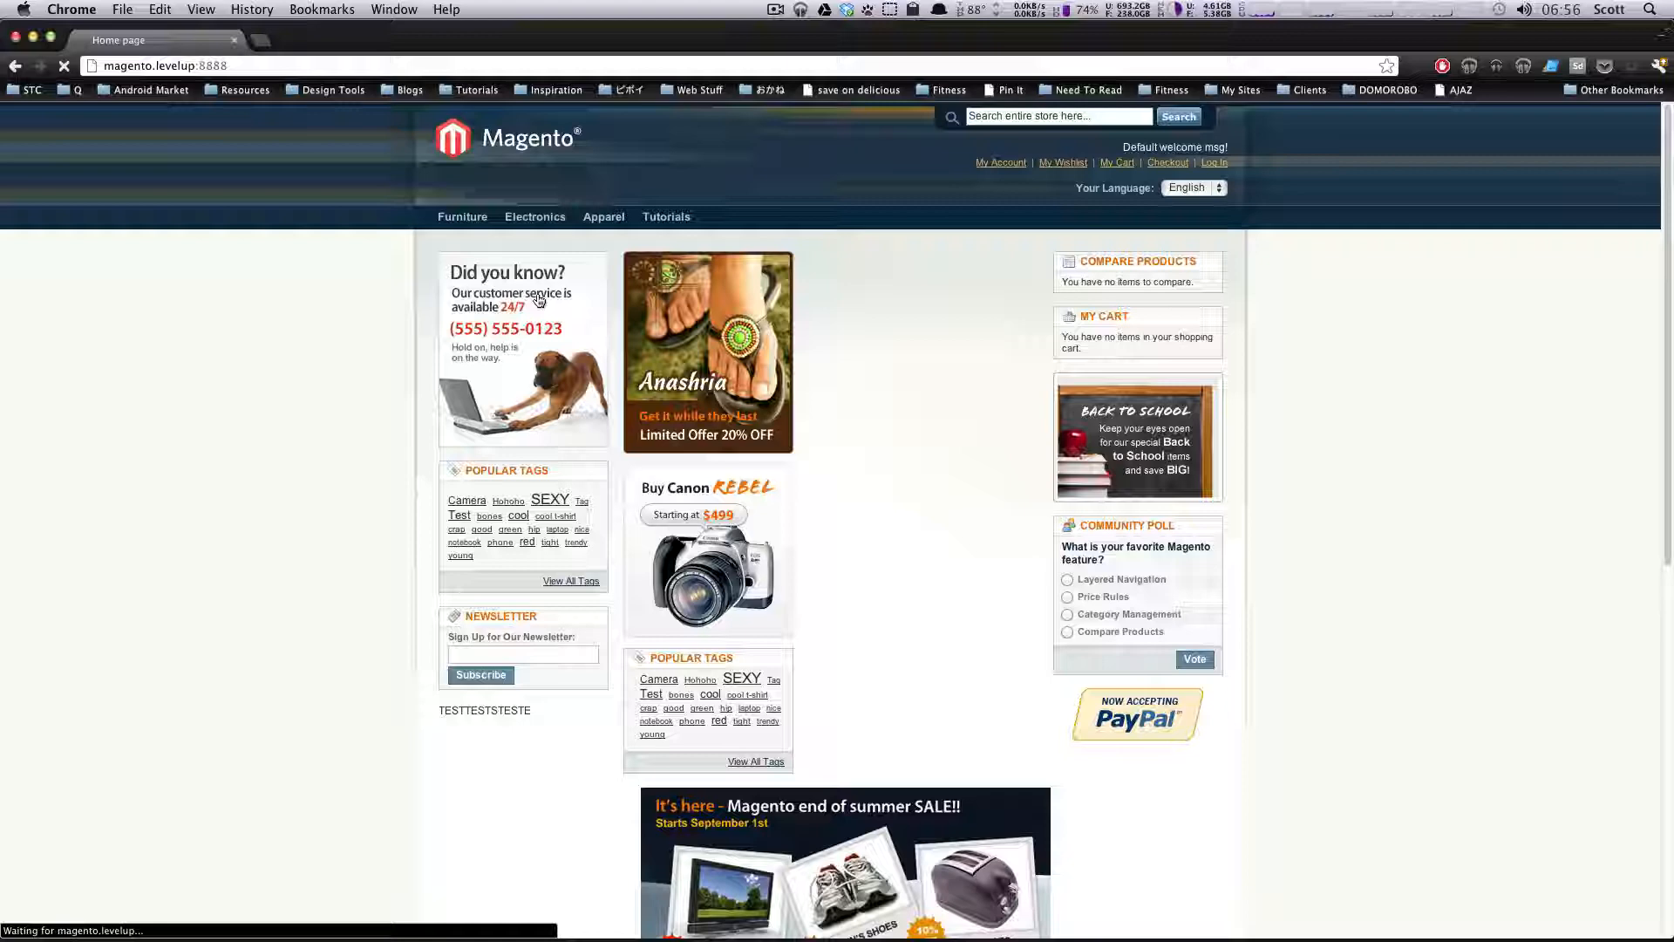
left_click(462, 217)
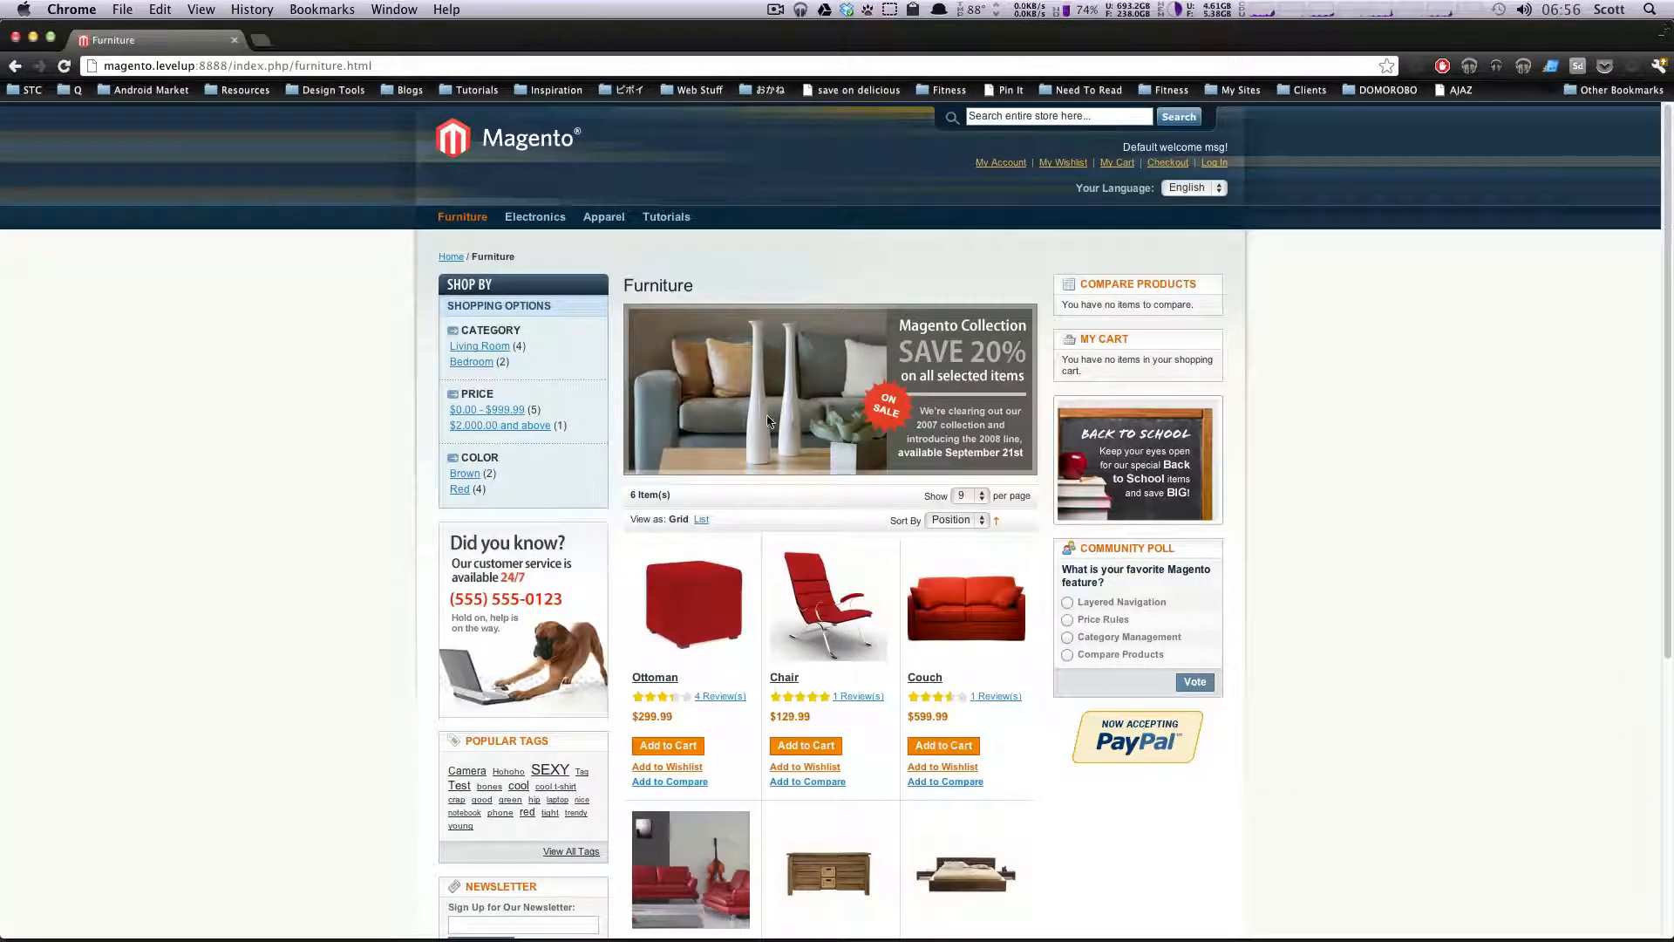
mouse_move(884, 563)
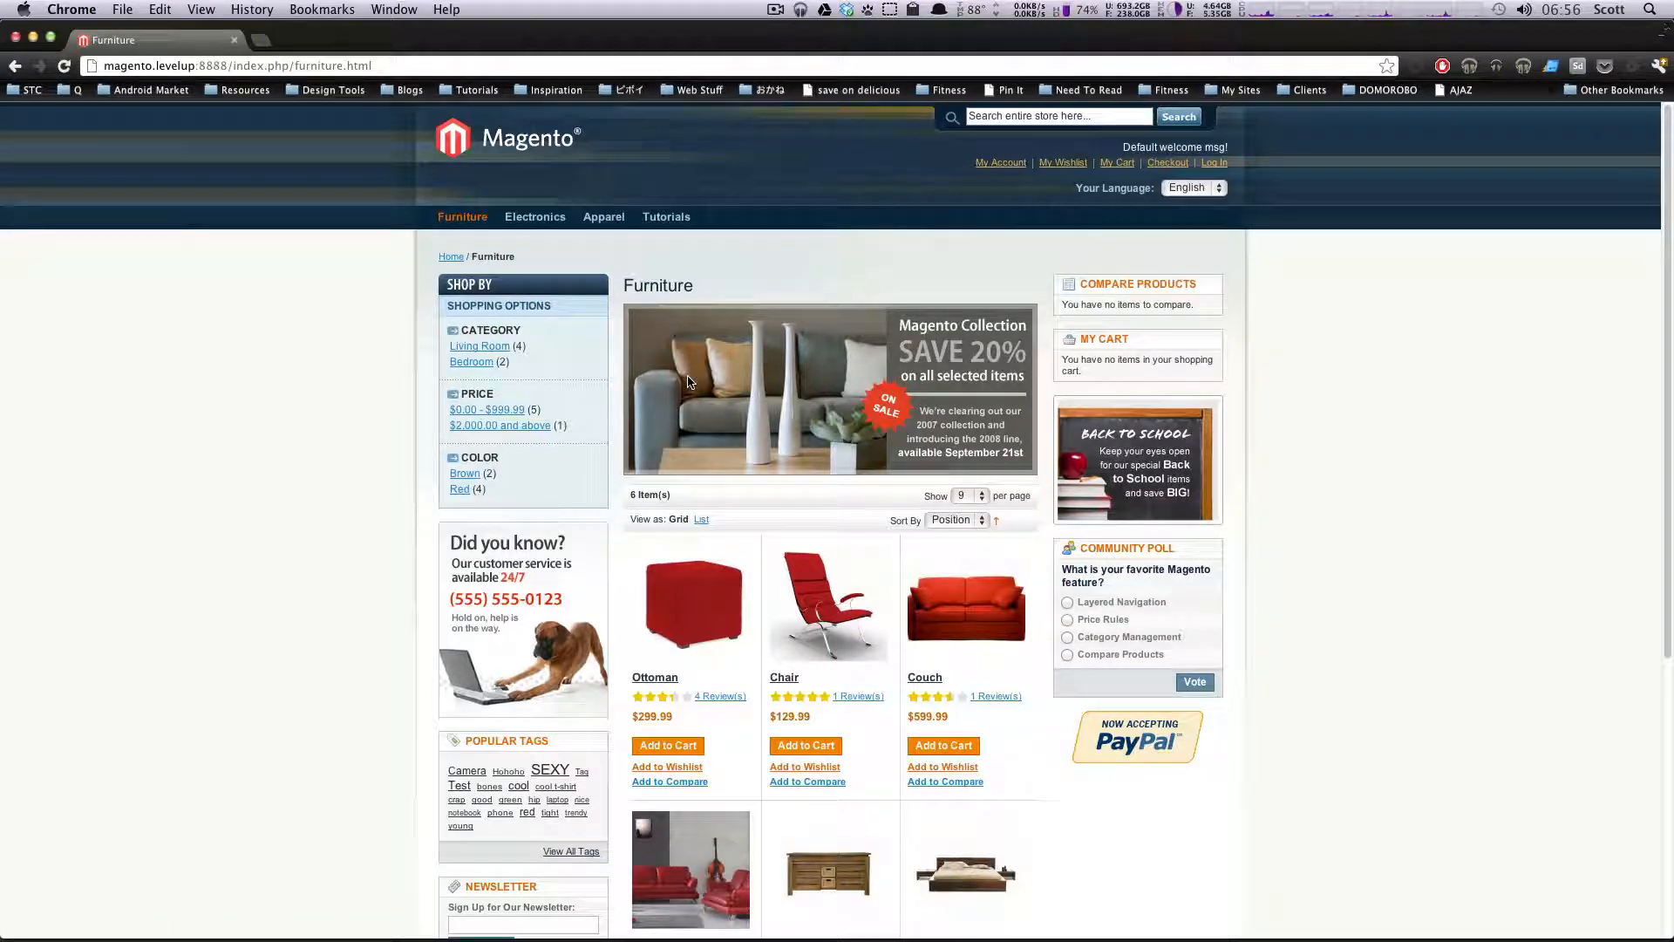
mouse_move(817, 344)
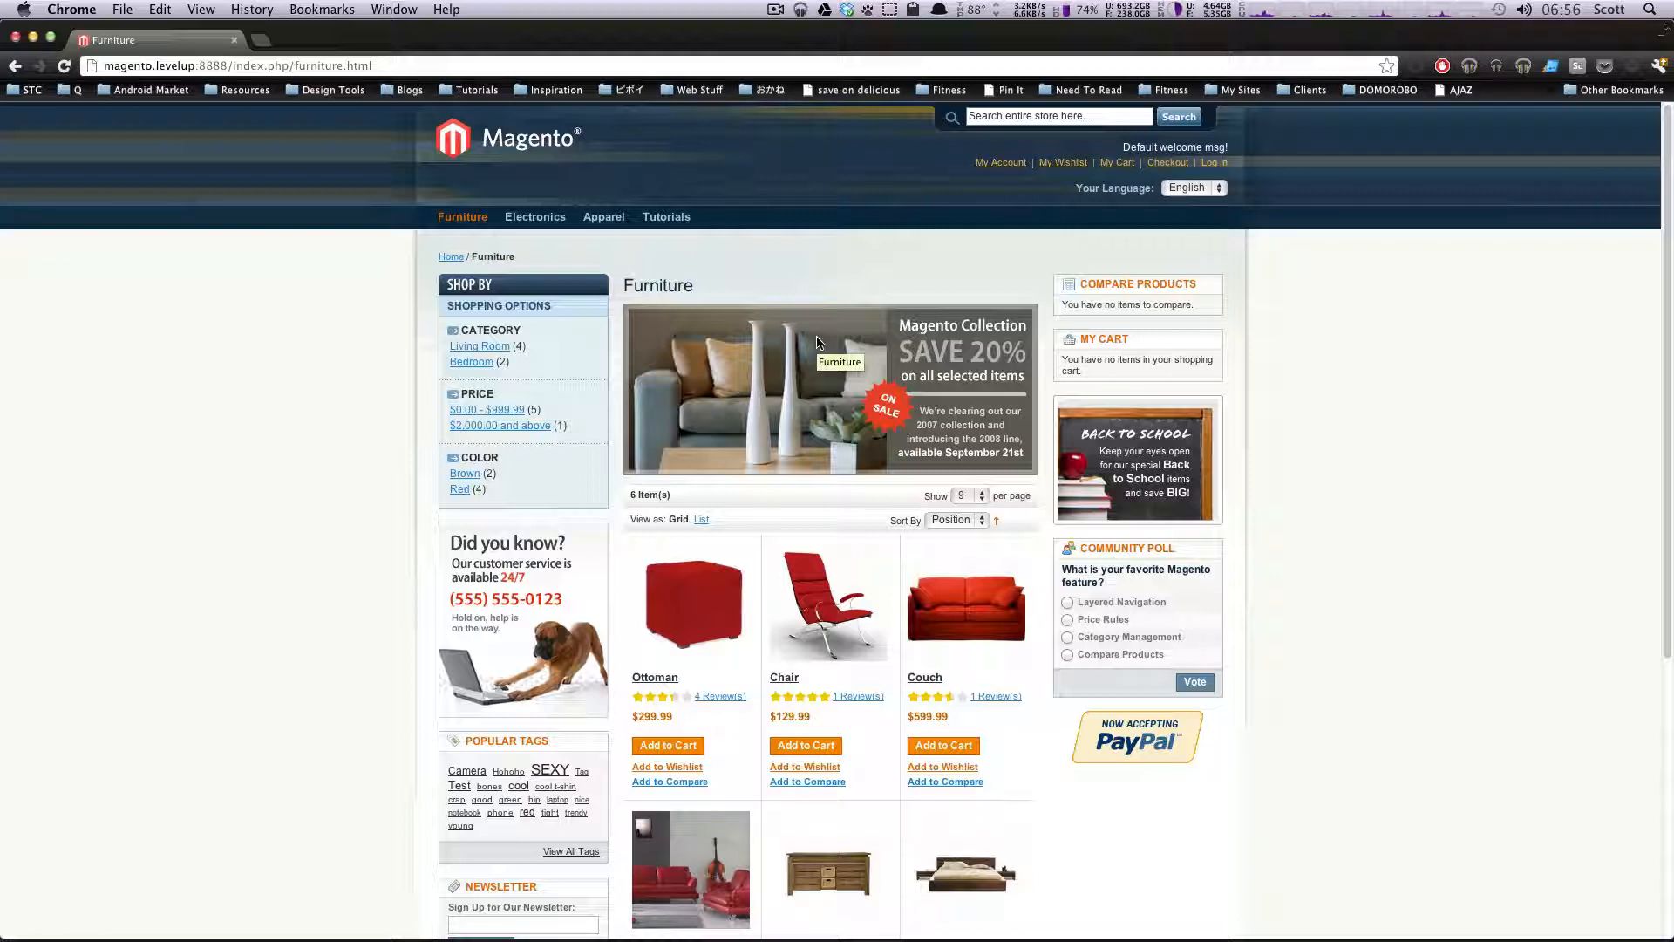
mouse_move(793, 362)
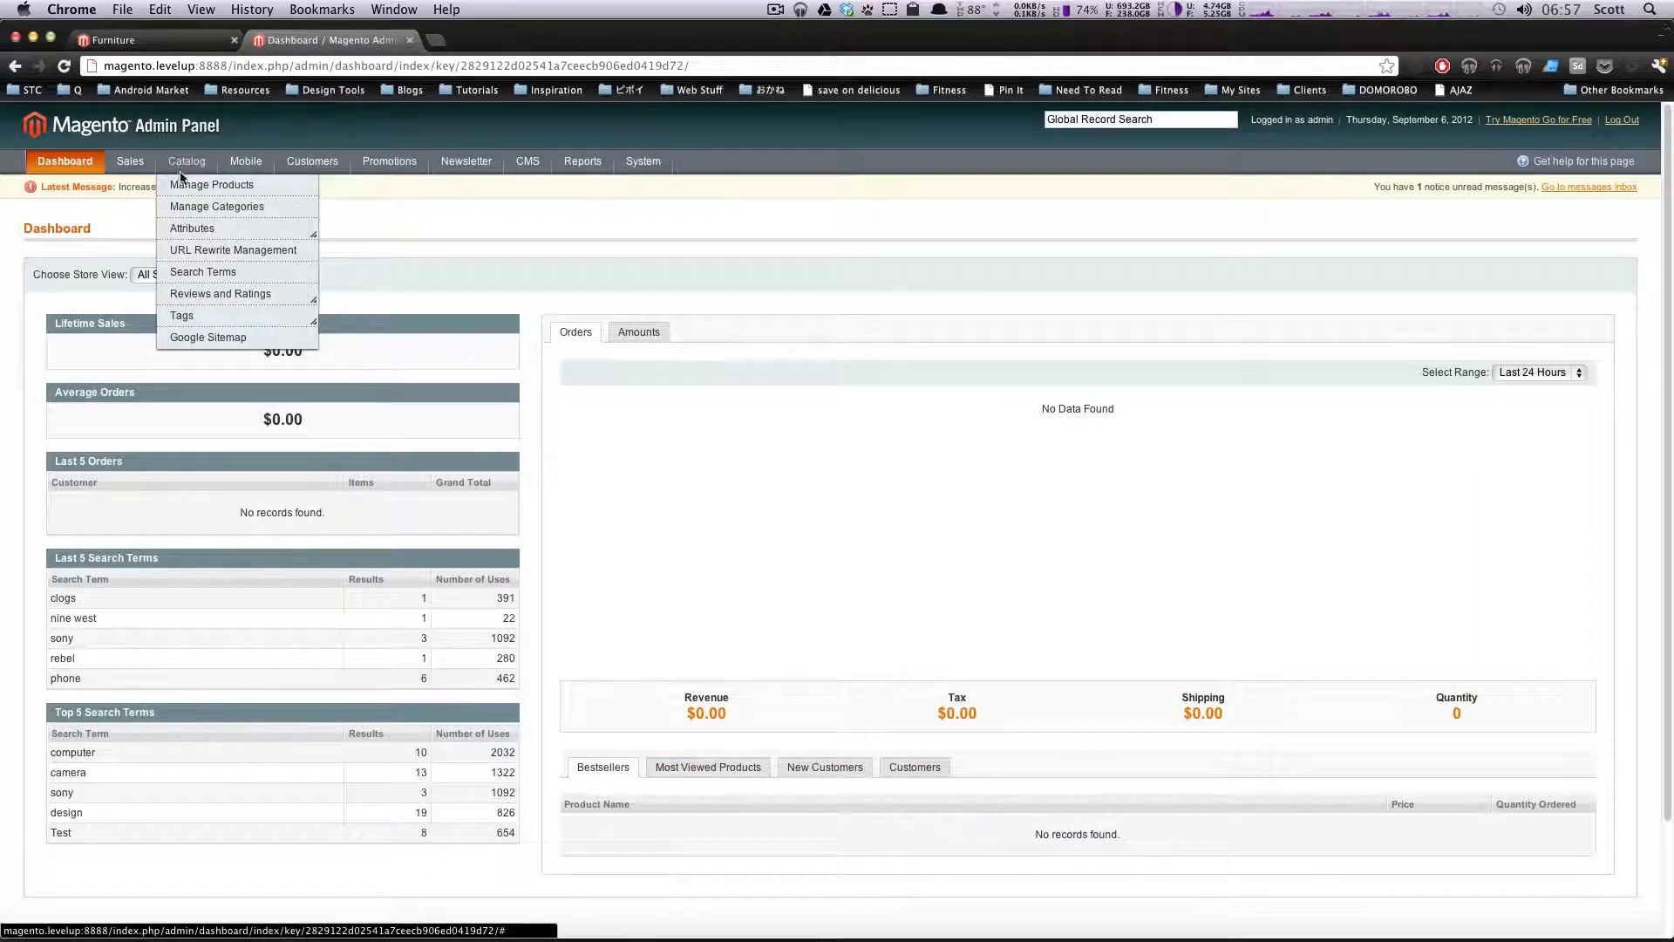
Open Display Settings for the Tutorials category (ID 35) in Manage Categories
left_click(217, 206)
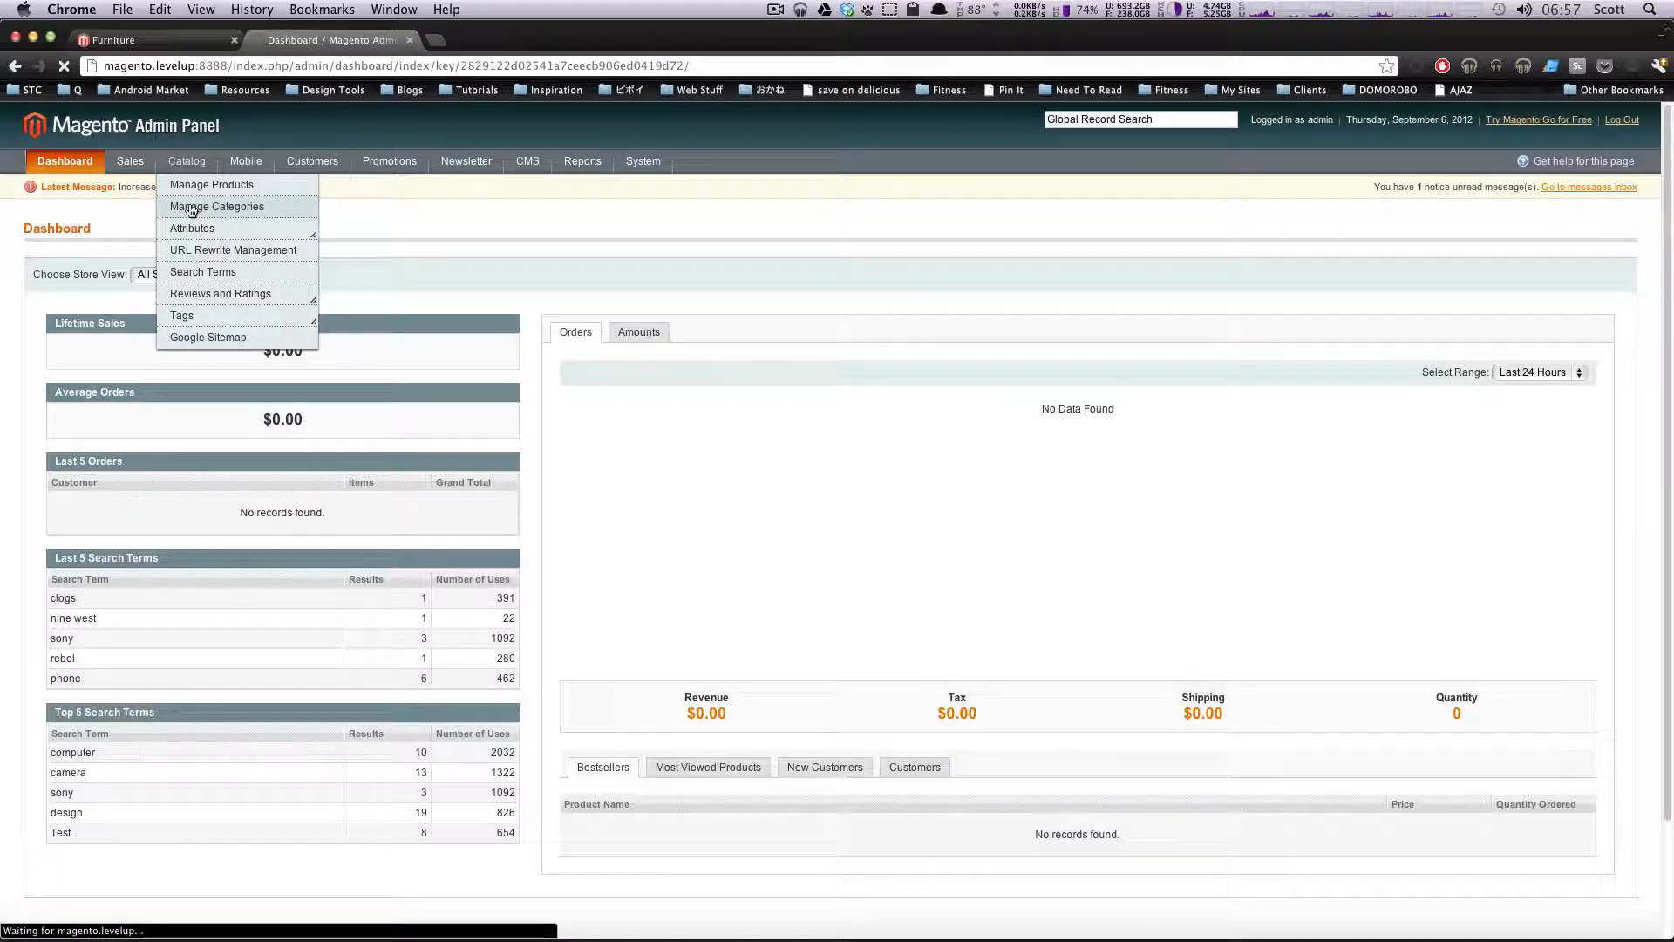
left_click(218, 205)
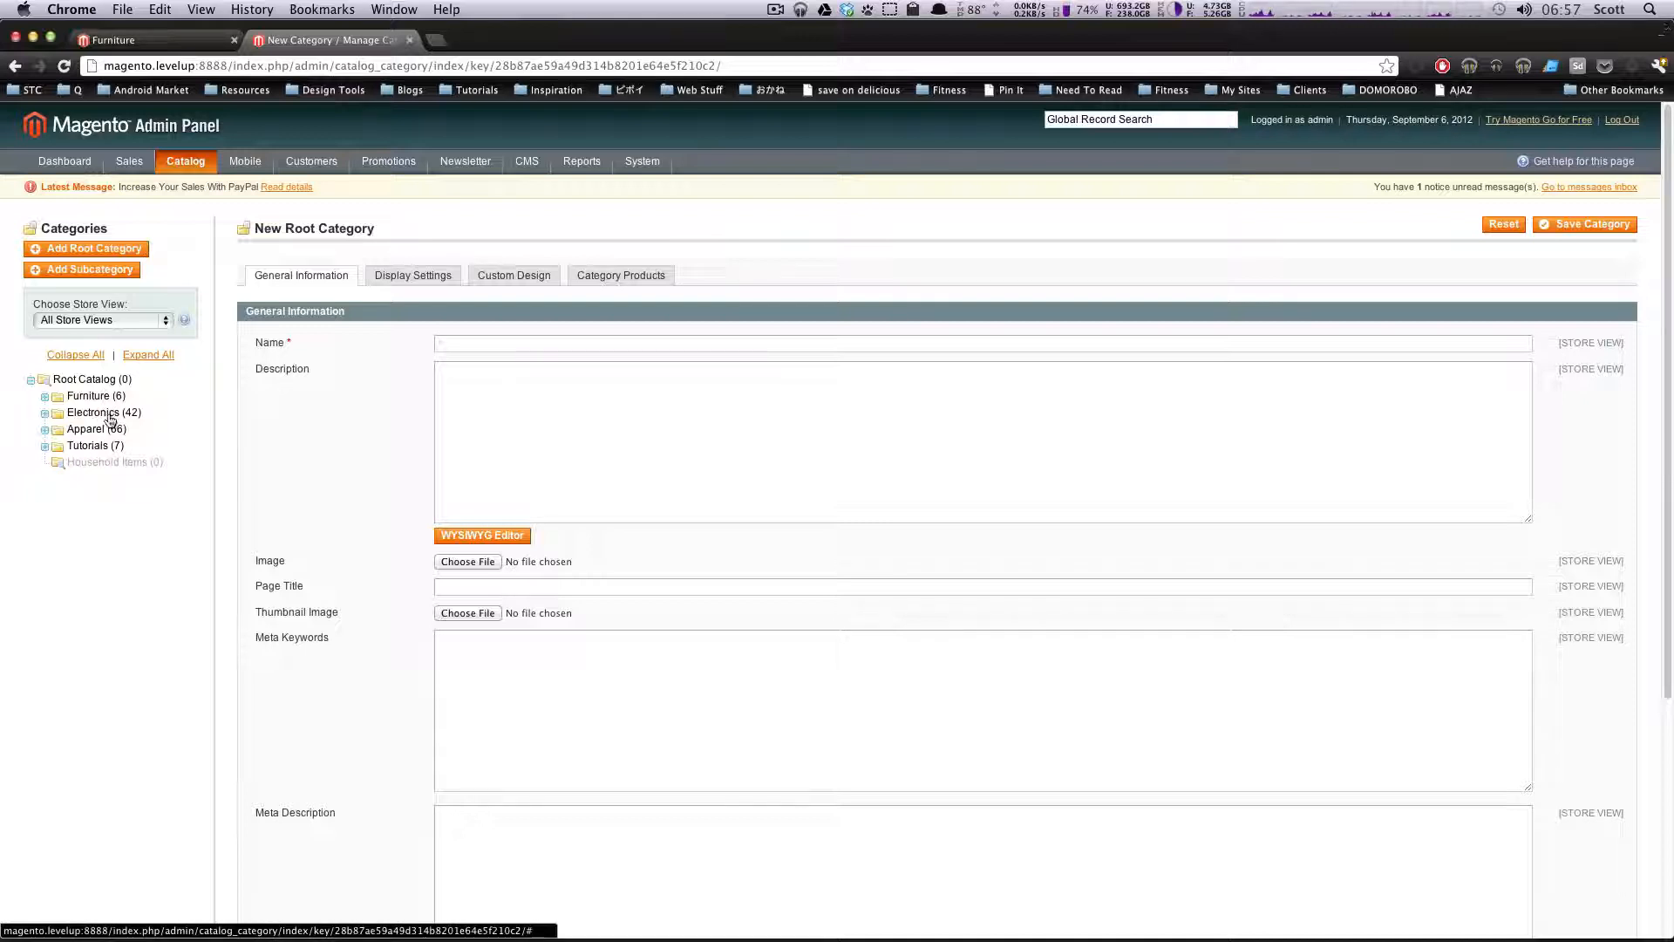
left_click(94, 445)
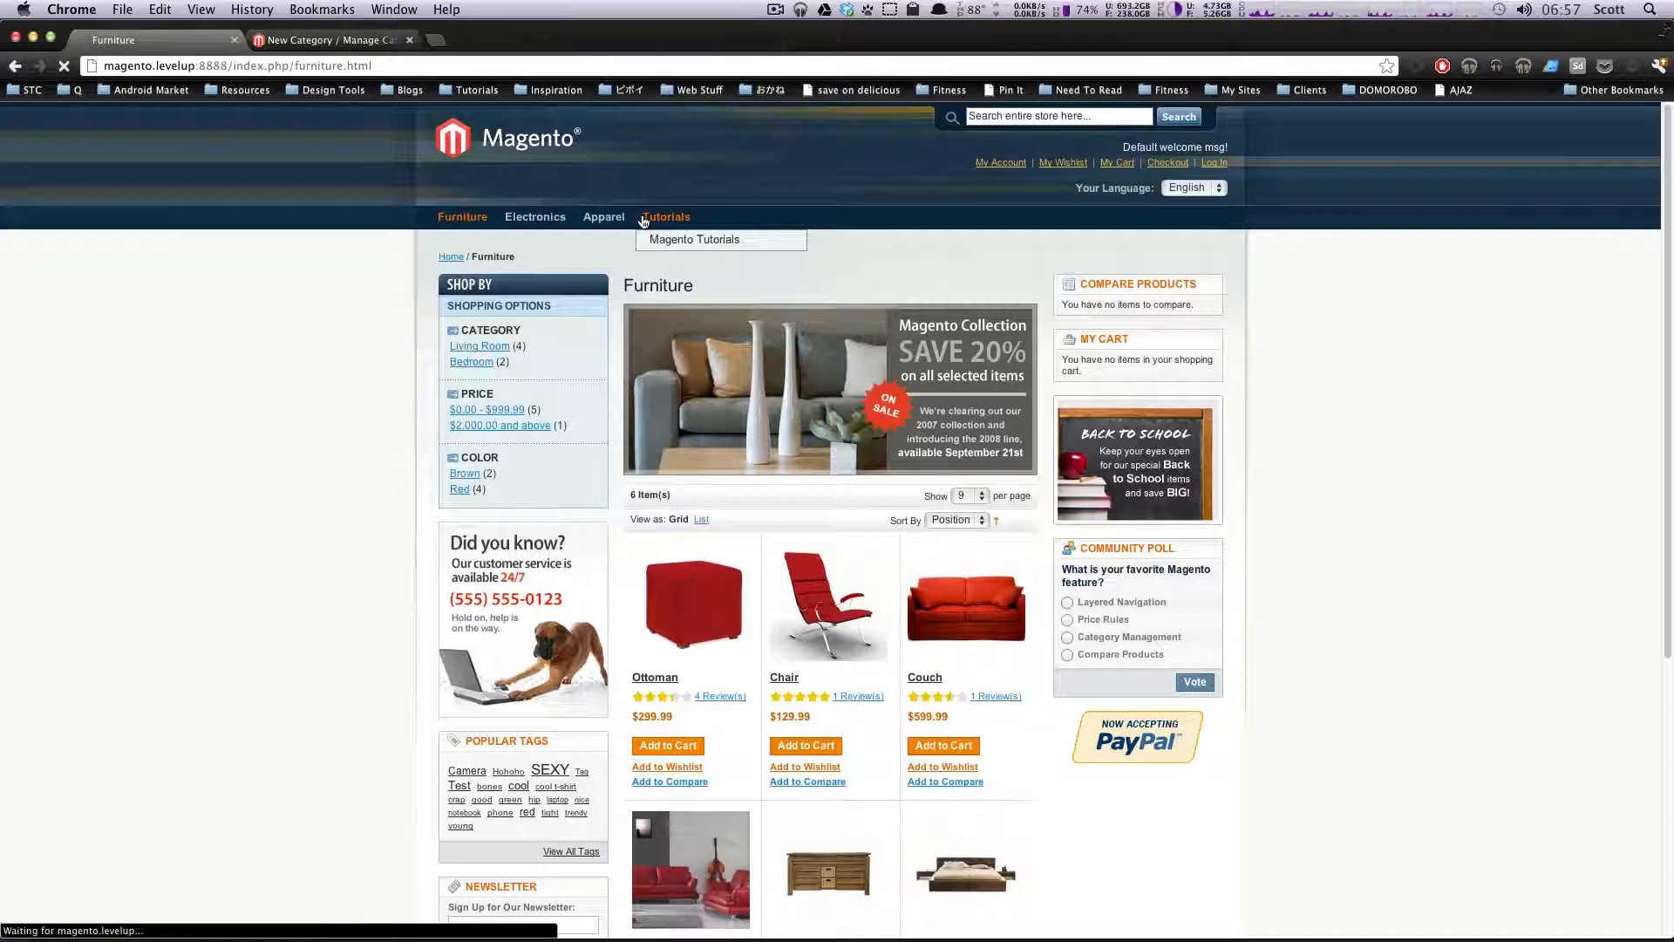
left_click(666, 217)
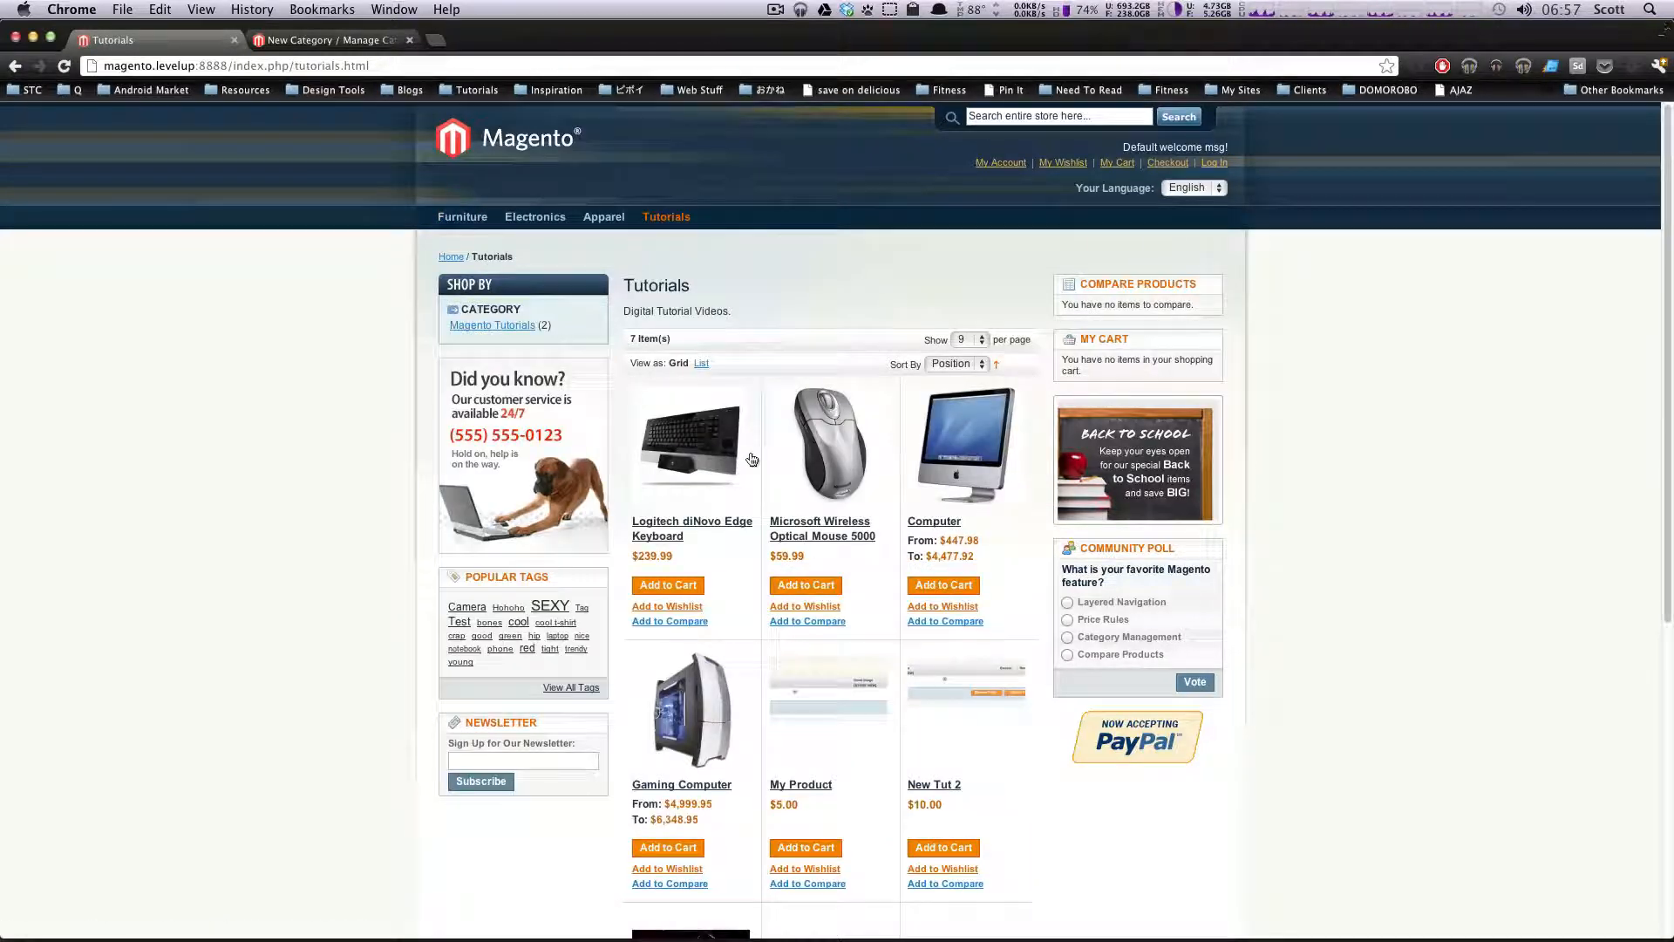
left_click(325, 40)
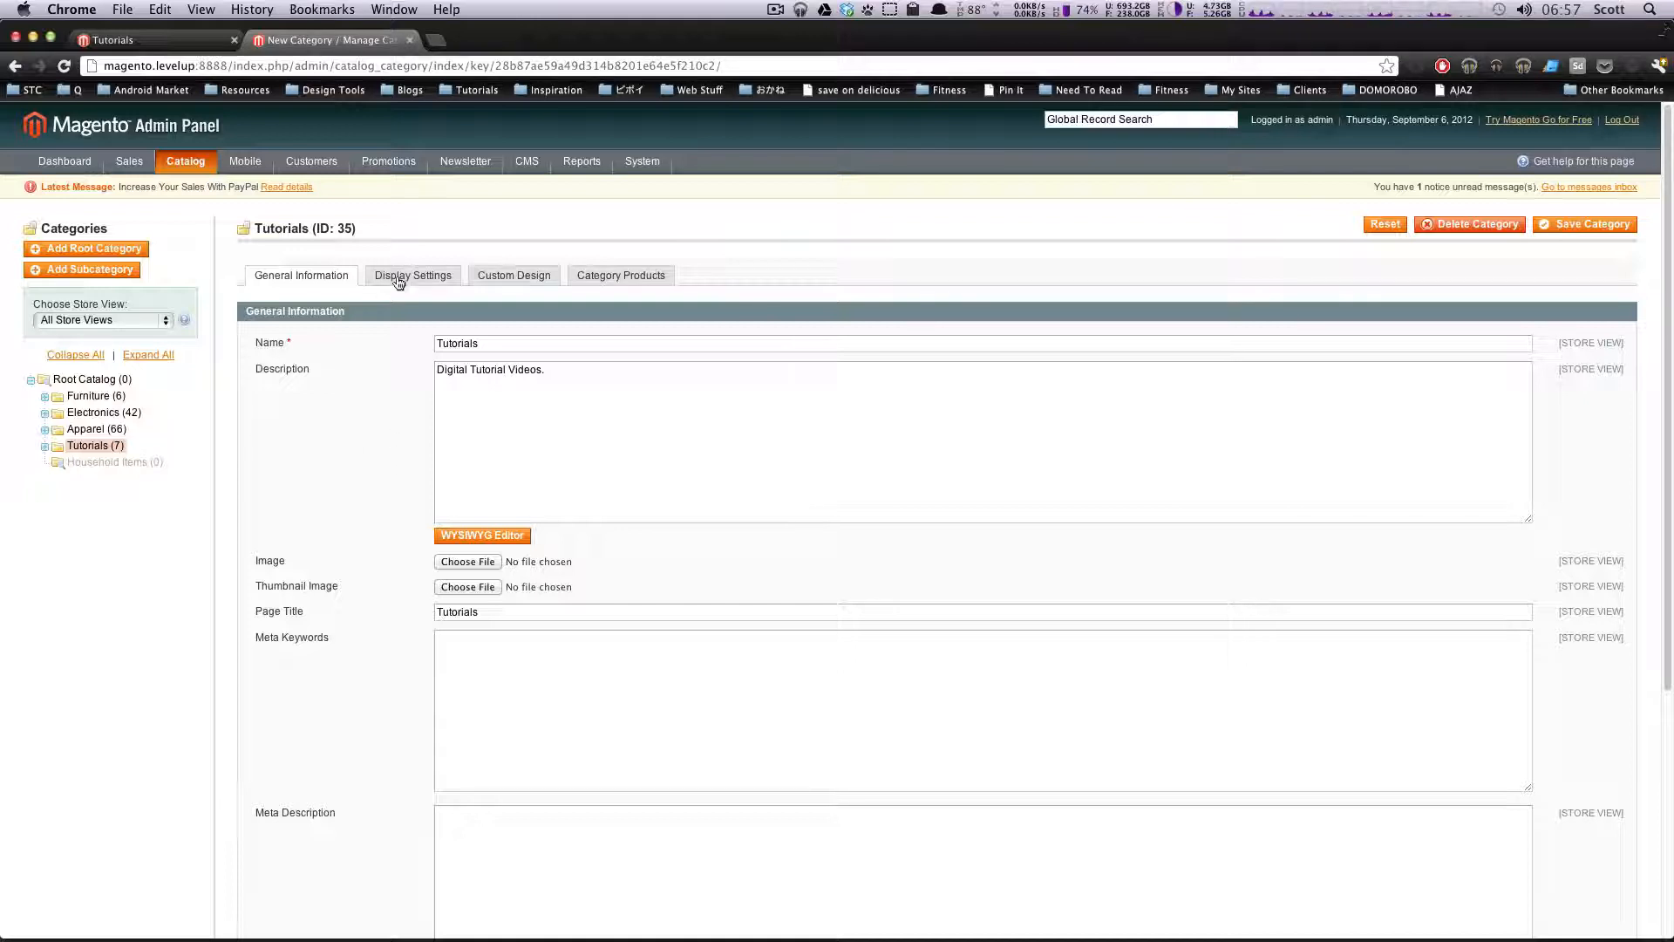
left_click(413, 274)
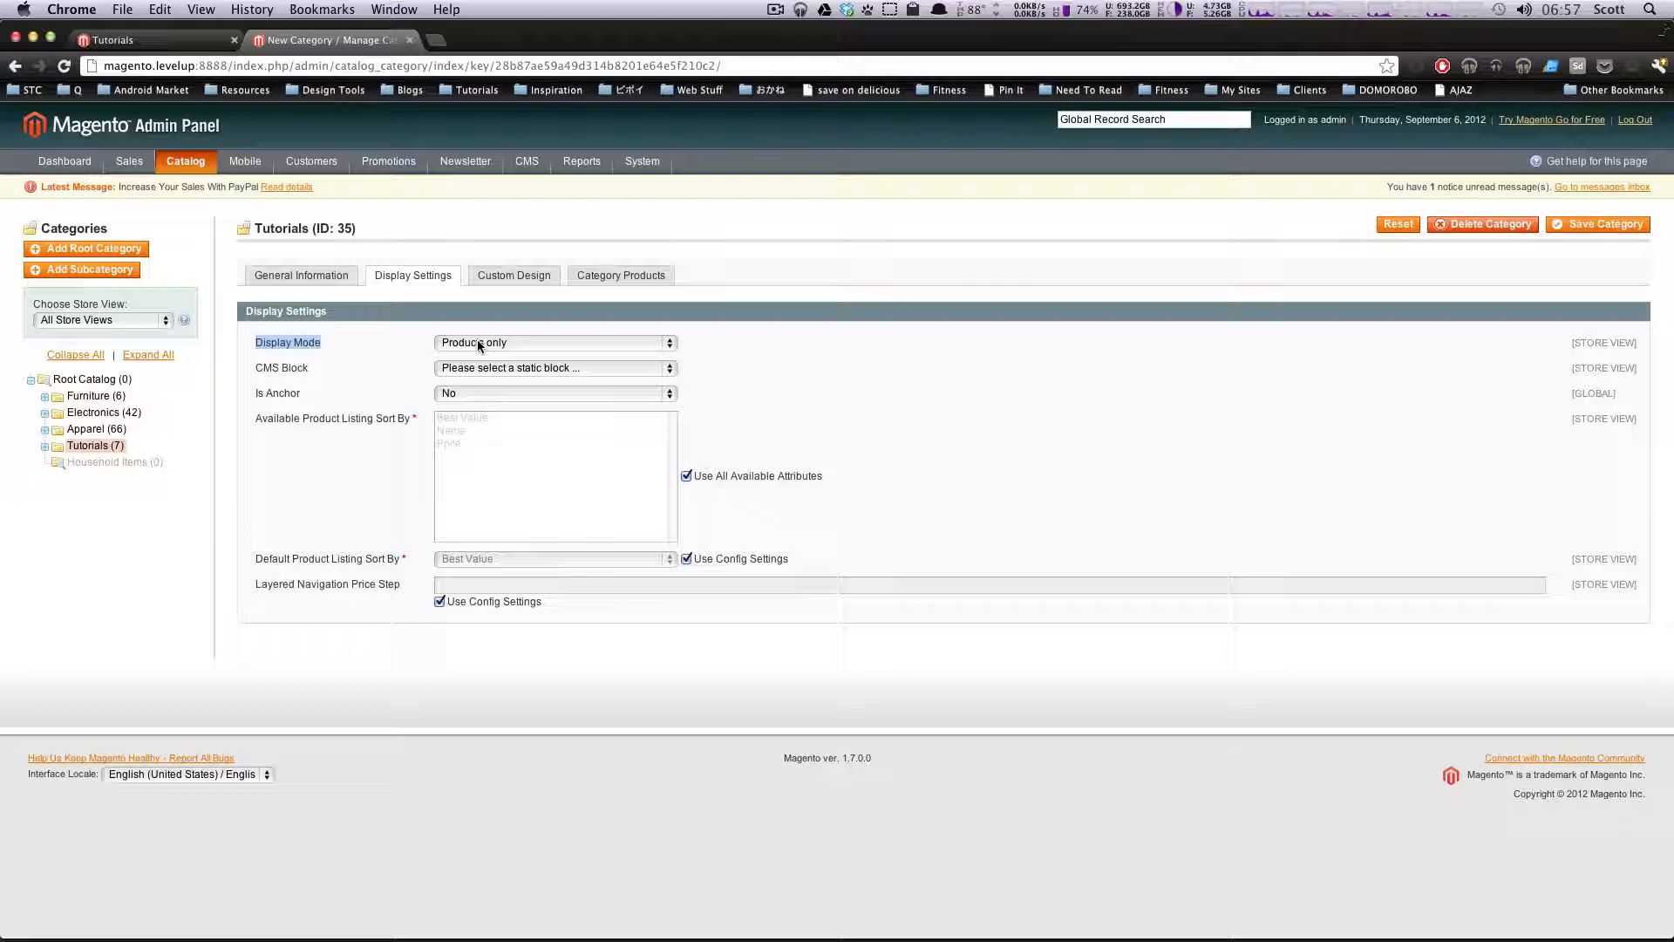
Set Tutorials to 'Static block only' with CMS Block 'Test Block', and save
left_click(555, 342)
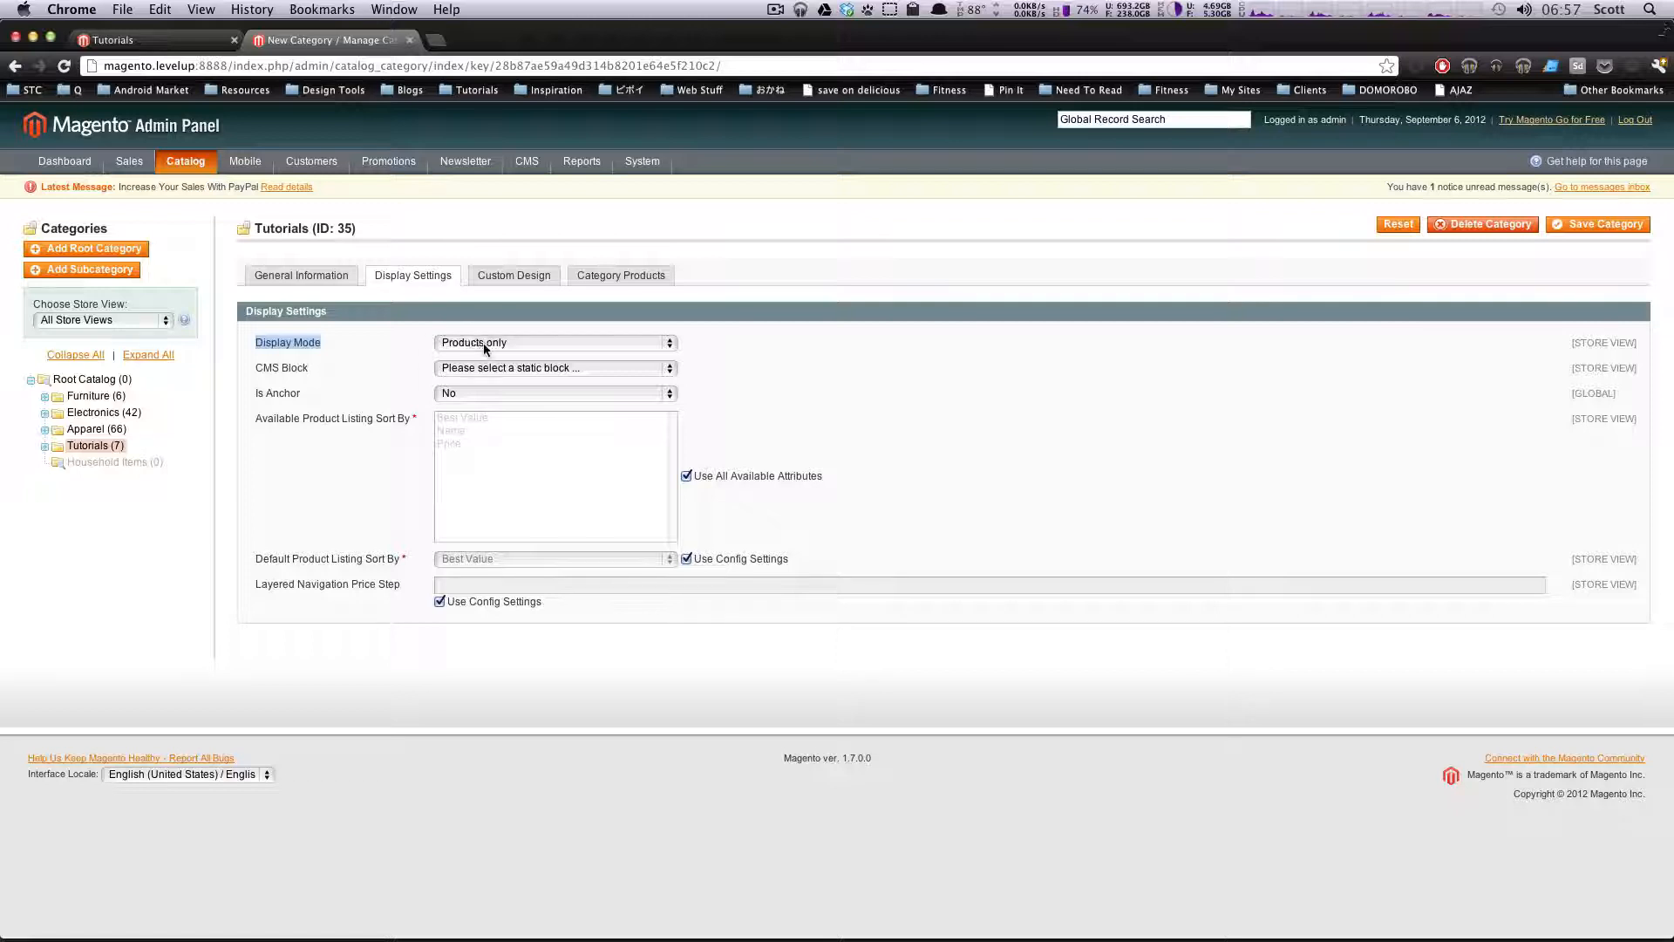
left_click(553, 342)
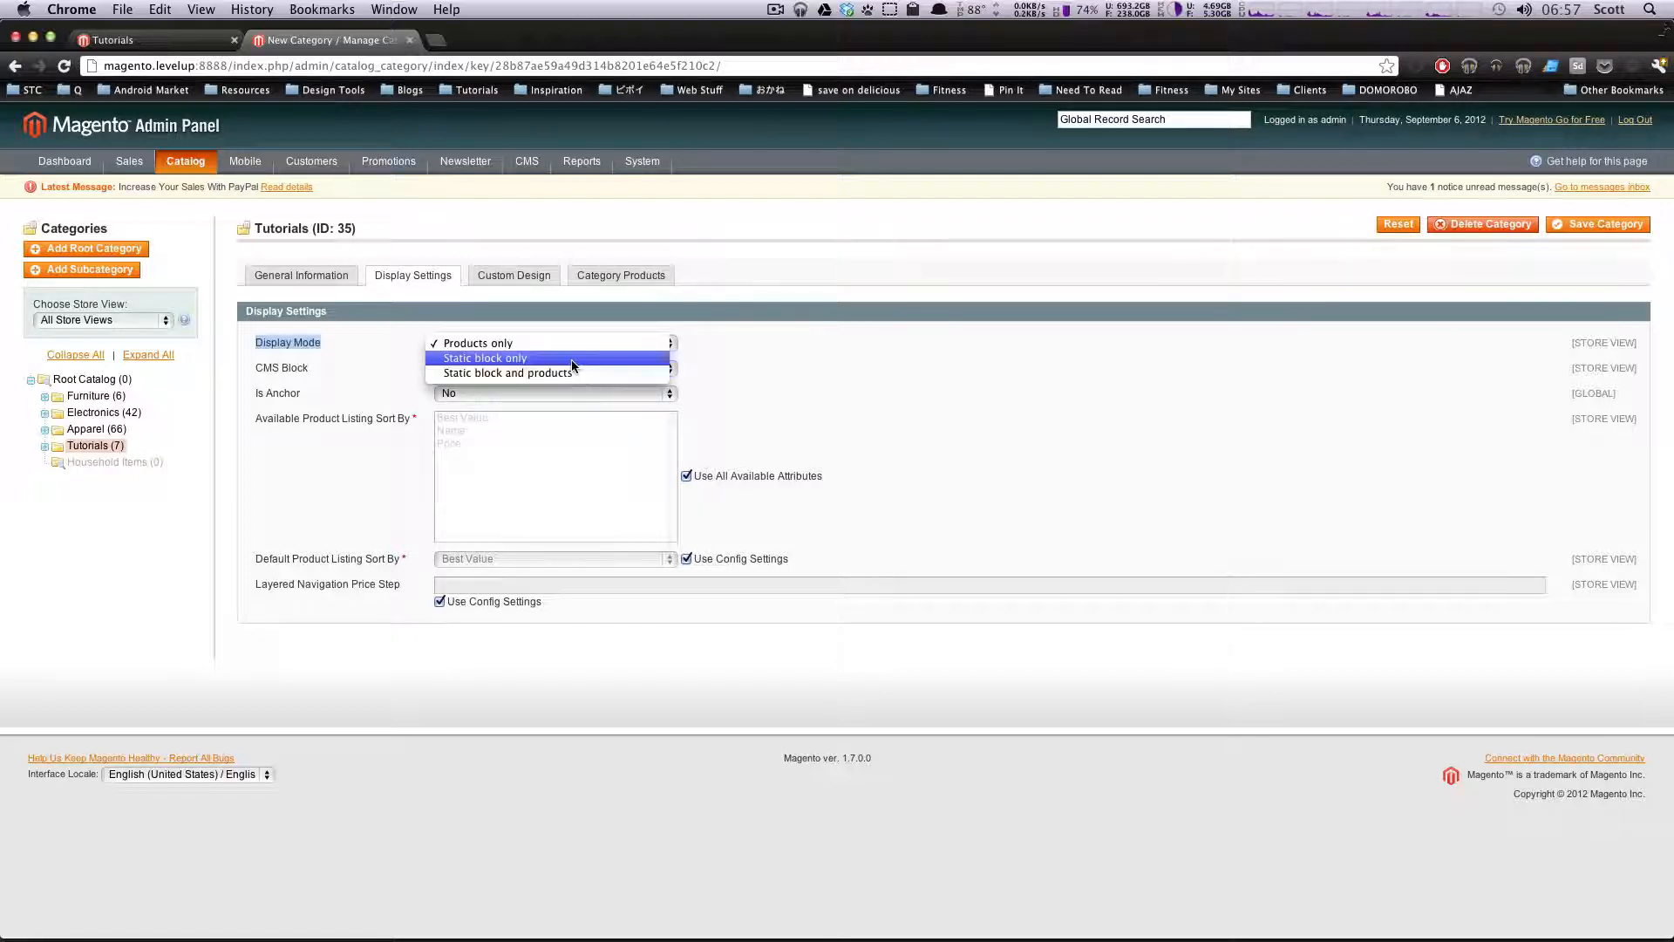
left_click(485, 357)
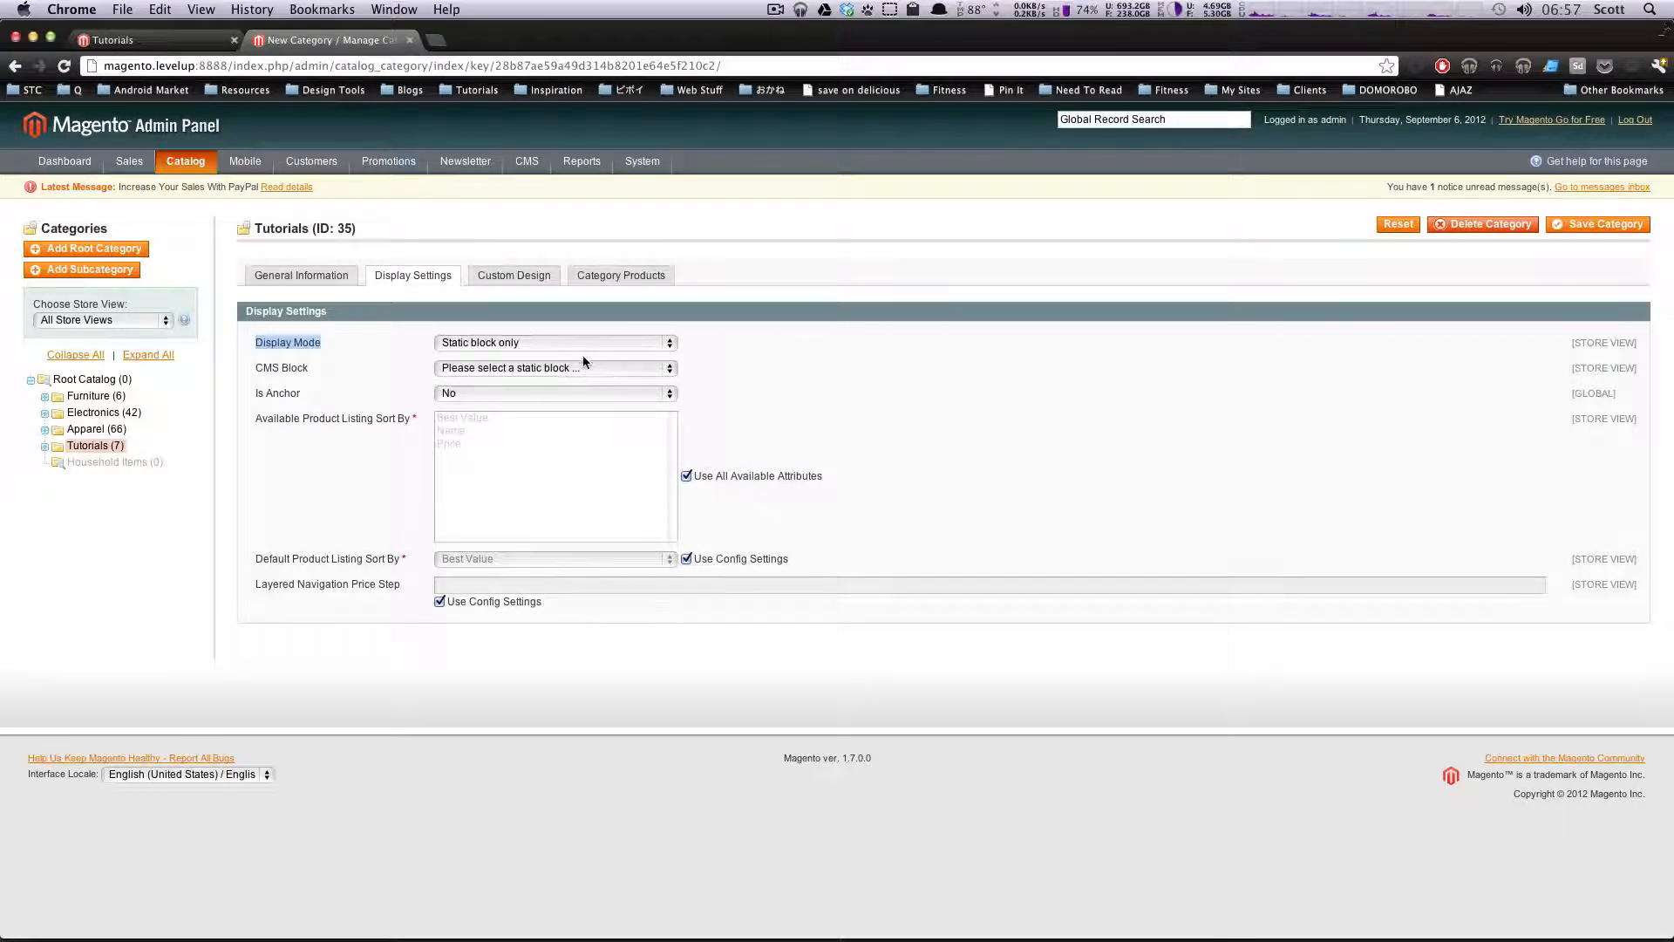
left_click(555, 367)
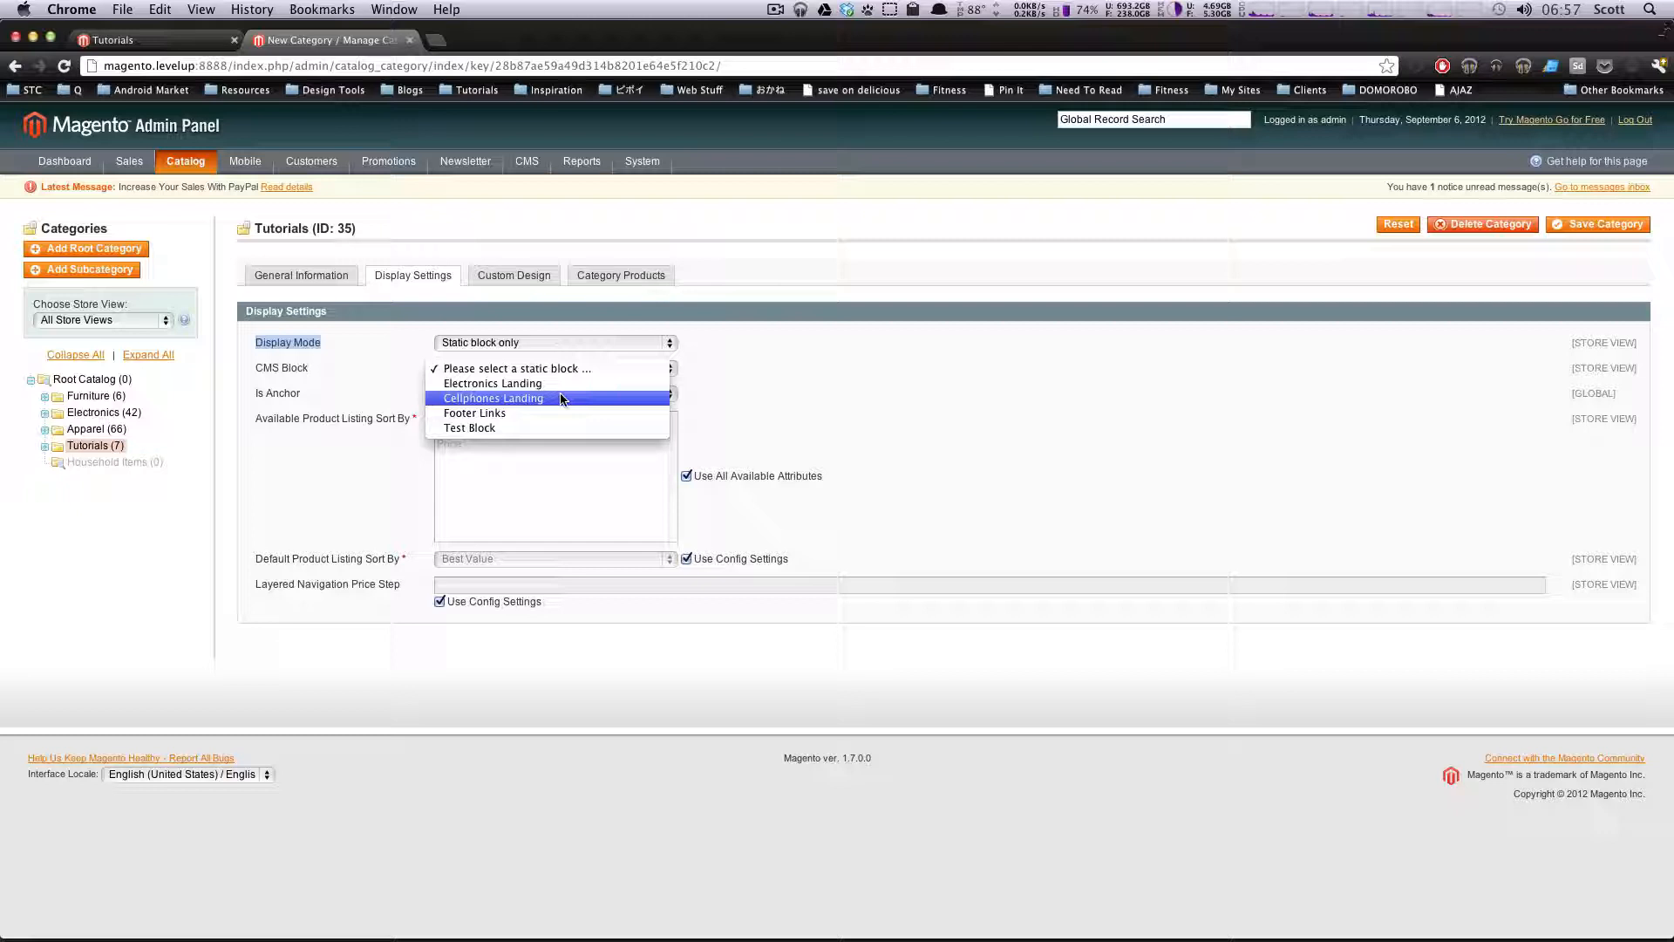
mouse_move(534, 428)
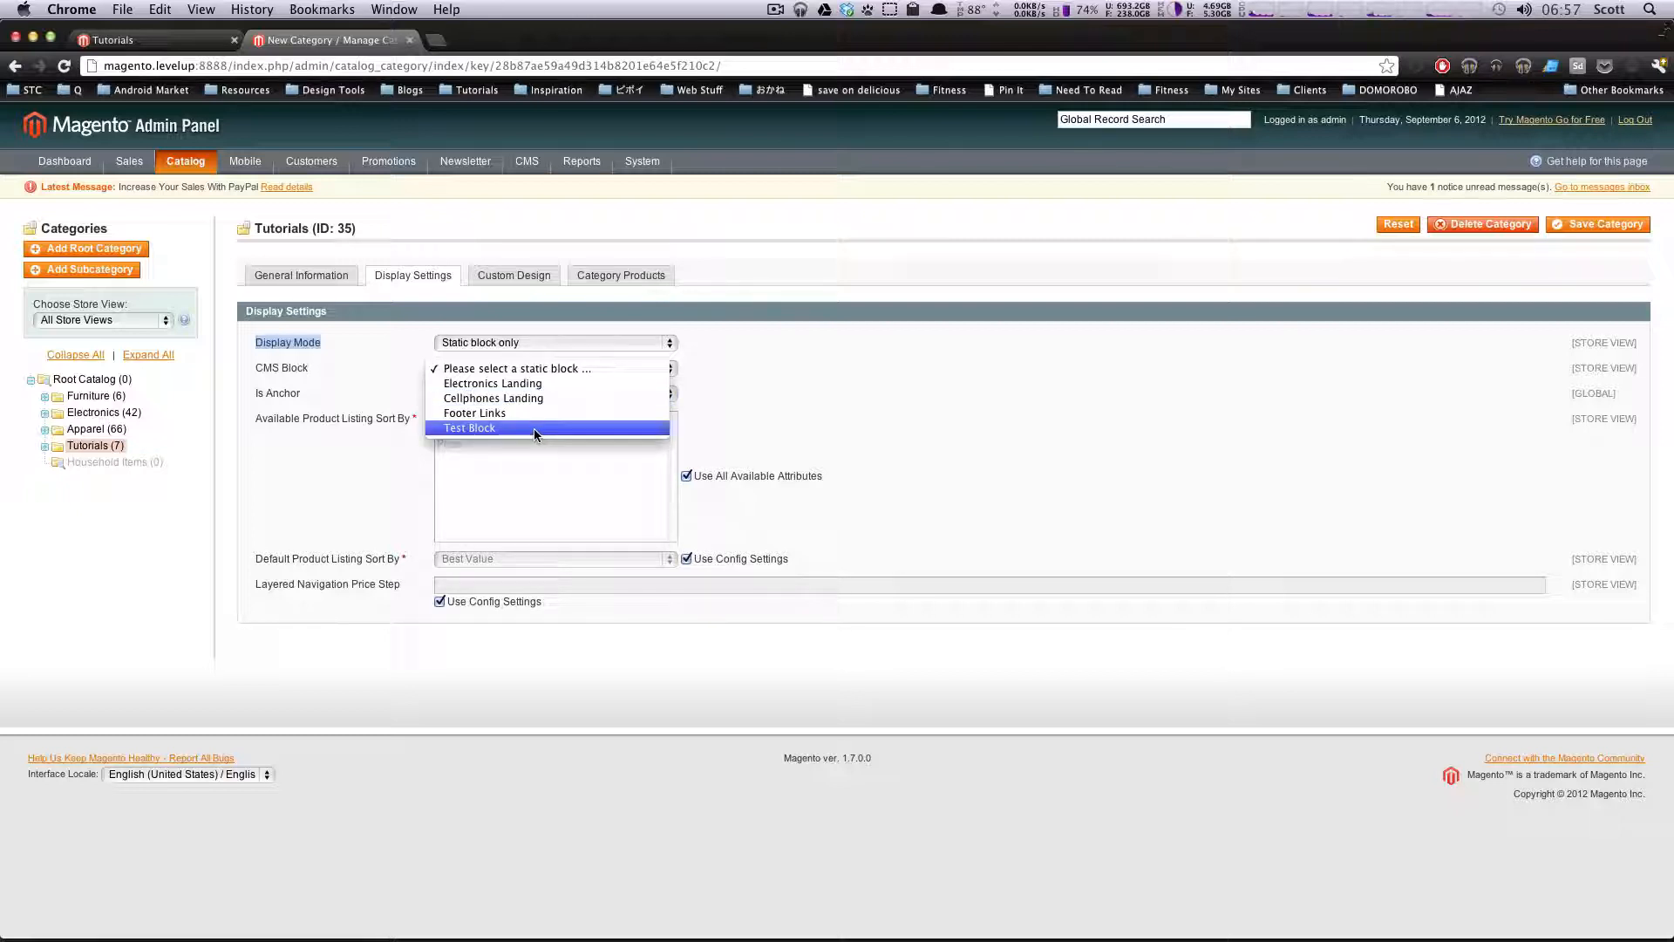
left_click(470, 427)
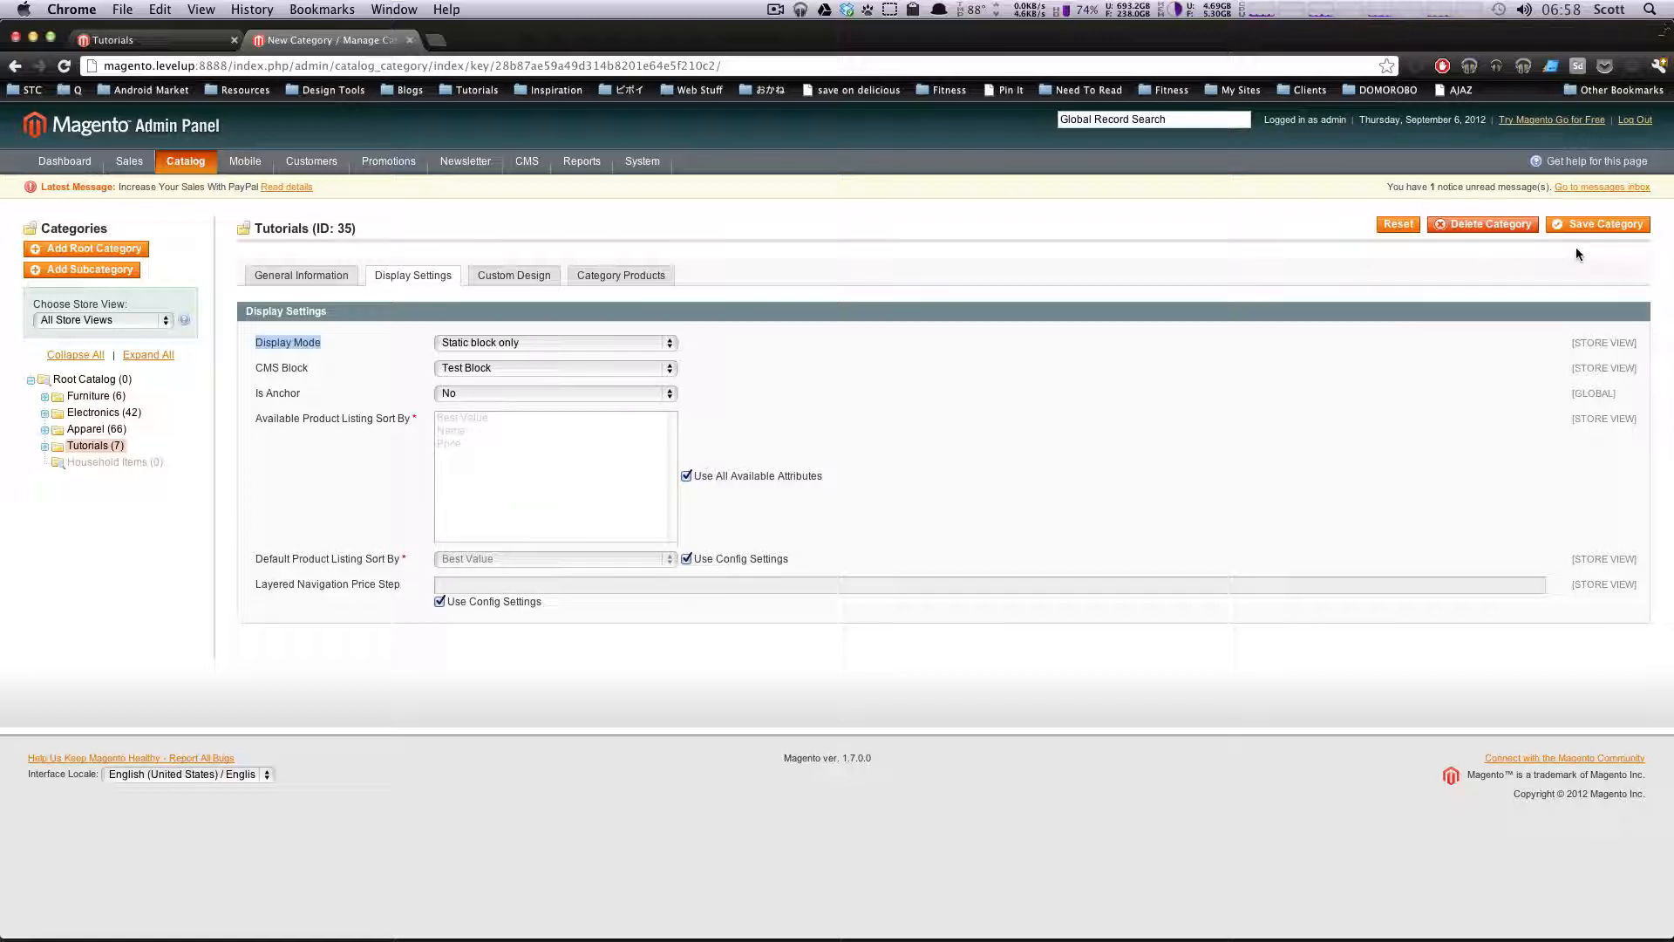
left_click(1598, 224)
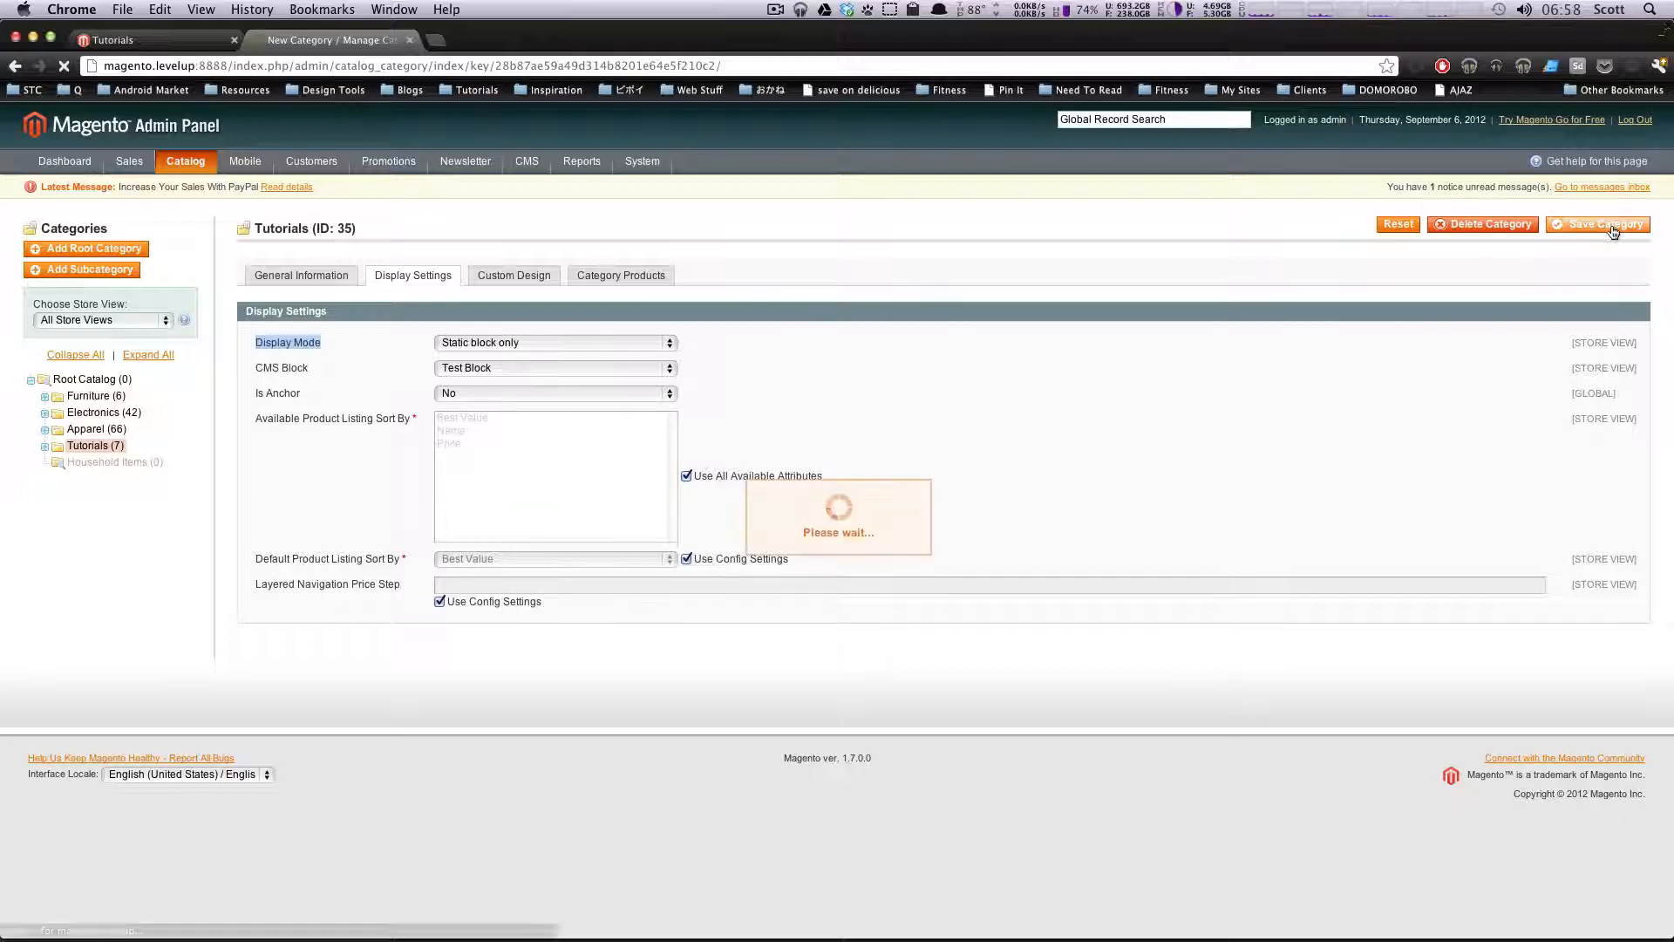
left_click(1599, 224)
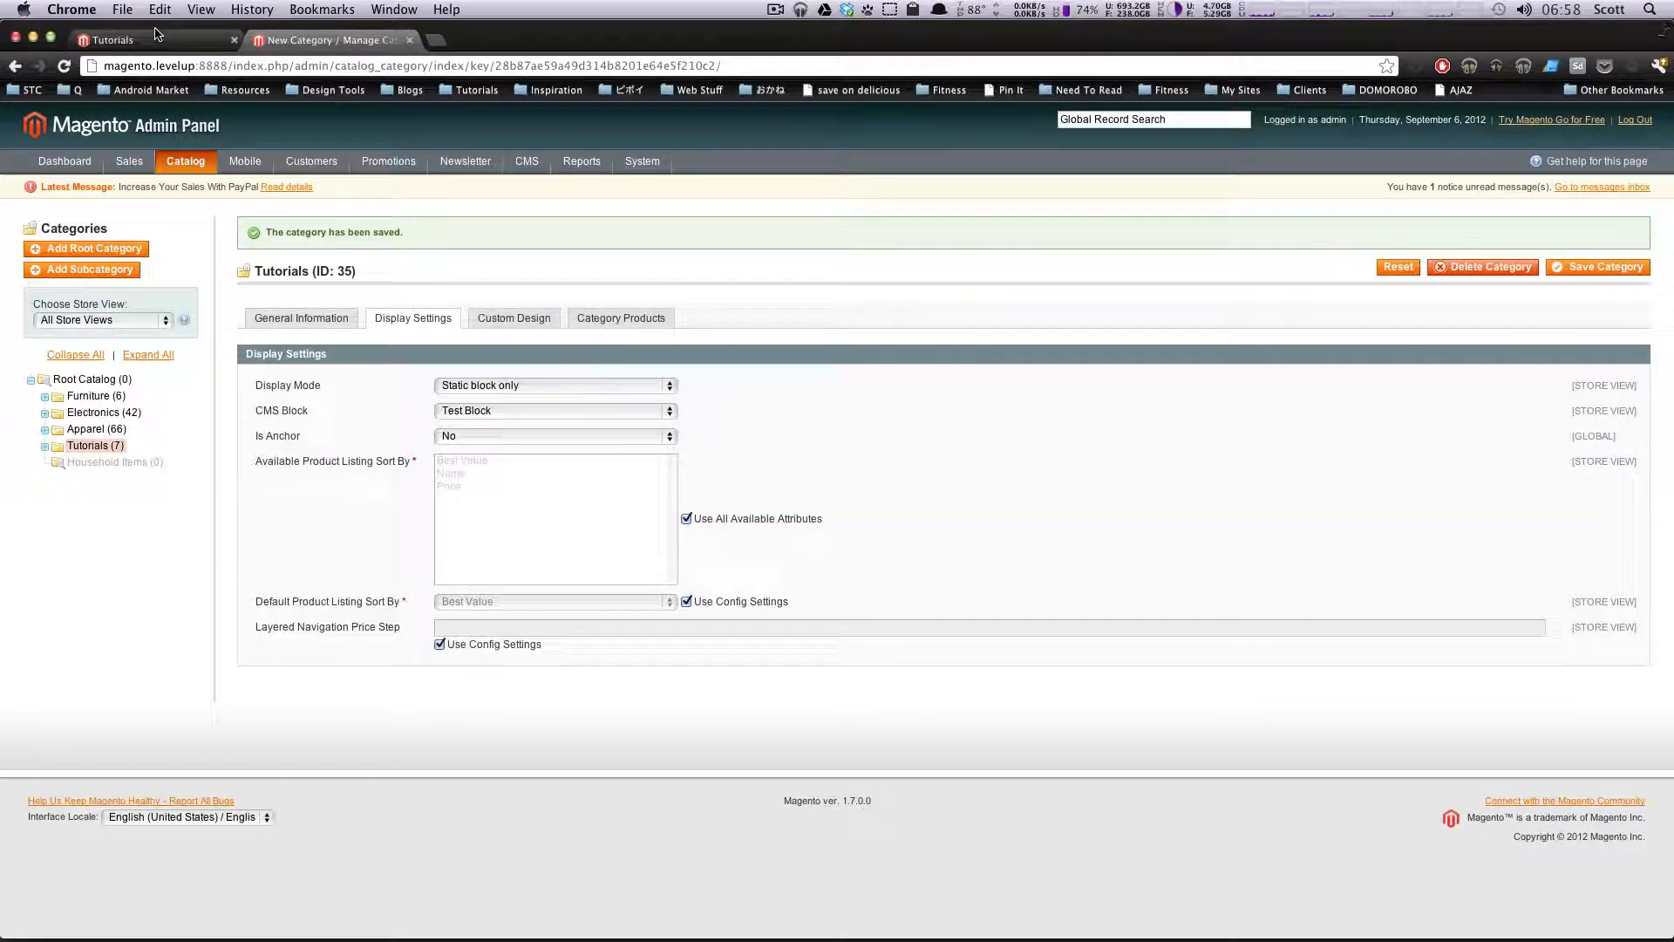
Check the block-only Tutorials storefront page, then return to the admin category tab
left_click(113, 39)
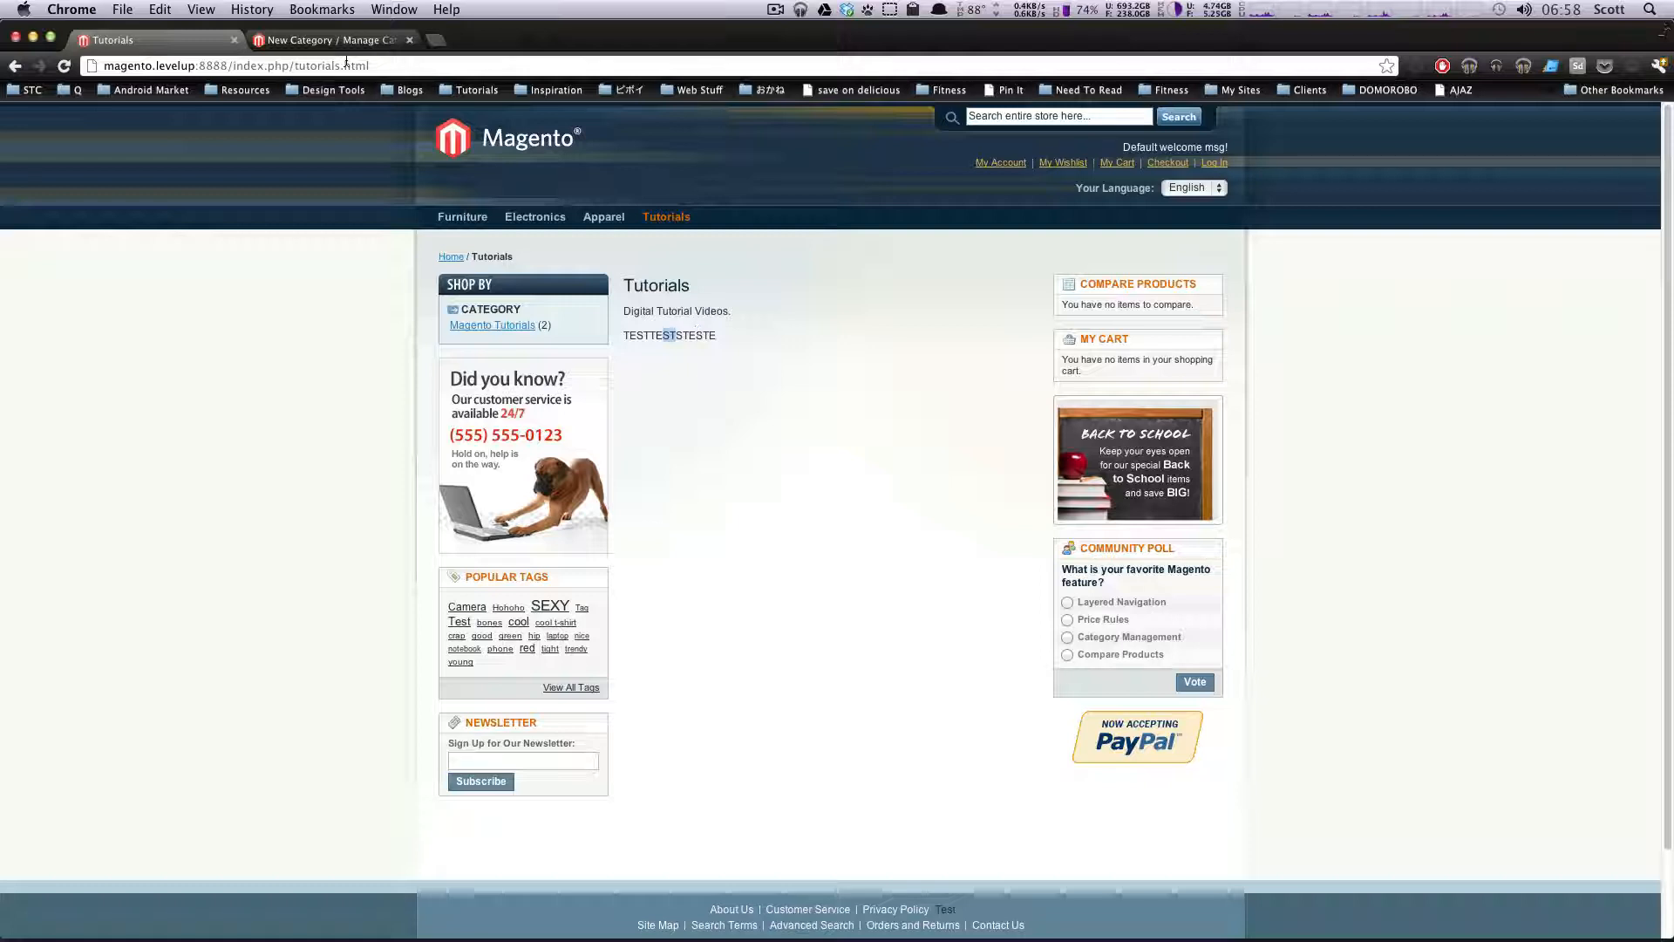
left_click(331, 39)
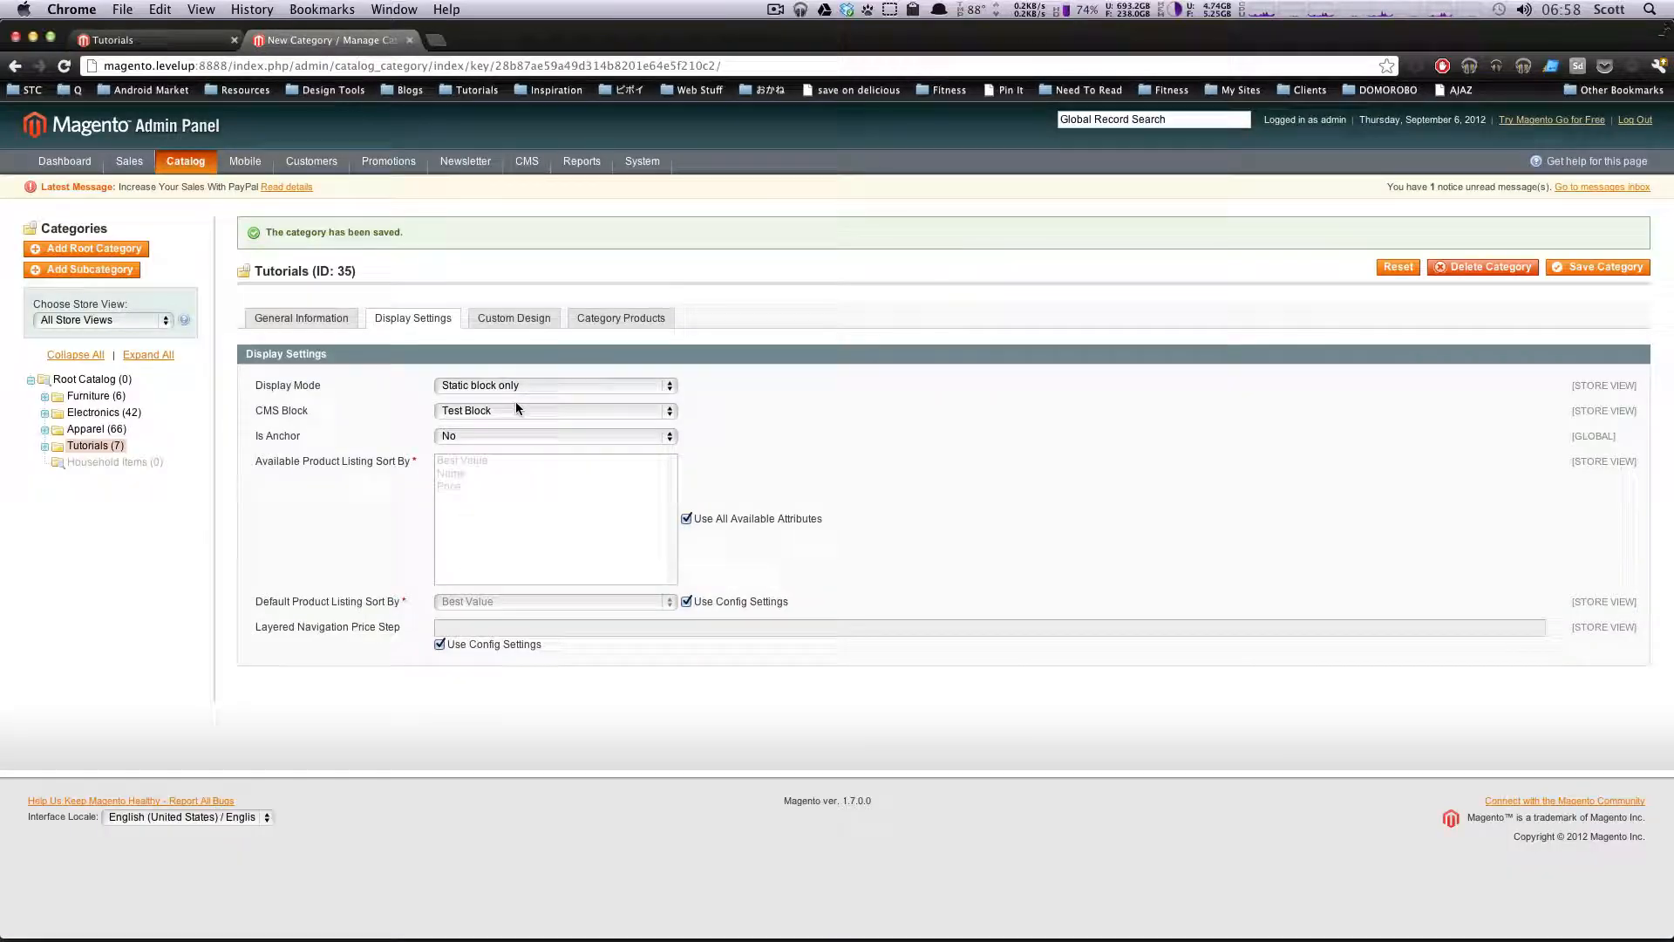
Set display mode to 'Static block and products' and default product sorting to Name
left_click(554, 409)
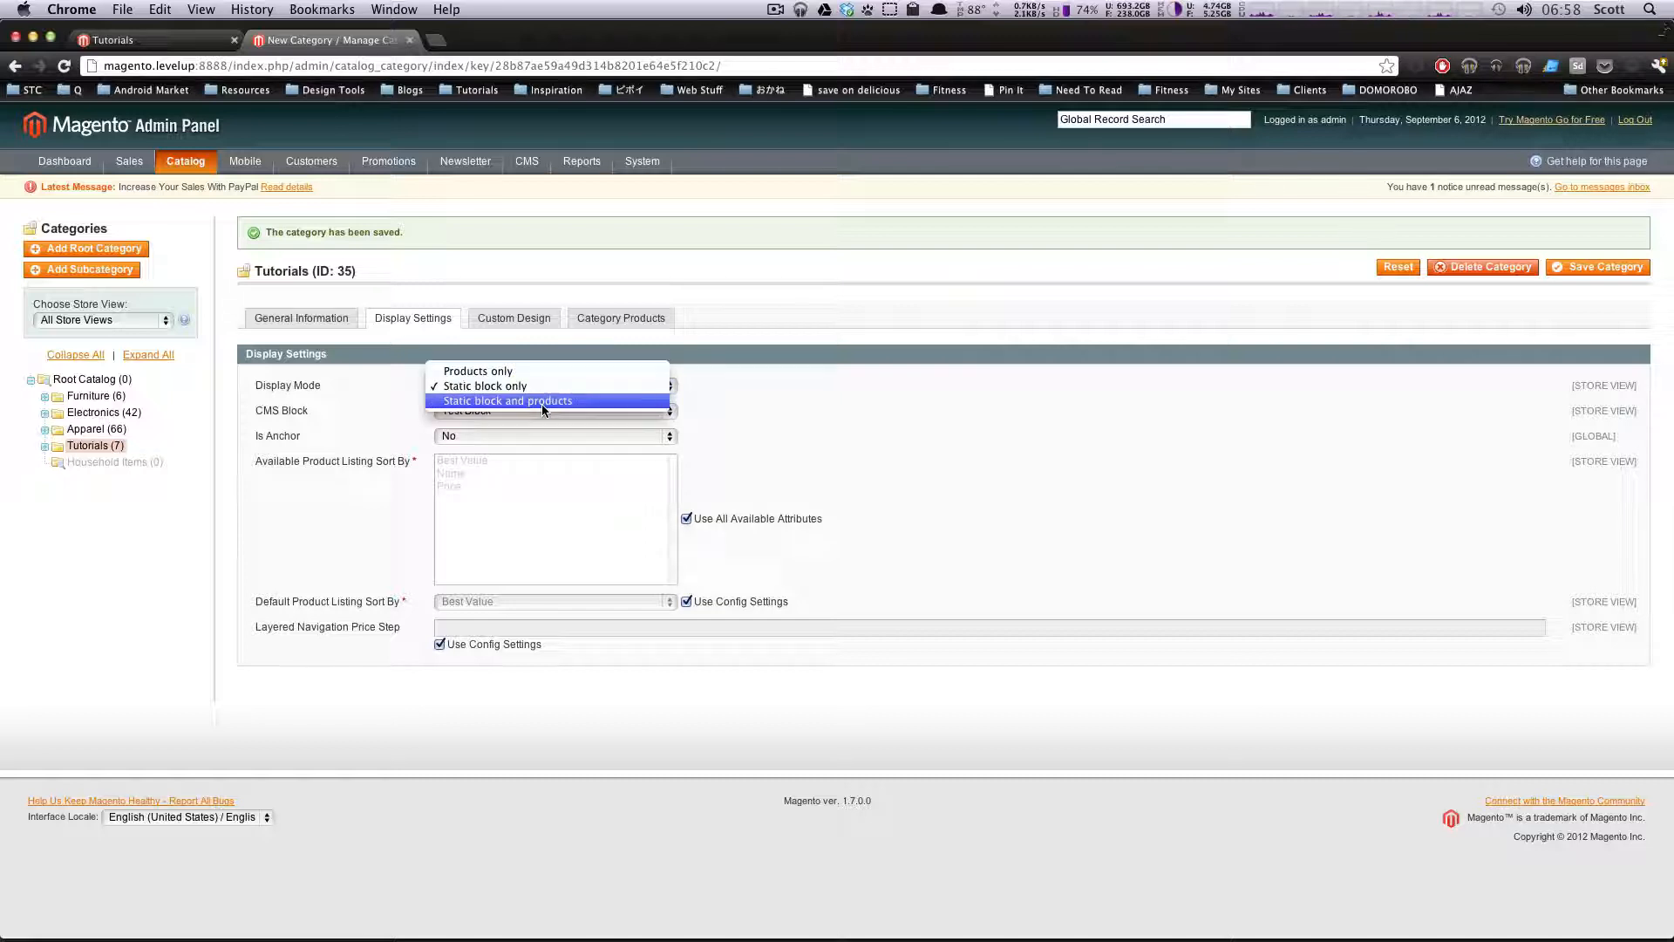
left_click(507, 400)
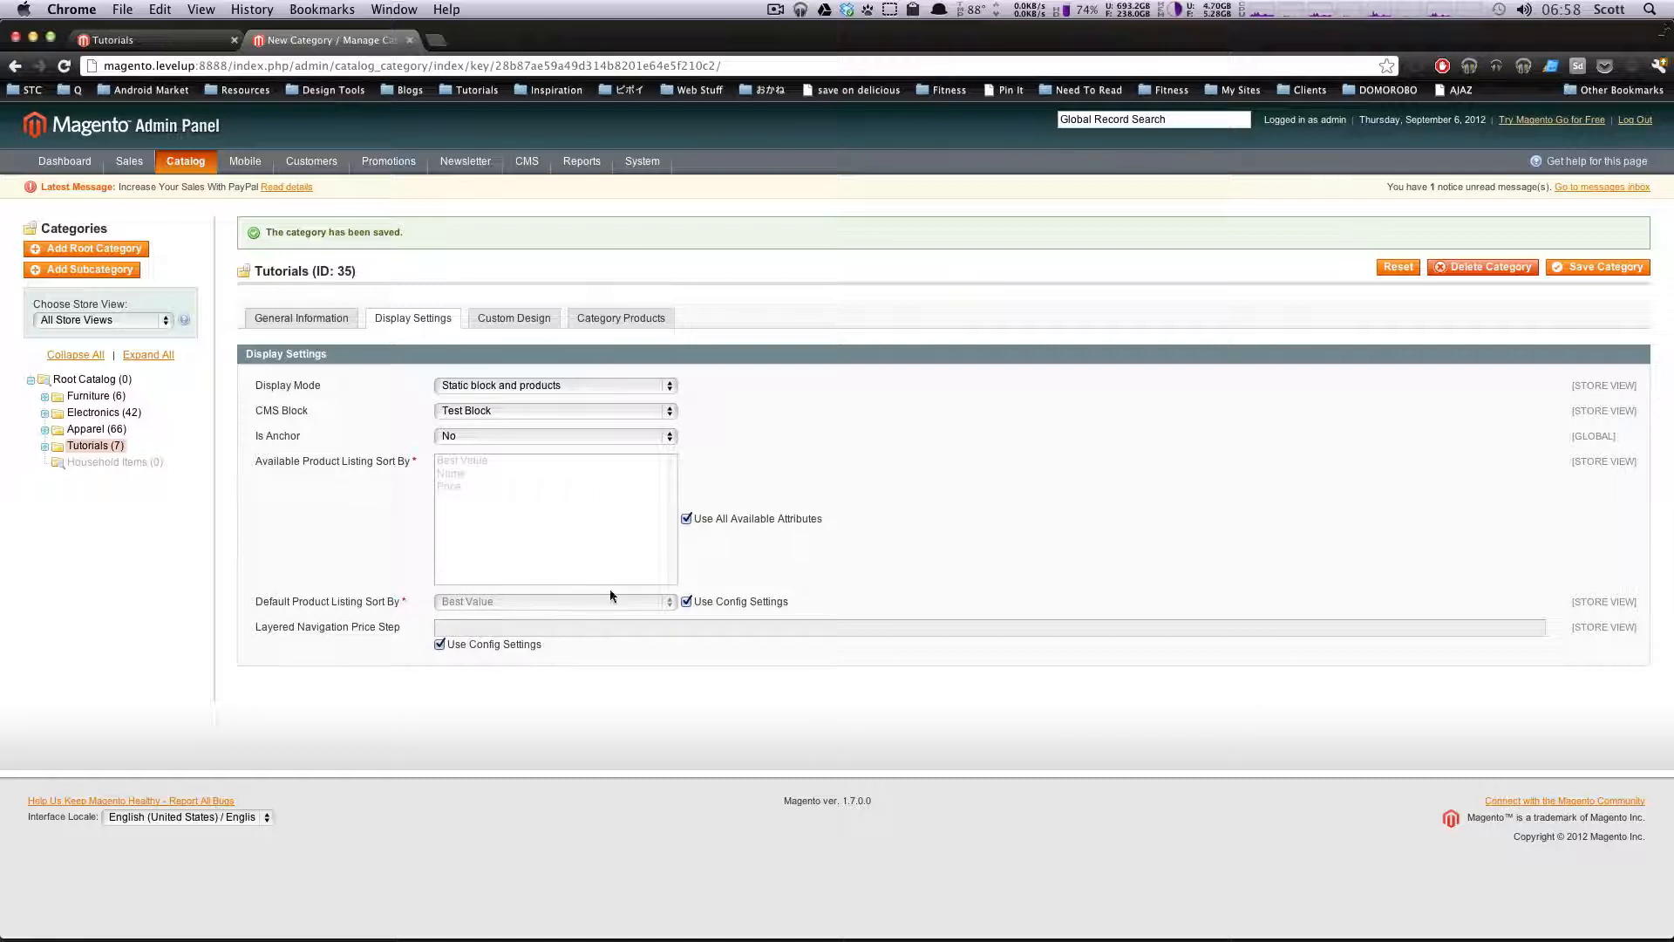
left_click(685, 600)
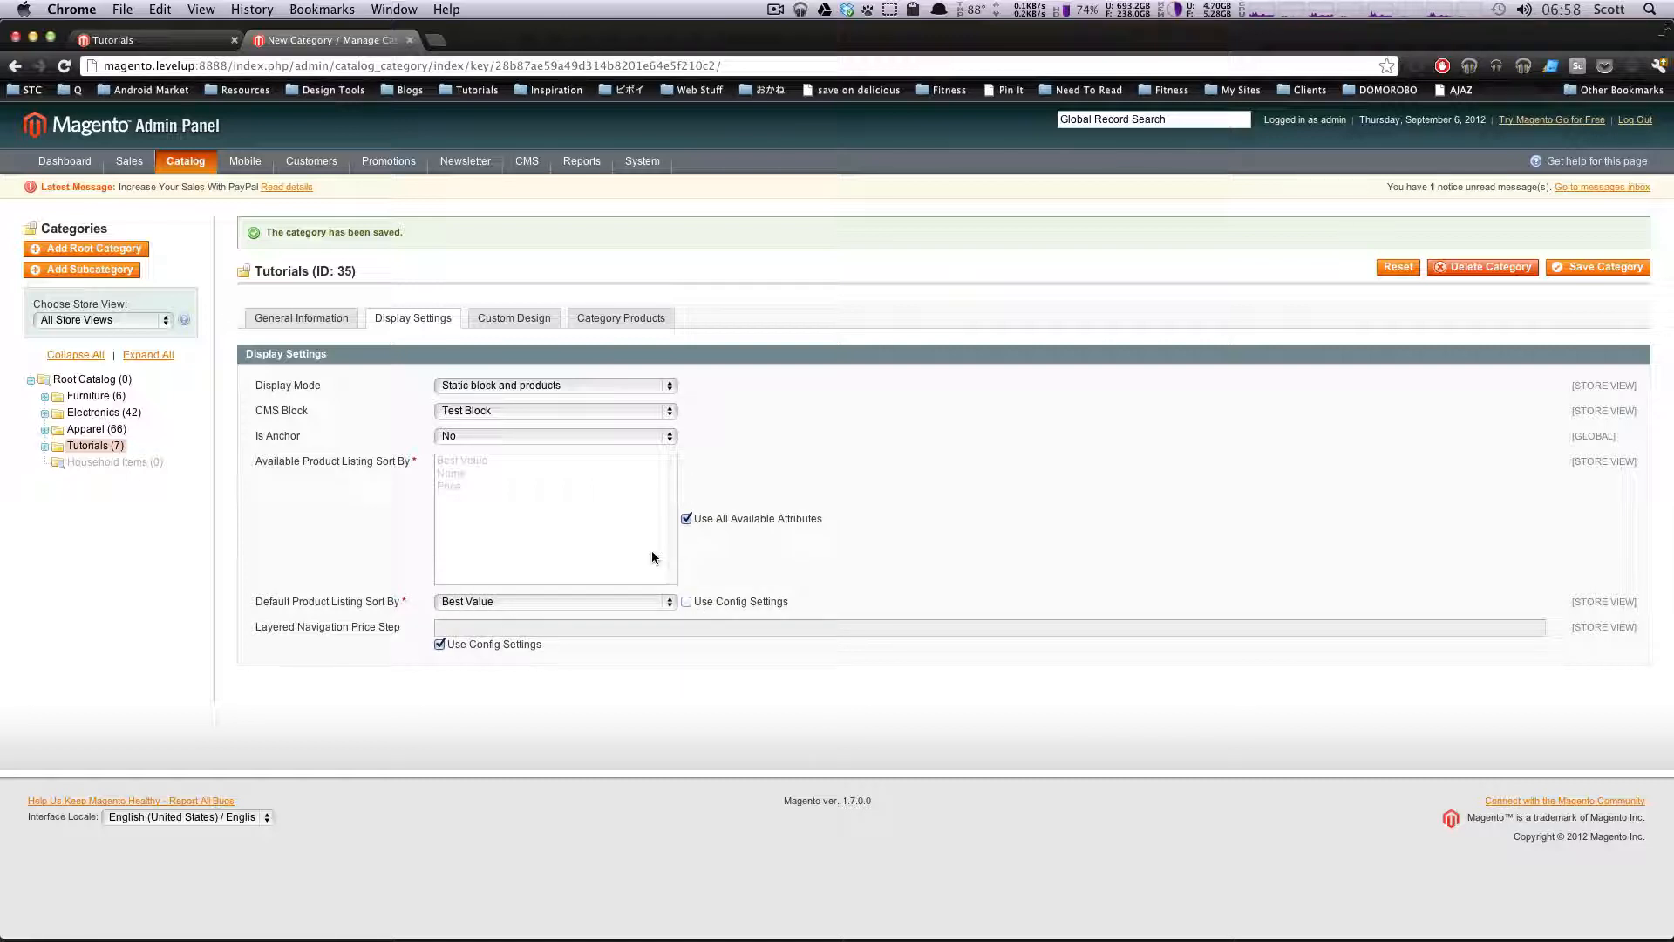
left_click(553, 601)
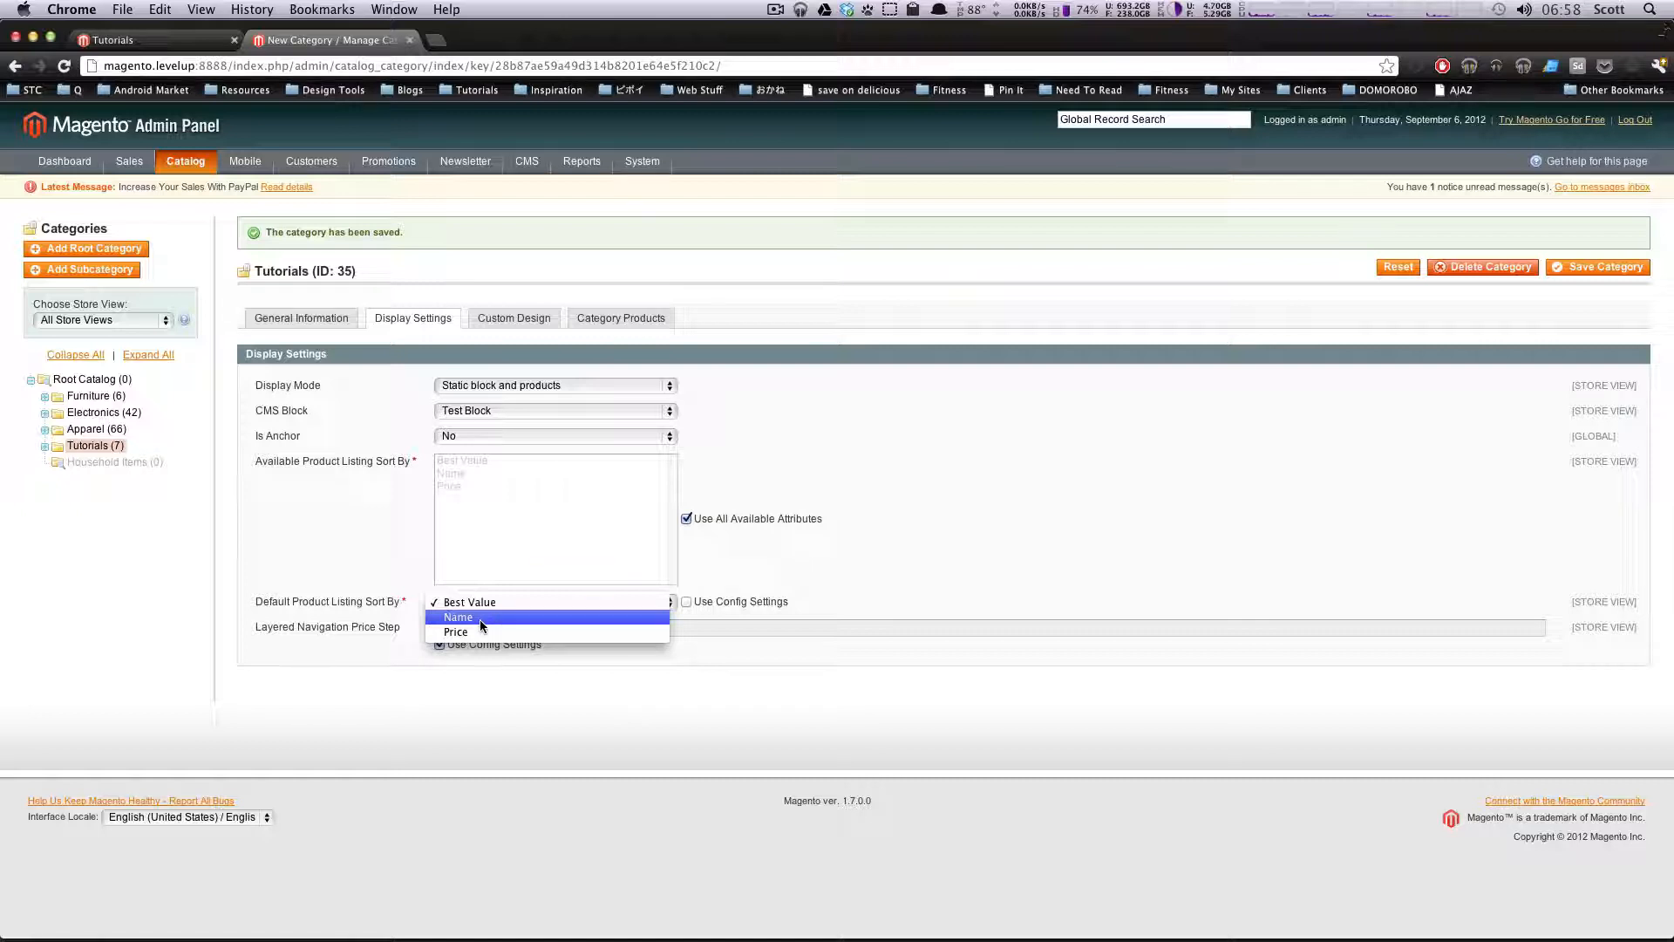
left_click(455, 632)
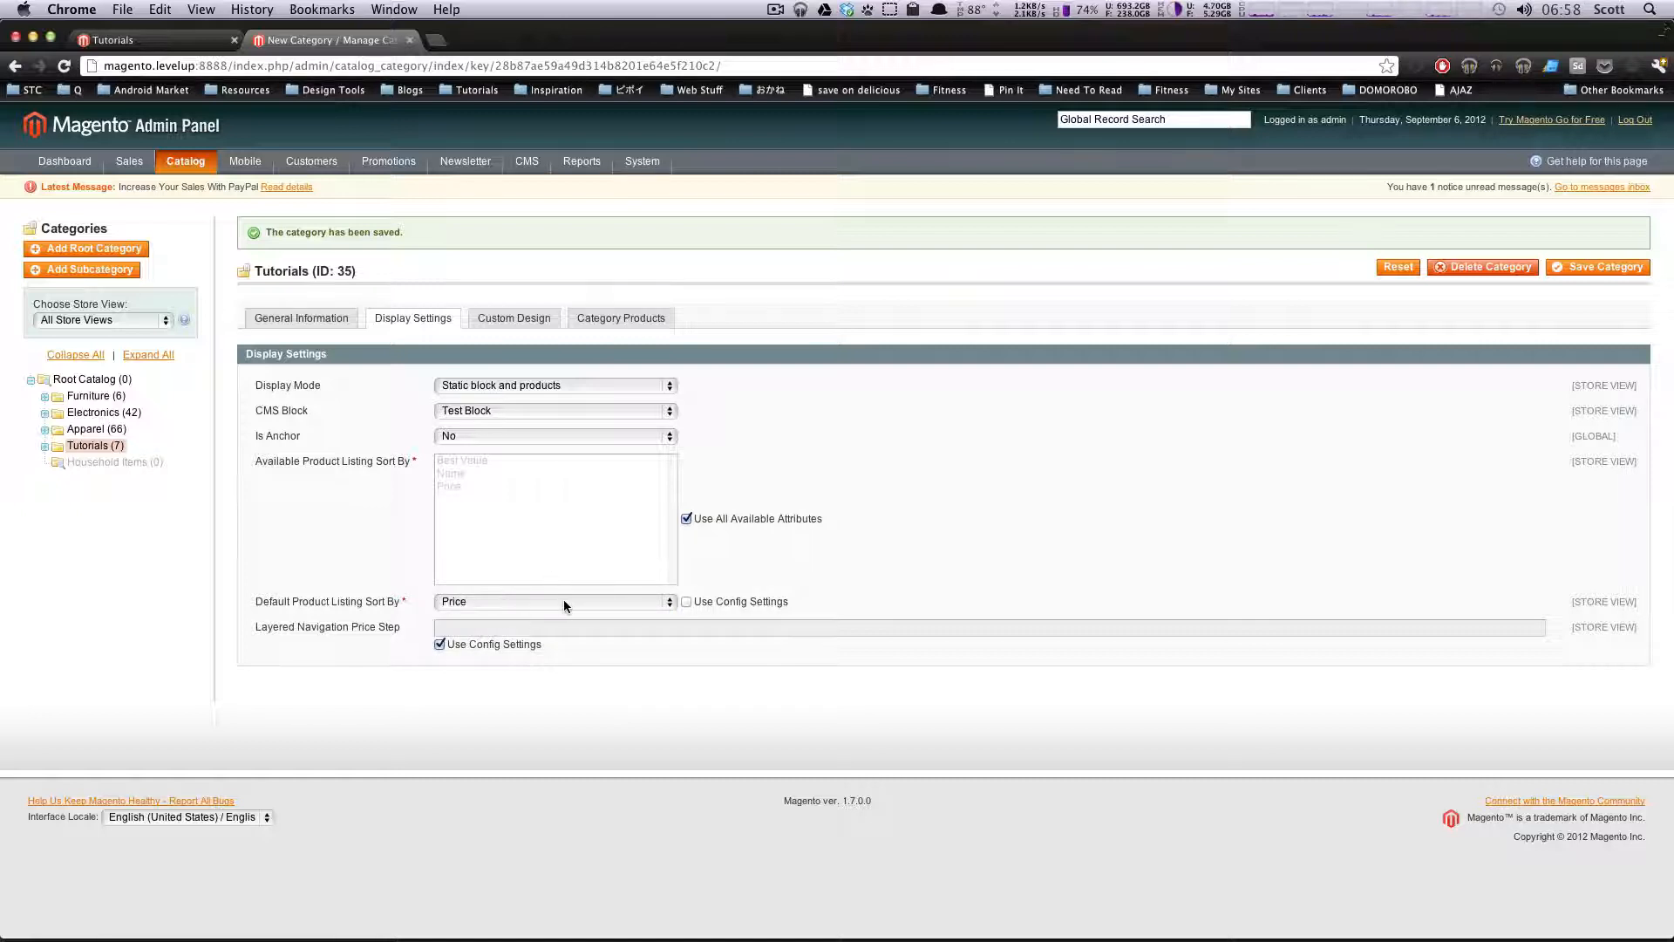
left_click(556, 601)
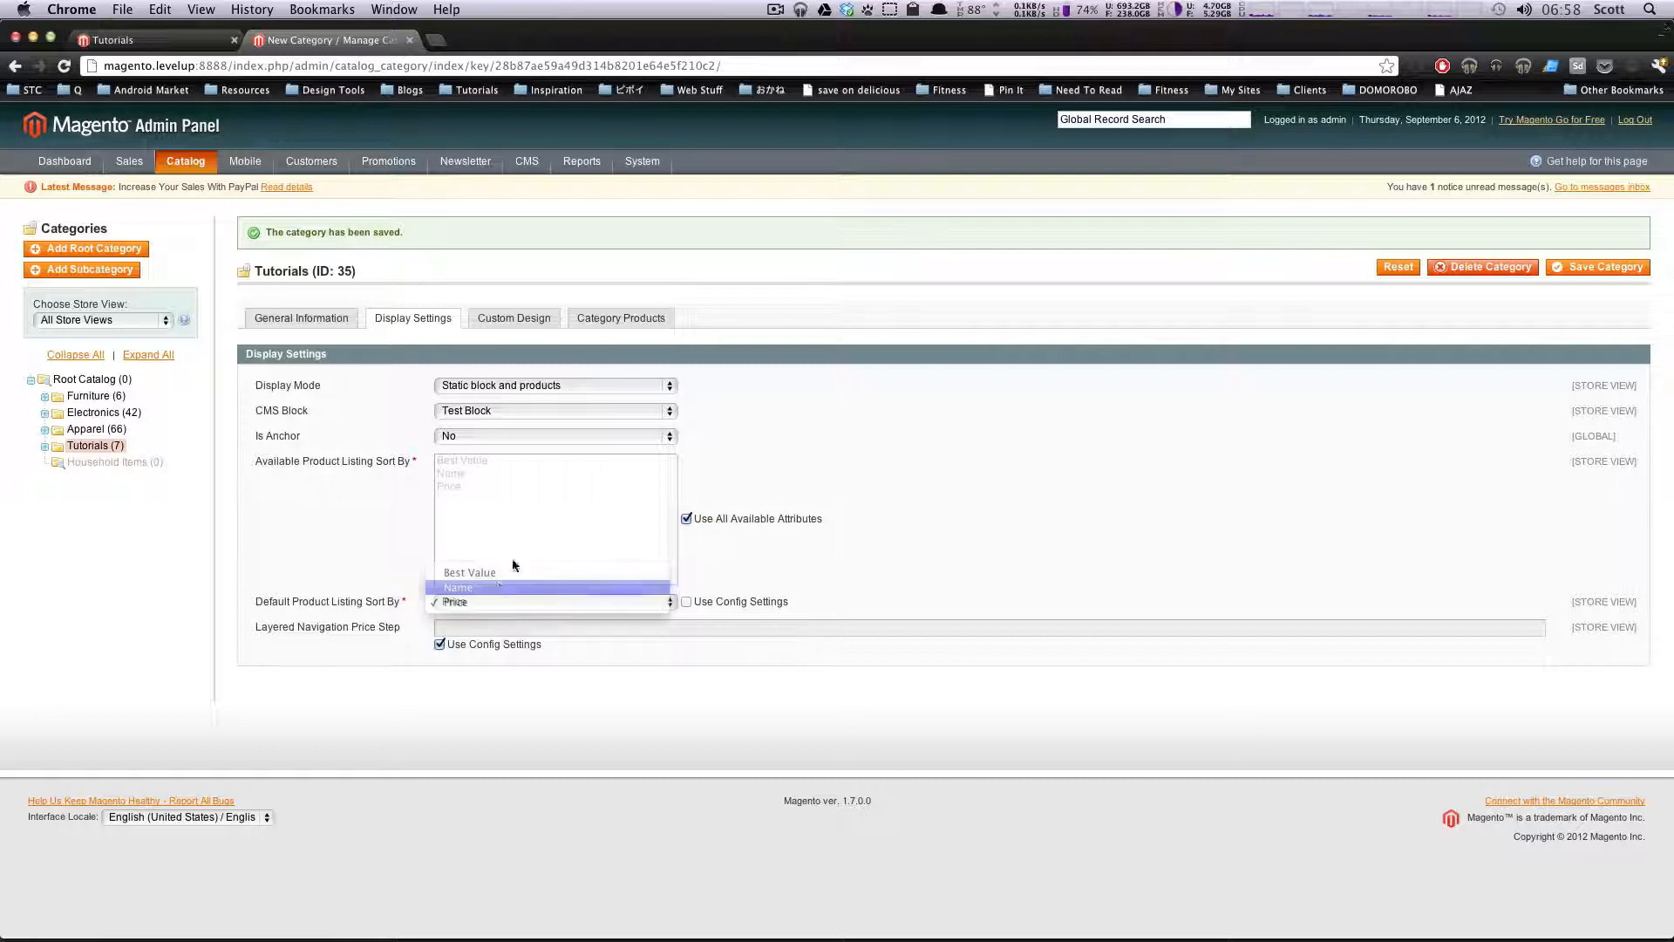
left_click(457, 587)
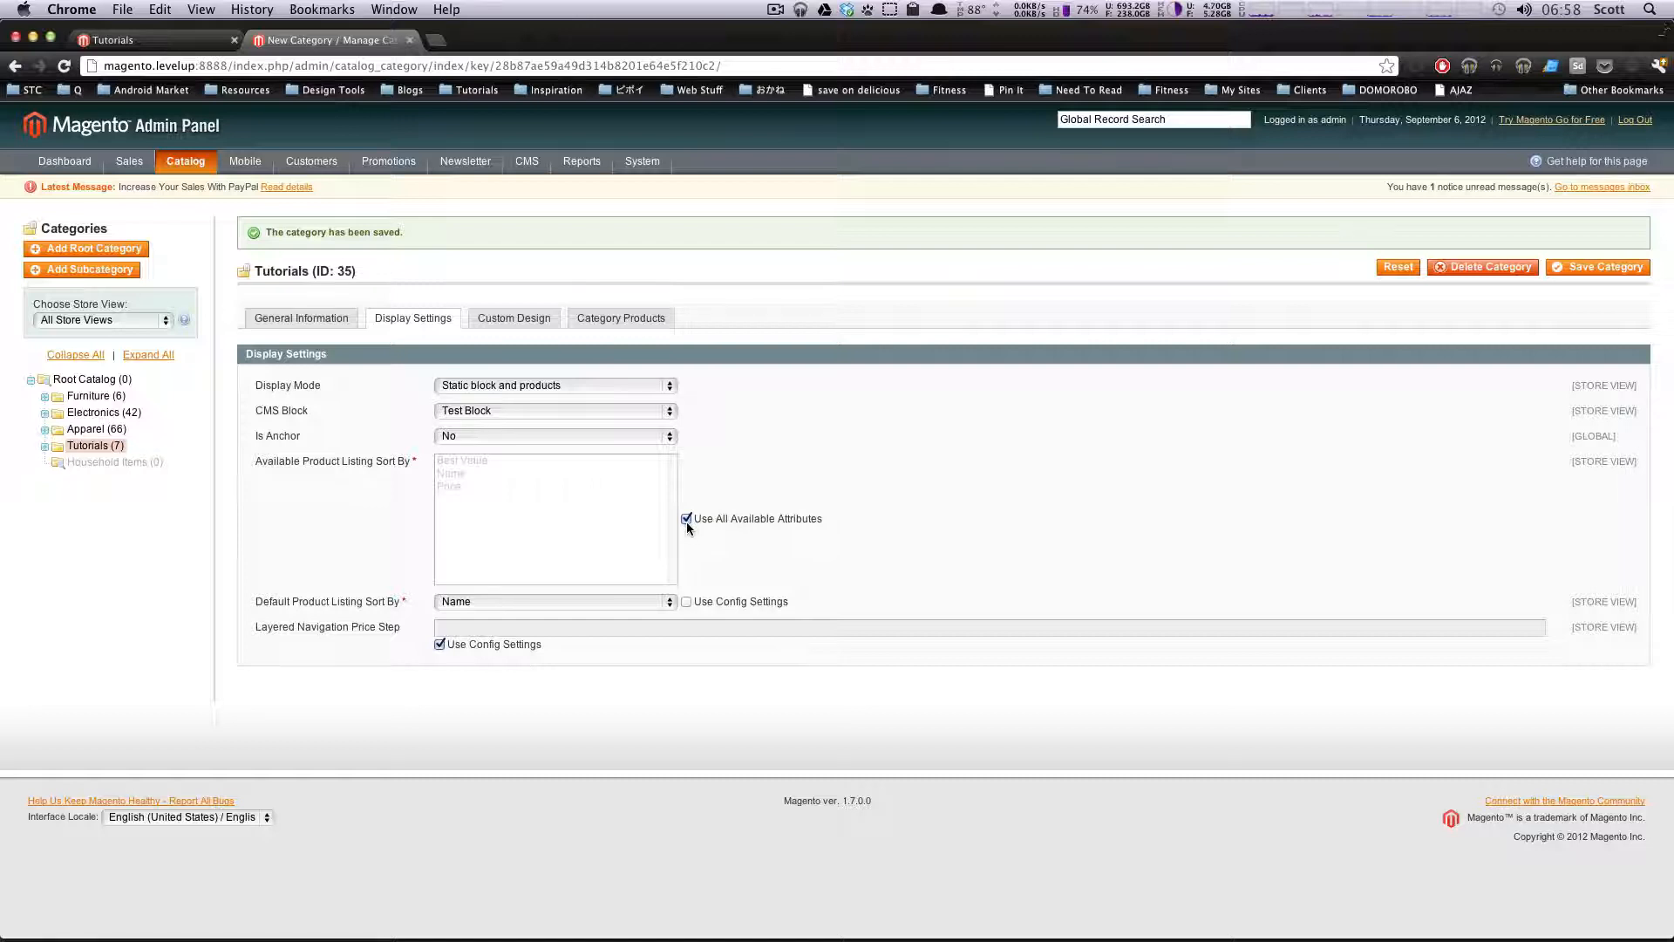
Try Best Value as an available sort option, then revert to all sort attributes
left_click(686, 518)
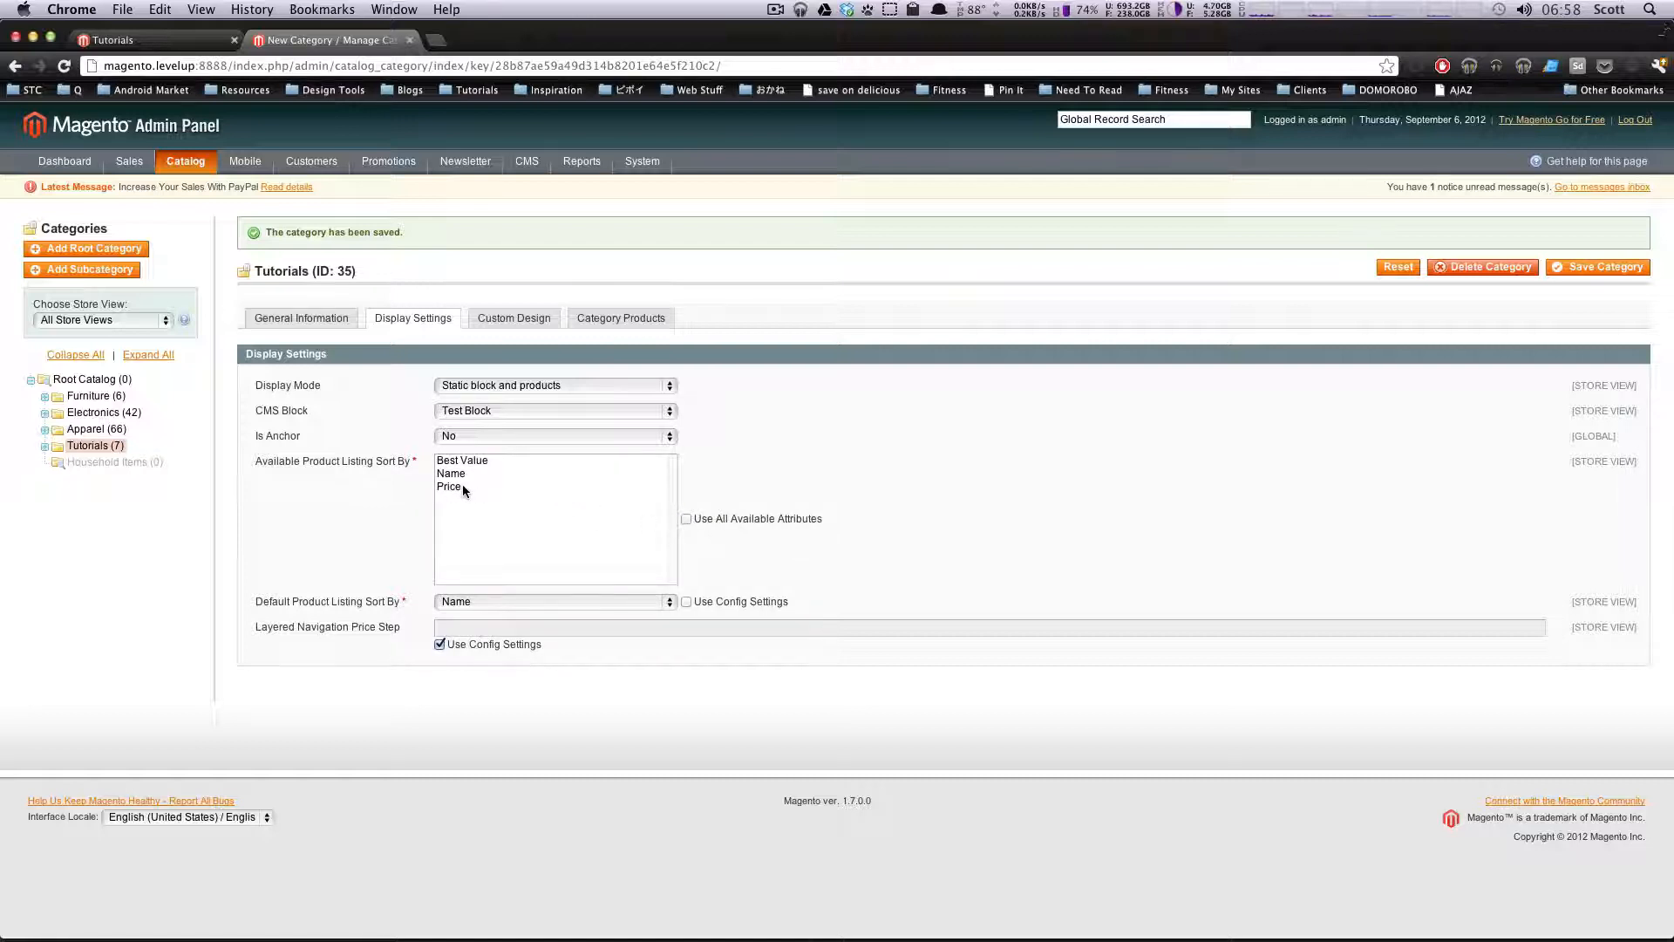
left_click(462, 460)
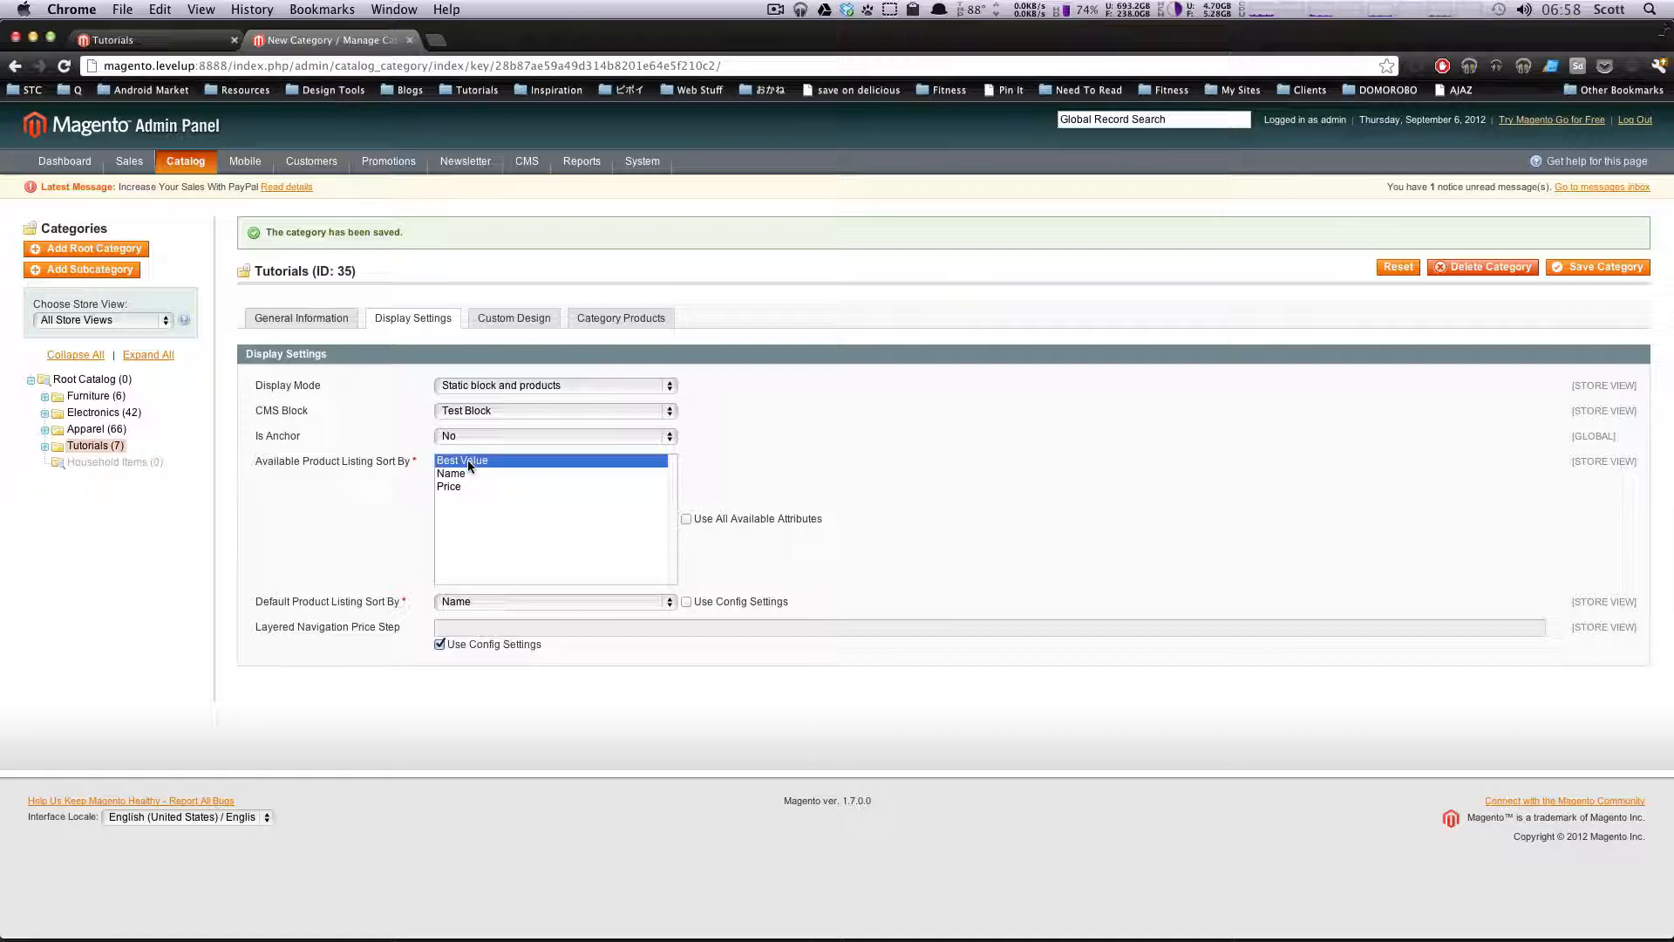
left_click(686, 518)
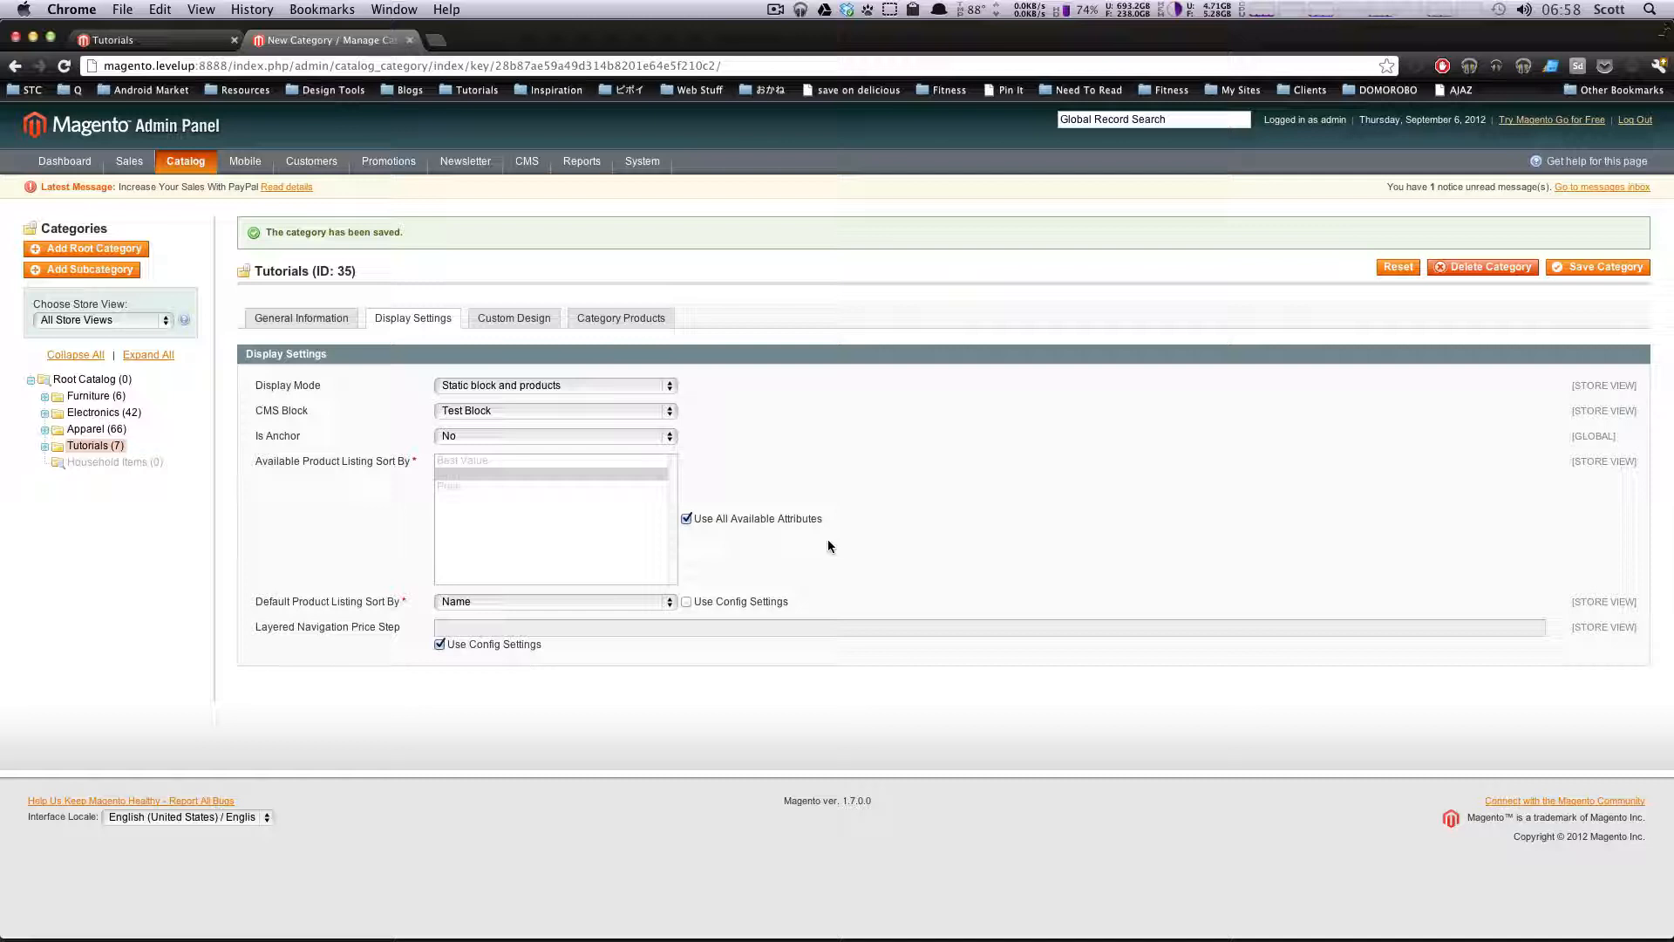
mouse_move(1356, 338)
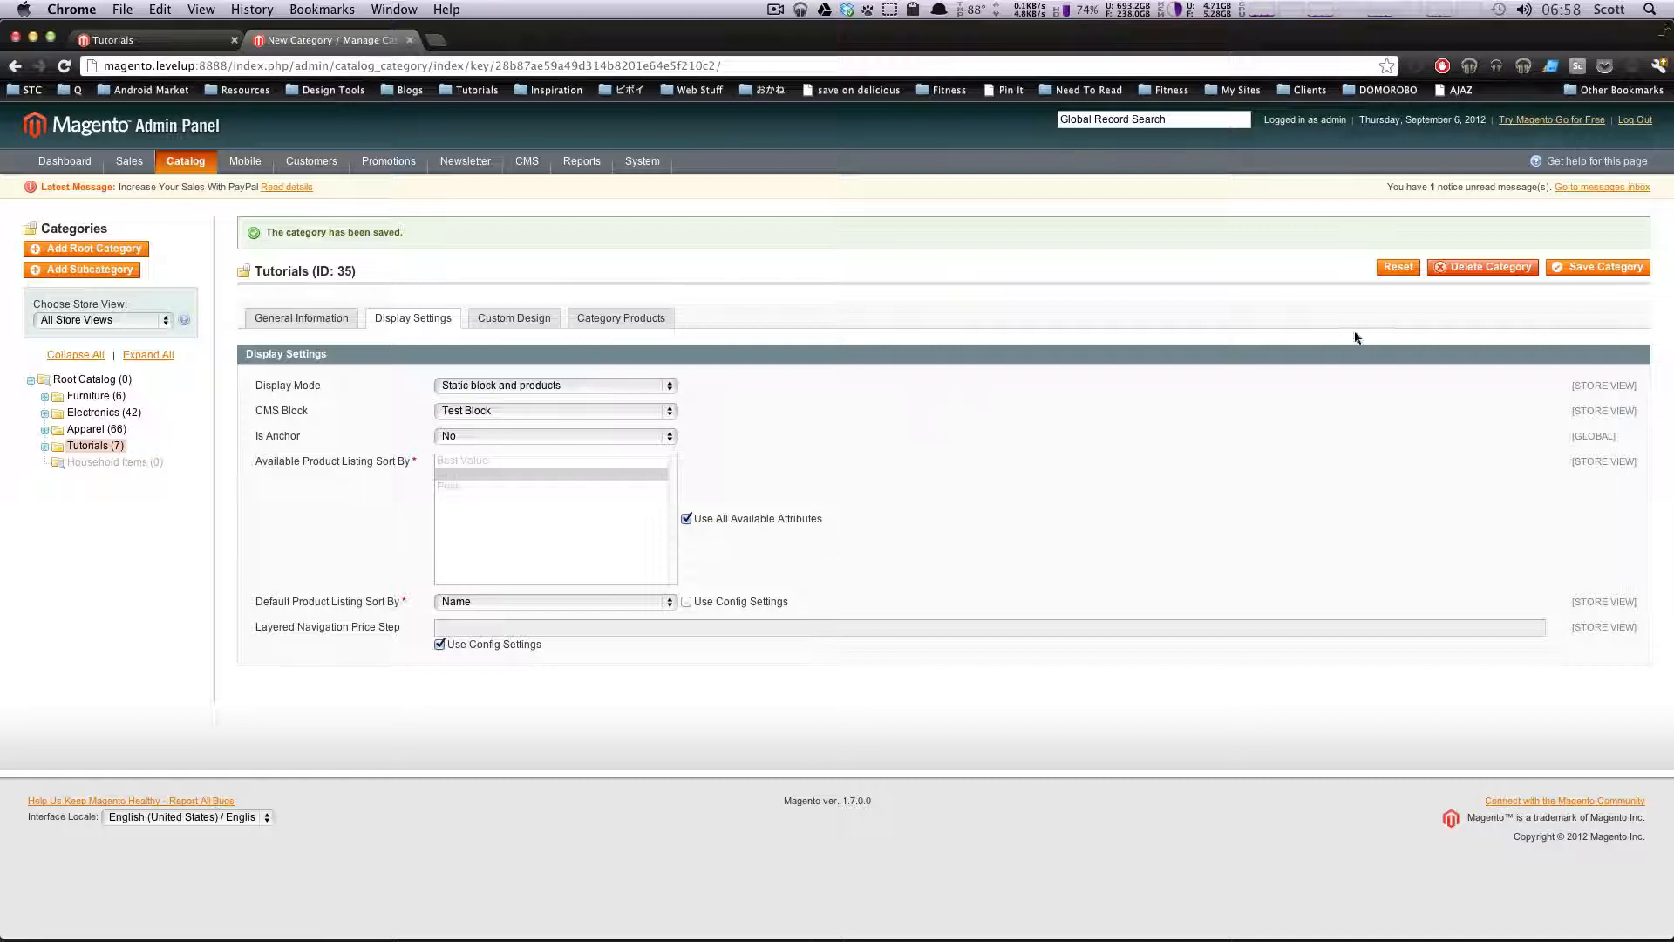
Save Tutorials with anchor on and view its storefront page with Name-sorted products
left_click(554, 436)
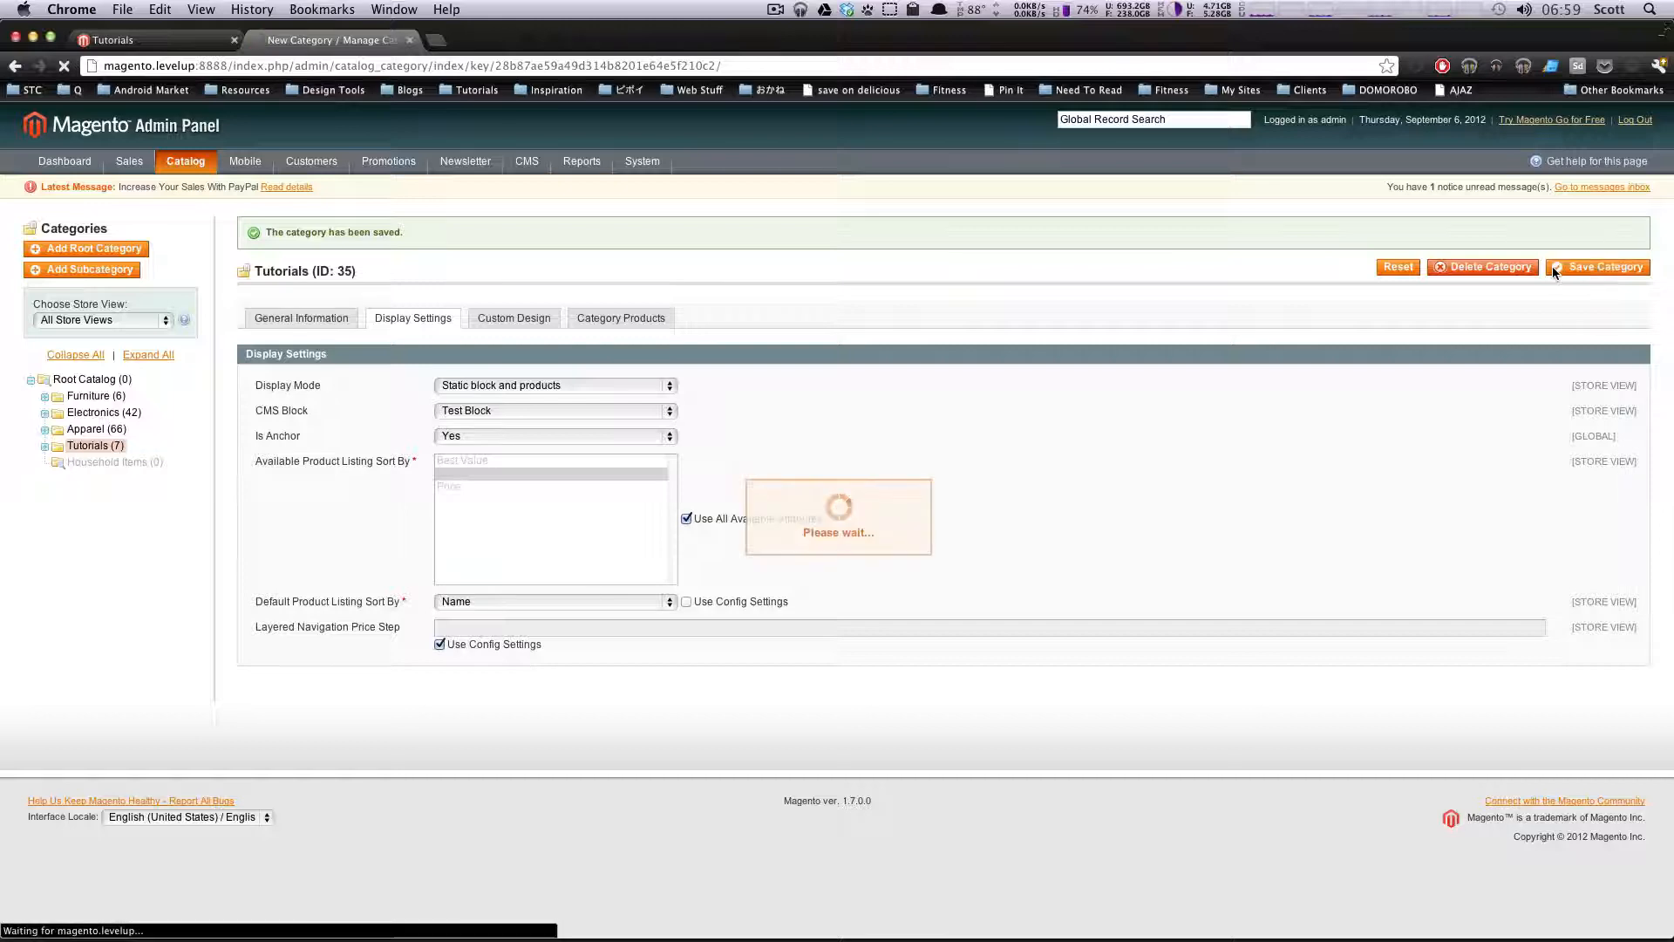
left_click(149, 39)
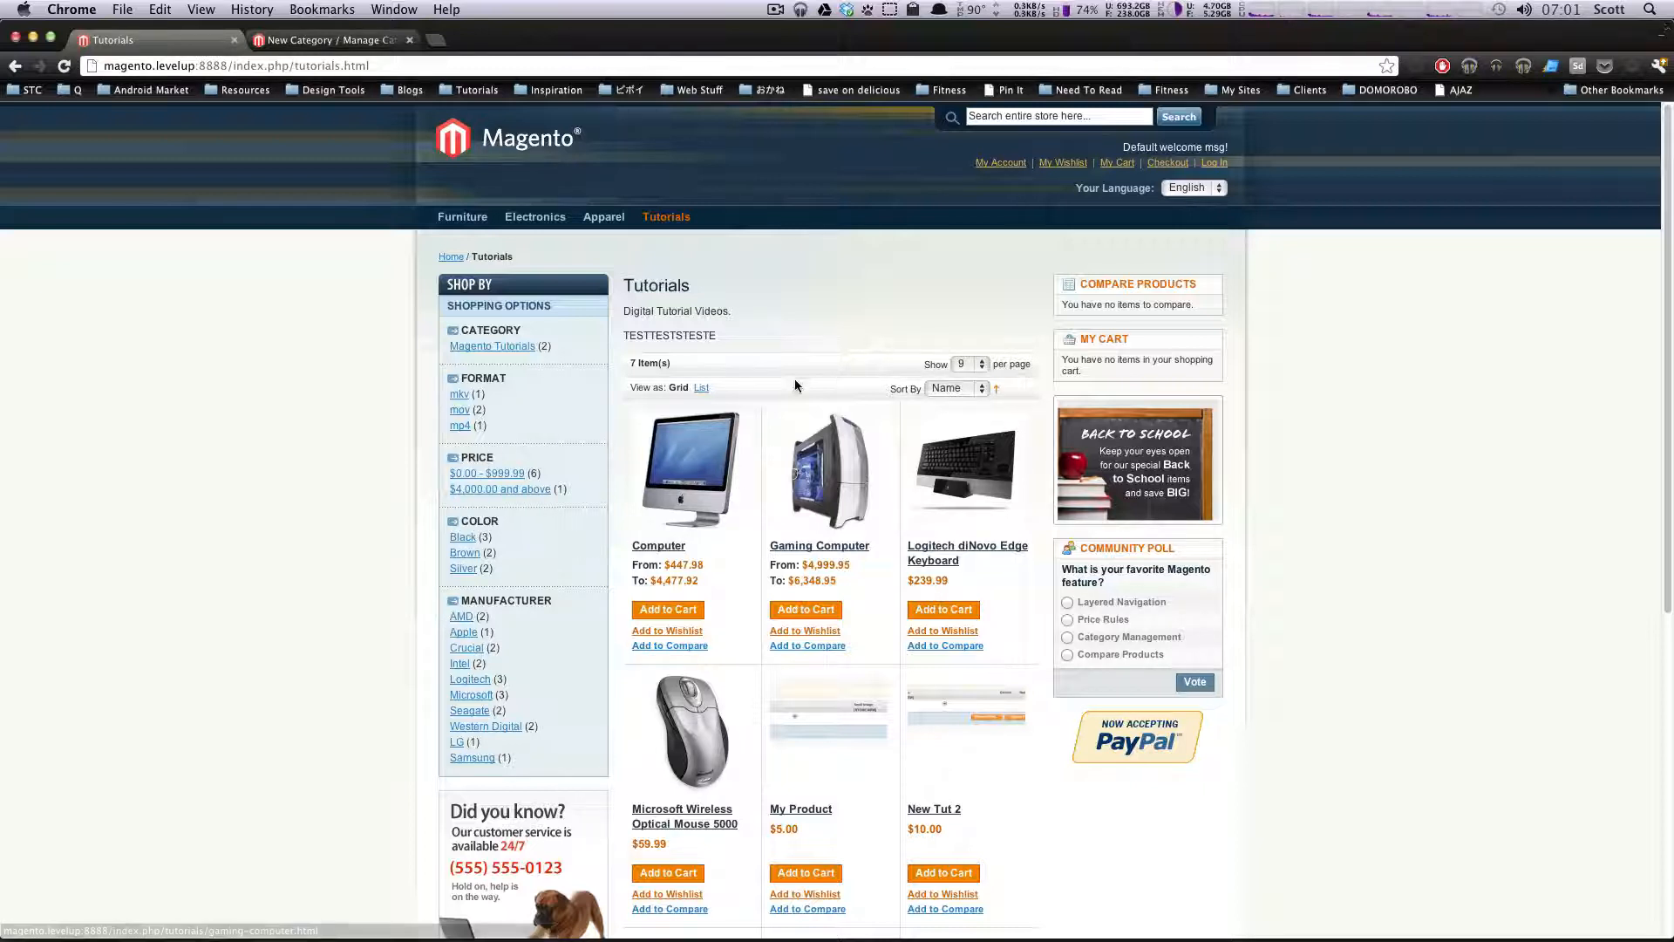
mouse_move(206, 479)
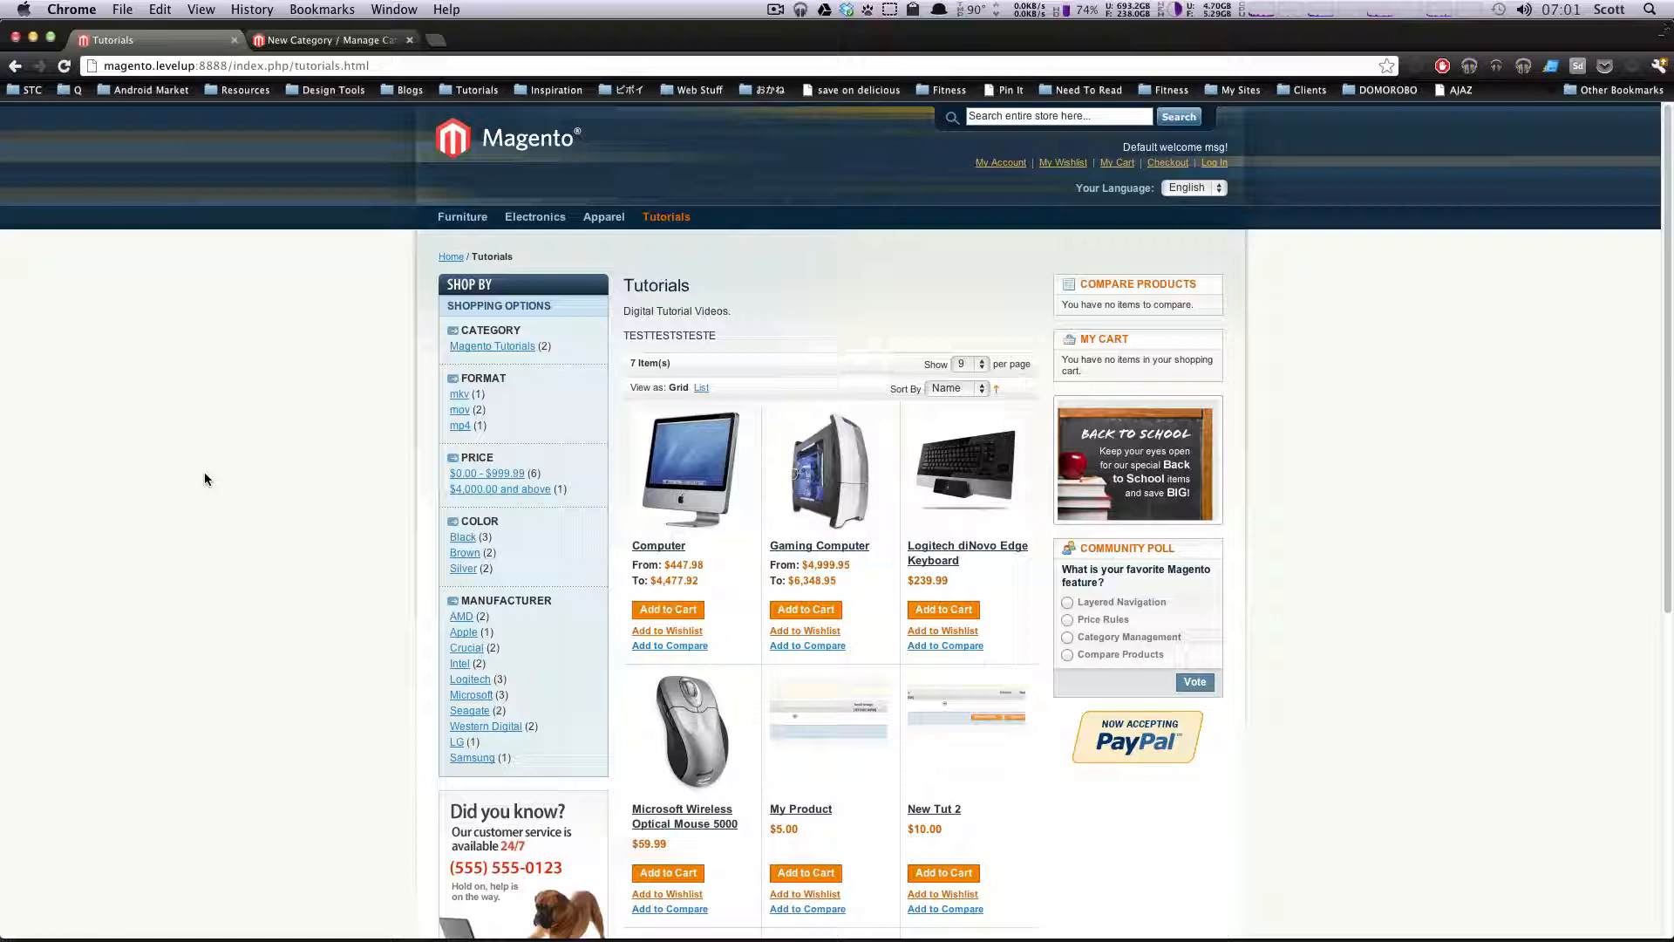
mouse_move(460, 414)
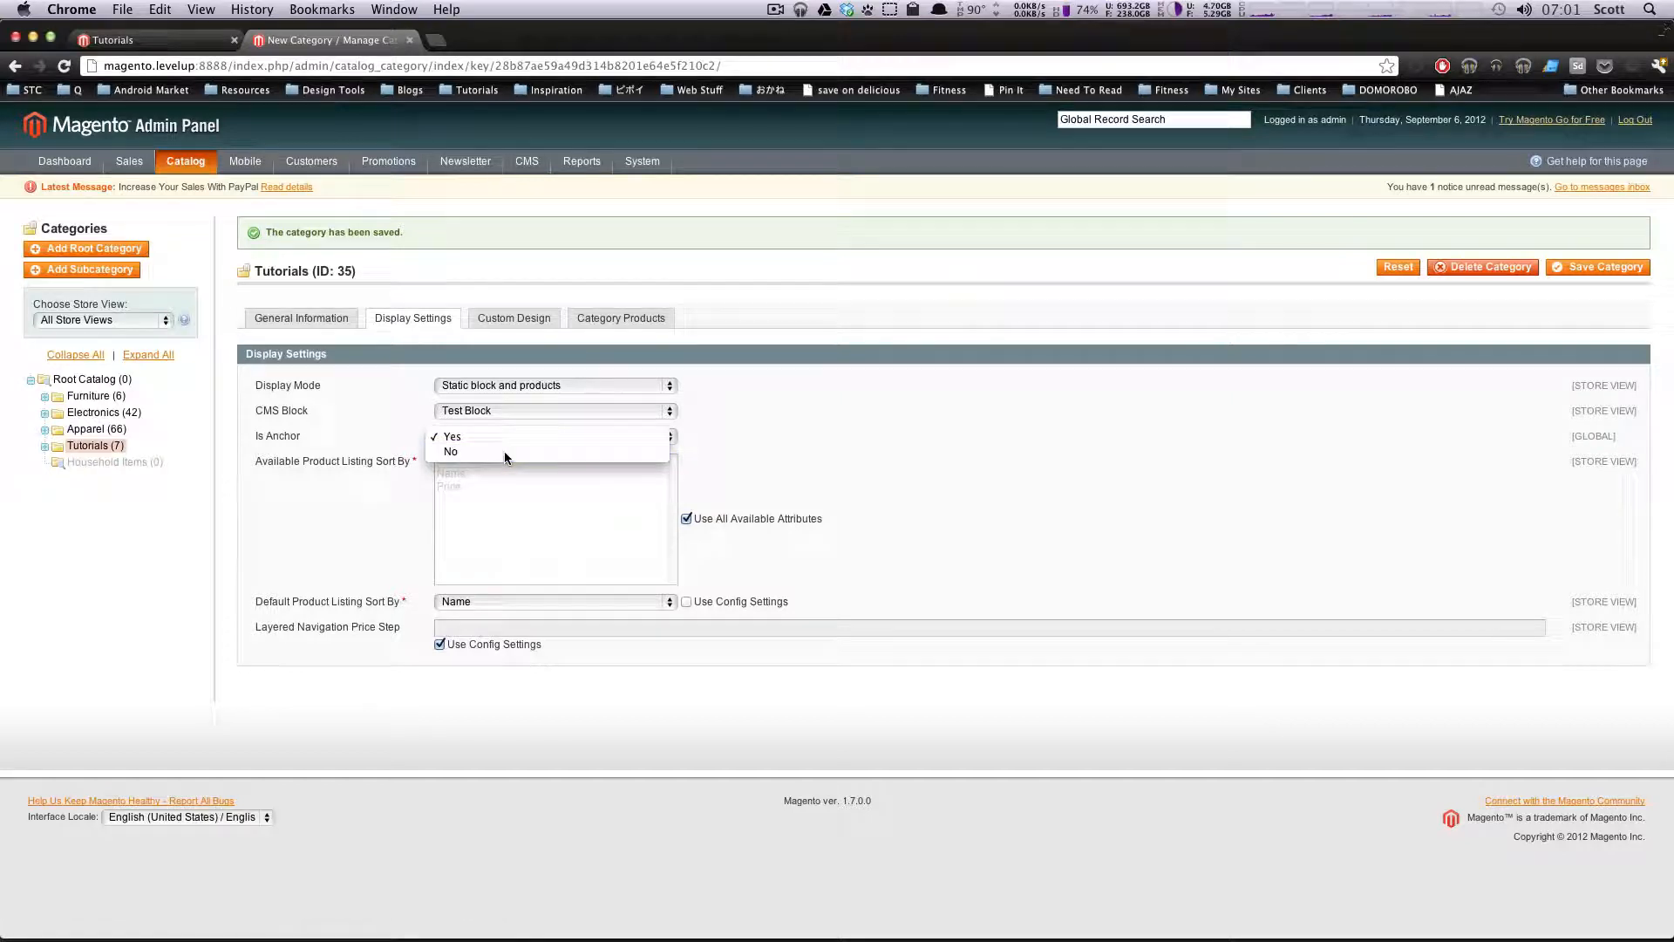
Set Is Anchor to No, save, and view the storefront page without extra filters
left_click(450, 451)
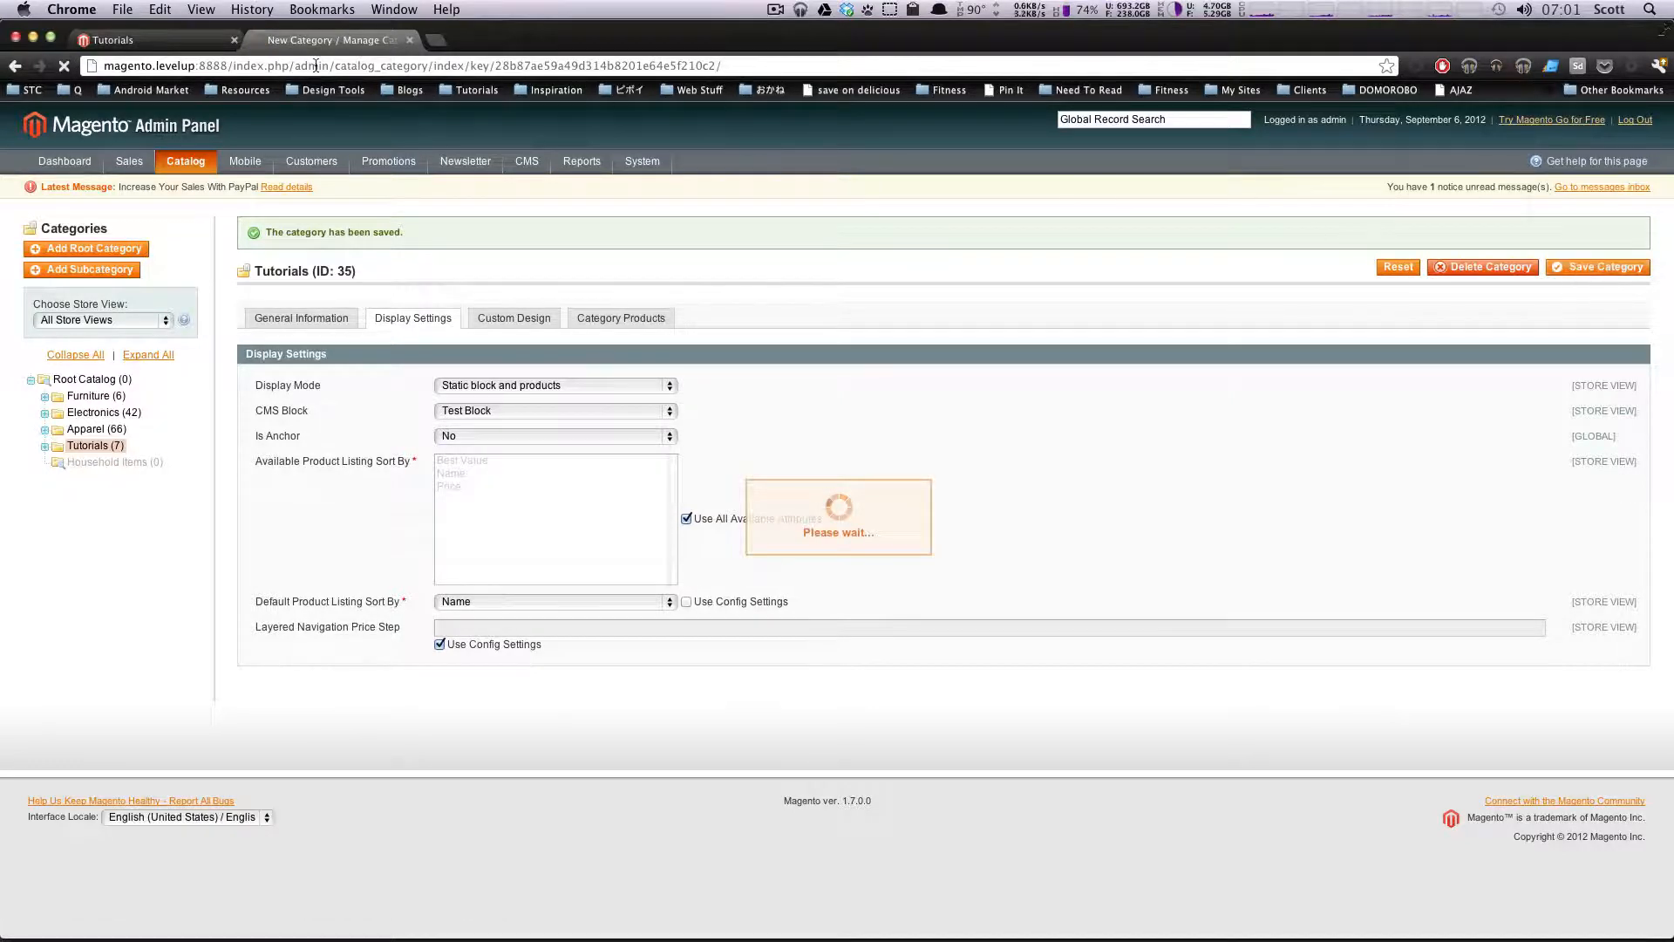
left_click(149, 39)
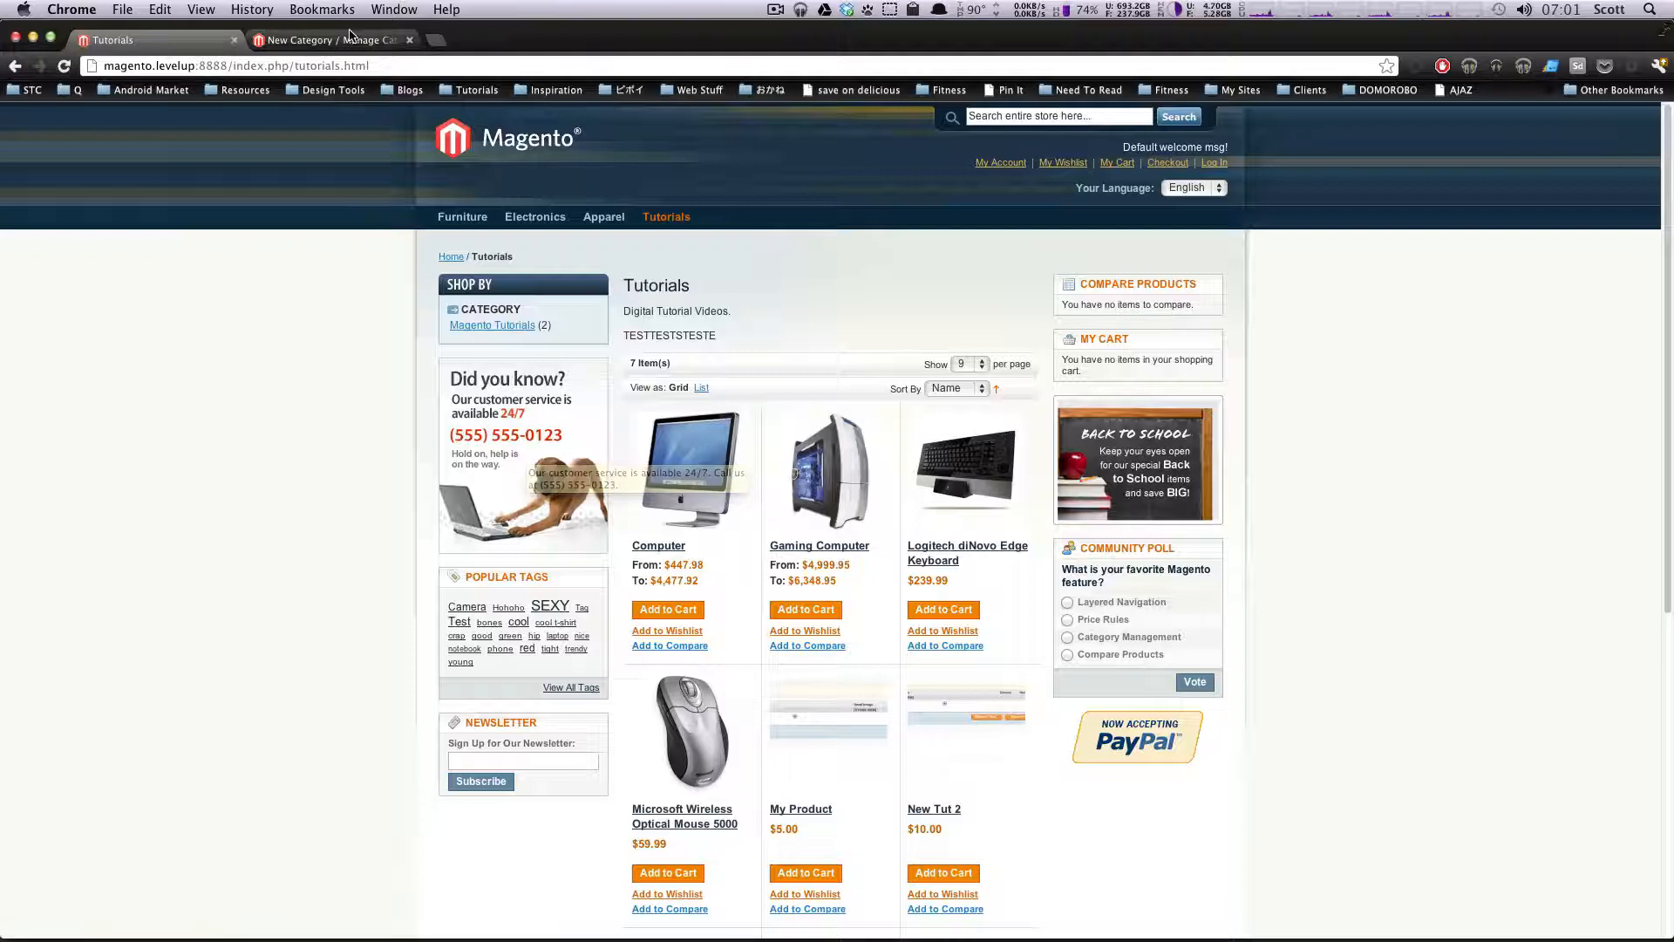
Review the finished Tutorials storefront page, then return to its admin display settings
left_click(325, 39)
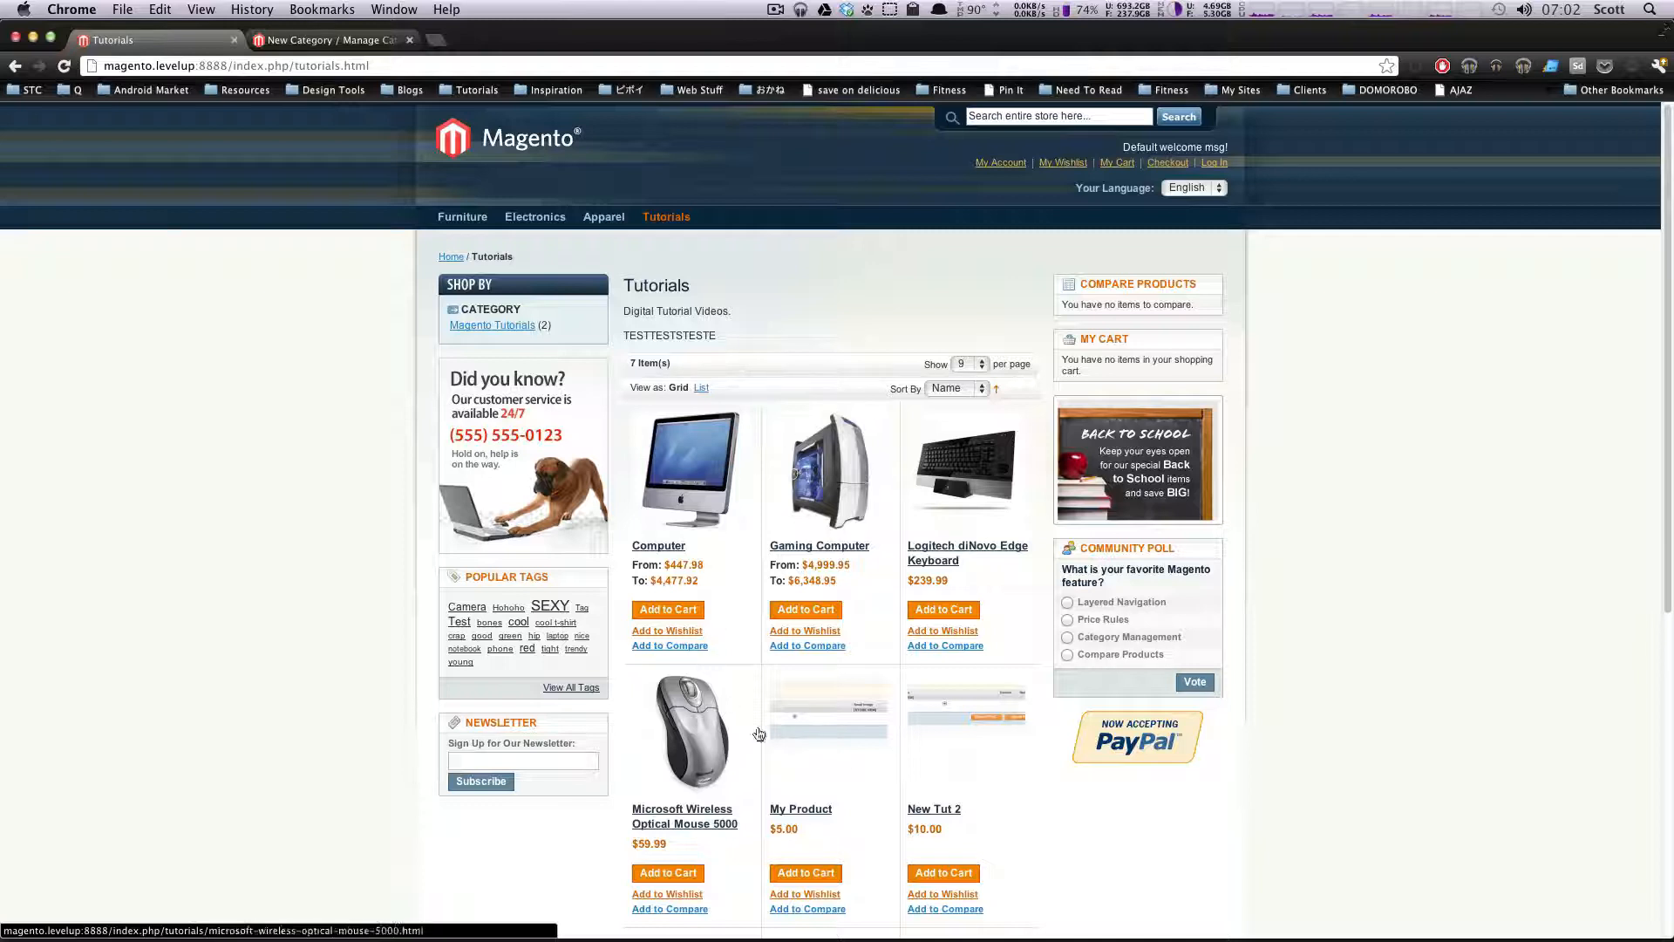
mouse_move(1022, 404)
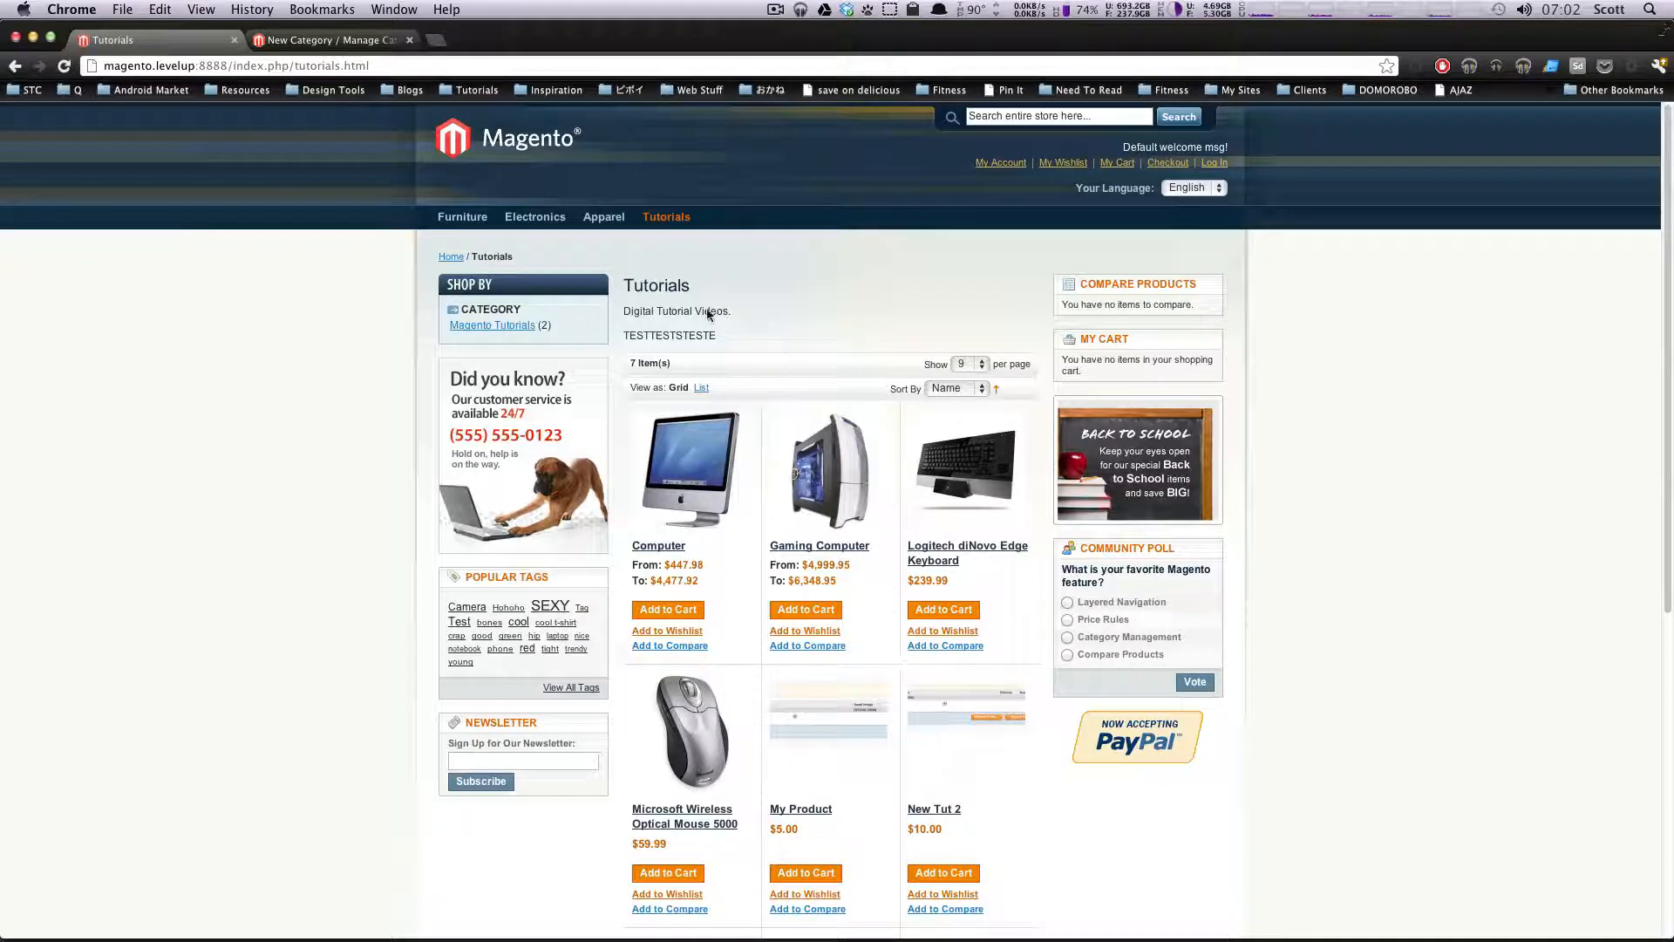
mouse_move(995, 600)
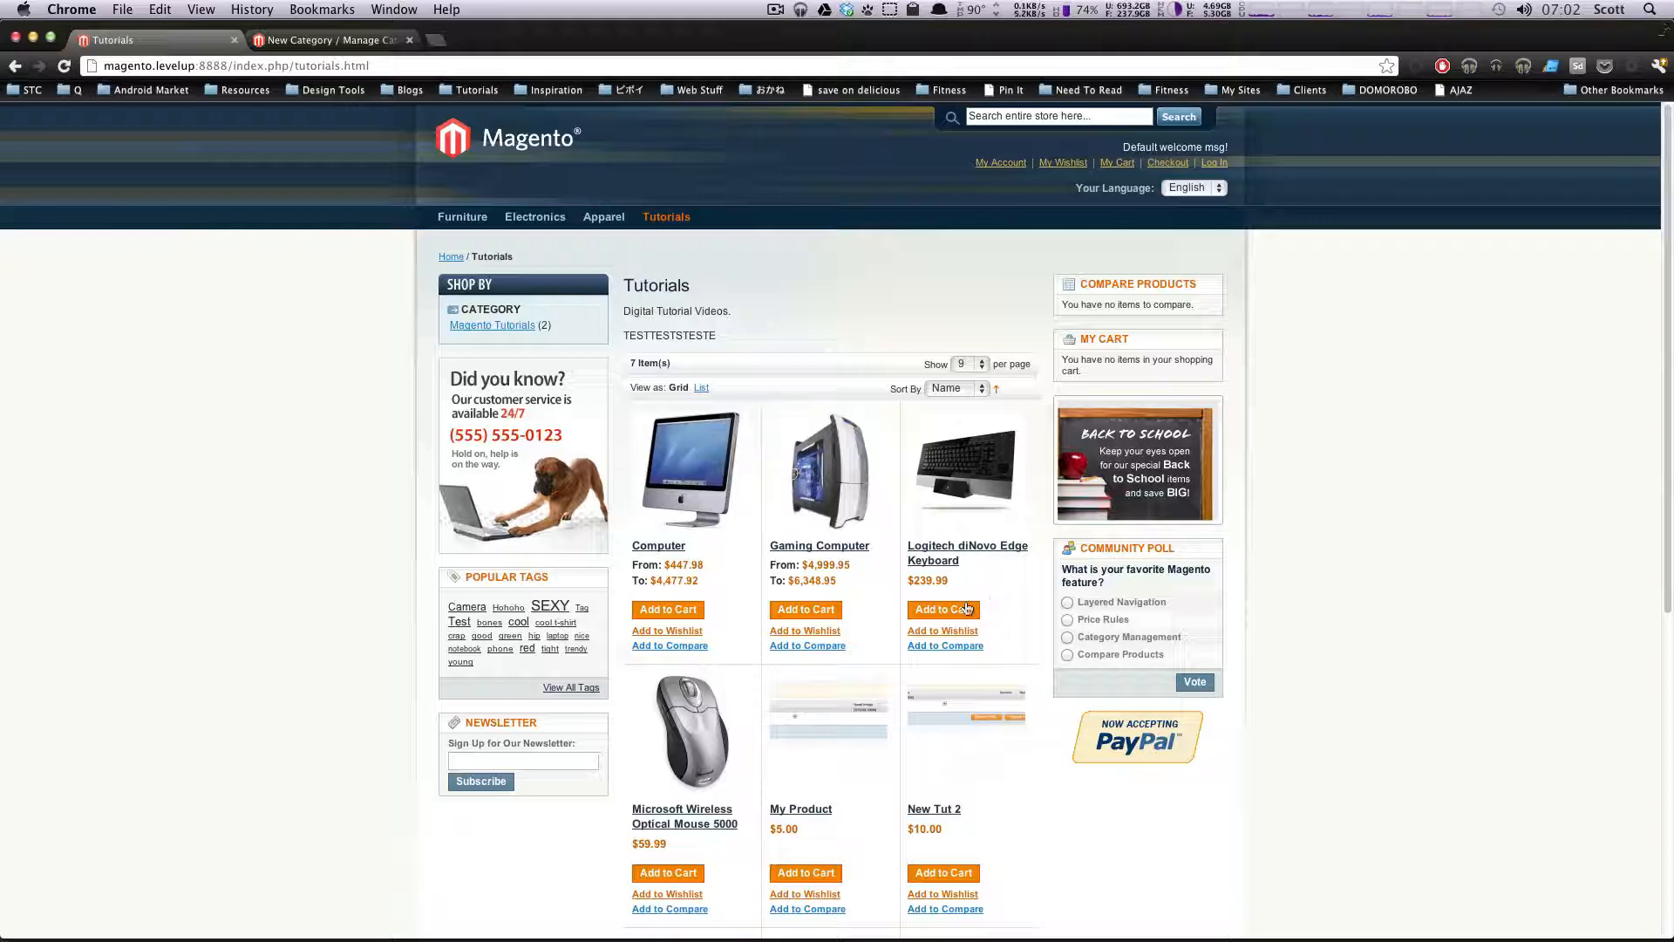
left_click(331, 39)
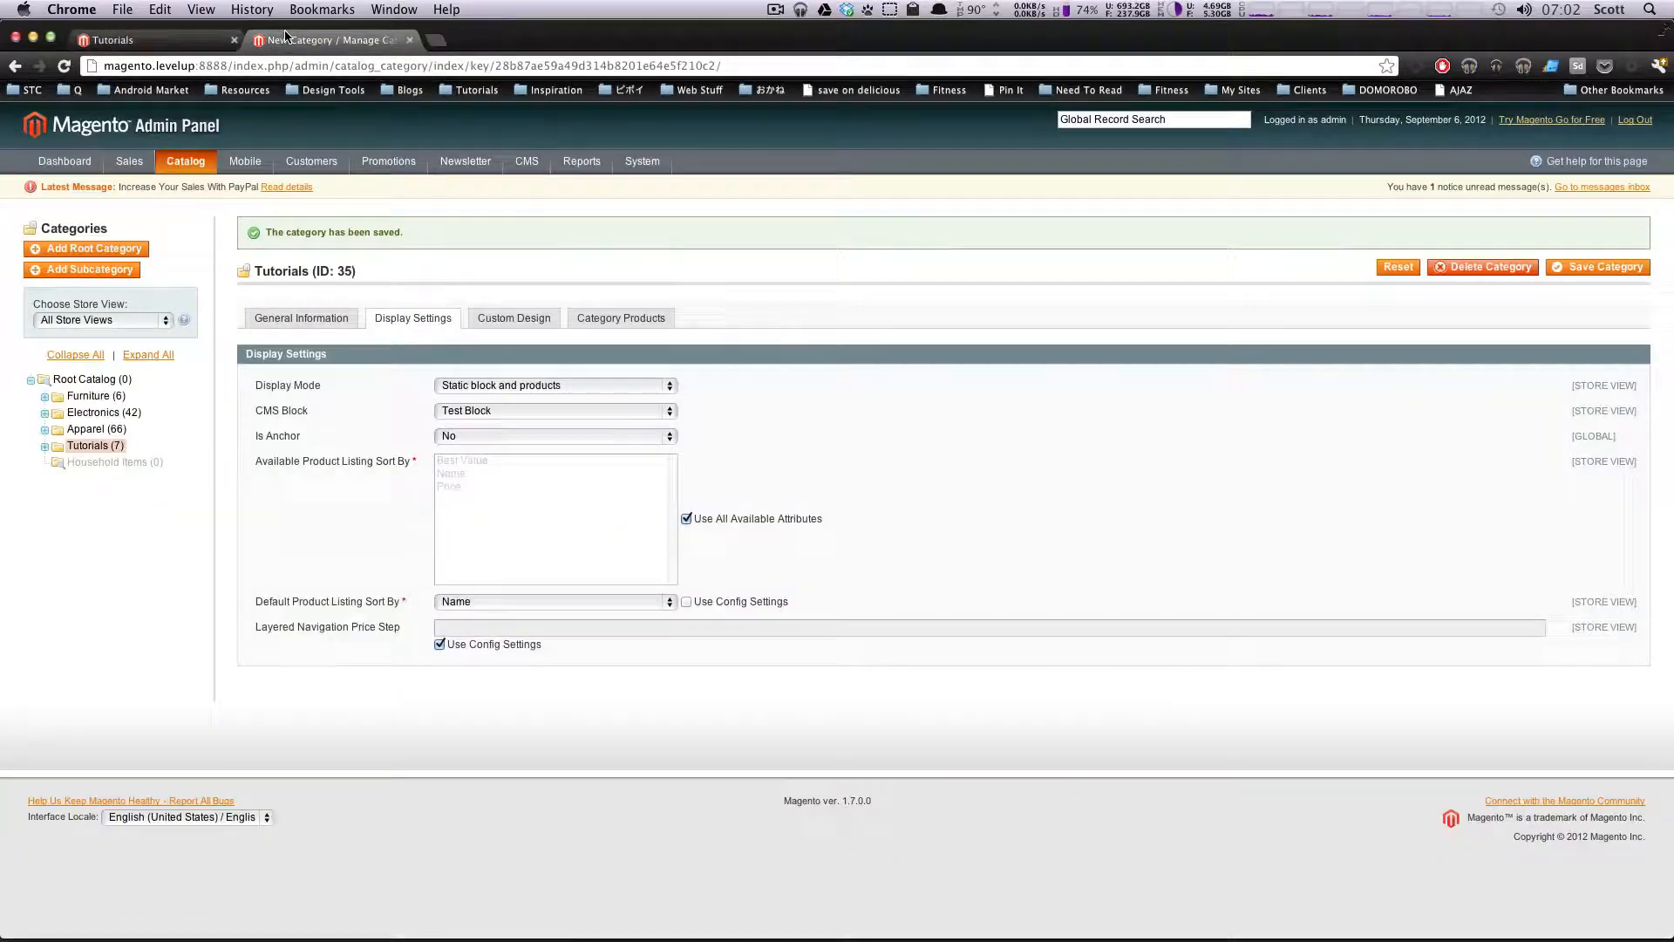